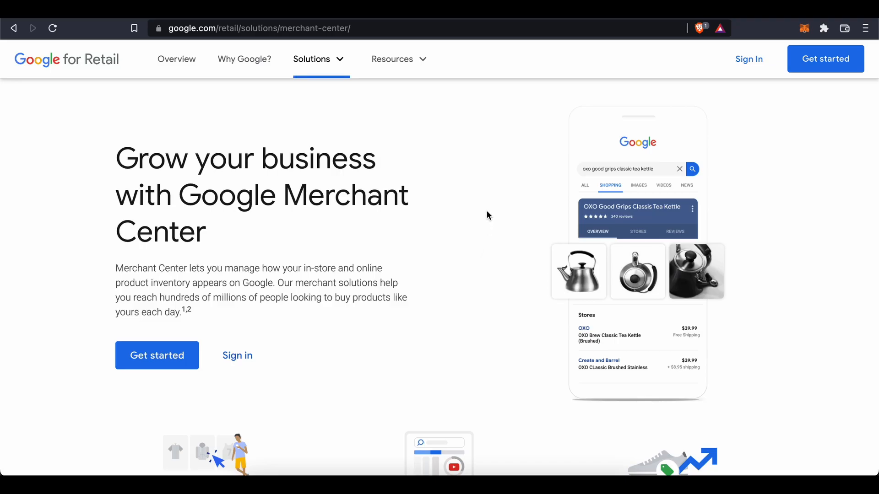
mouse_move(502, 169)
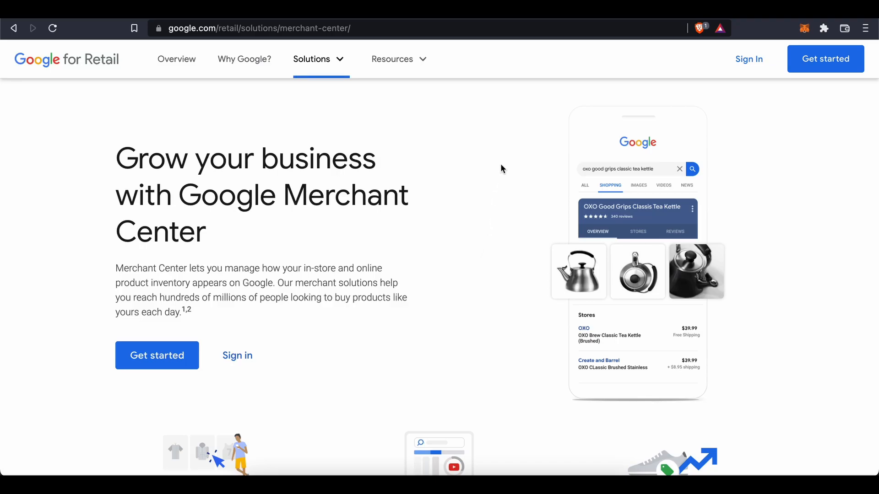
Step: Start the Merchant Center sign-up and answer Yes to selling products online
scroll("down", 3)
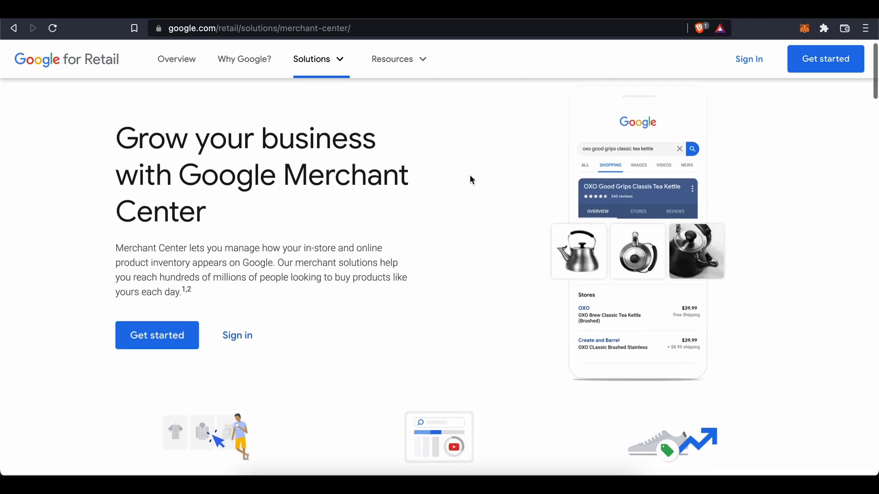
scroll("down", 3)
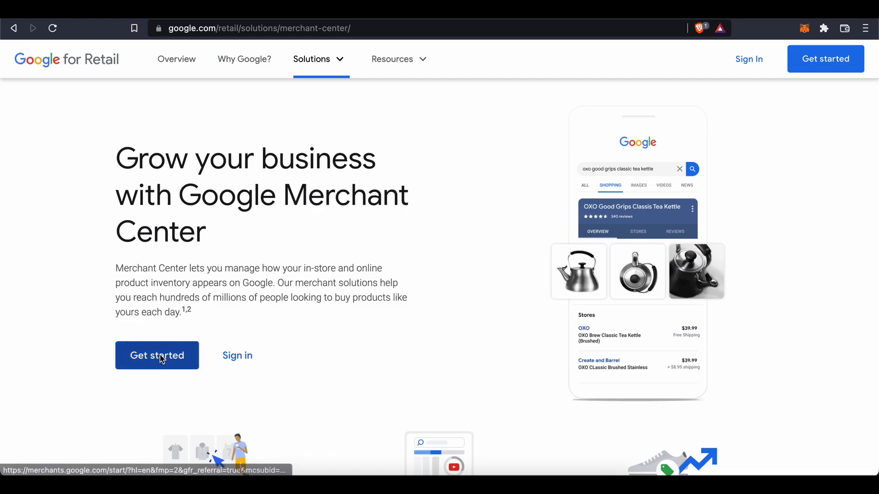
left_click(157, 355)
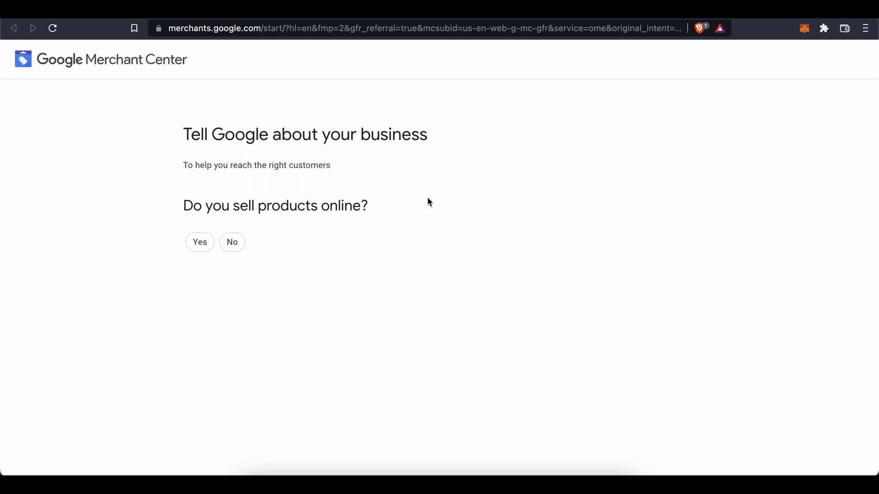
mouse_move(385, 182)
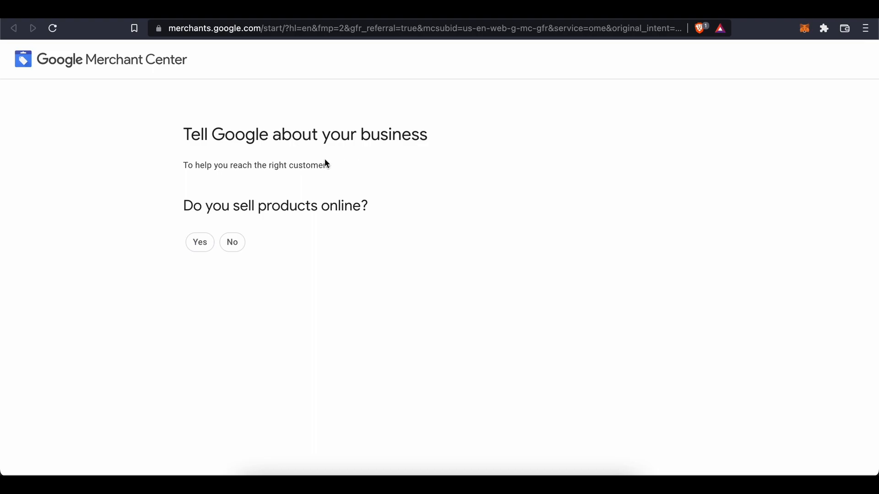
mouse_move(233, 190)
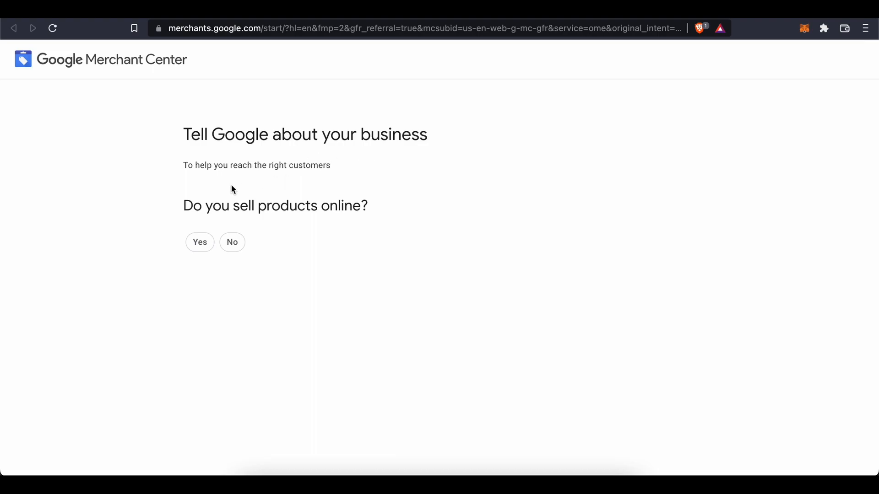
mouse_move(188, 222)
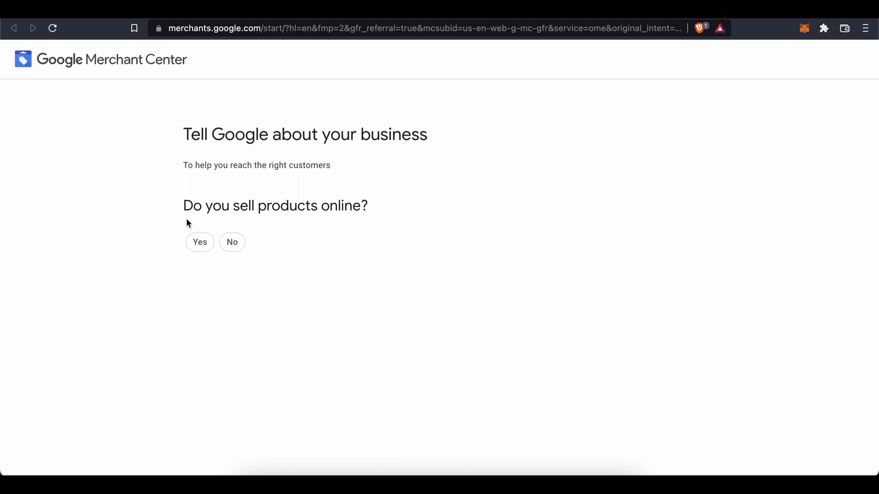
mouse_move(151, 205)
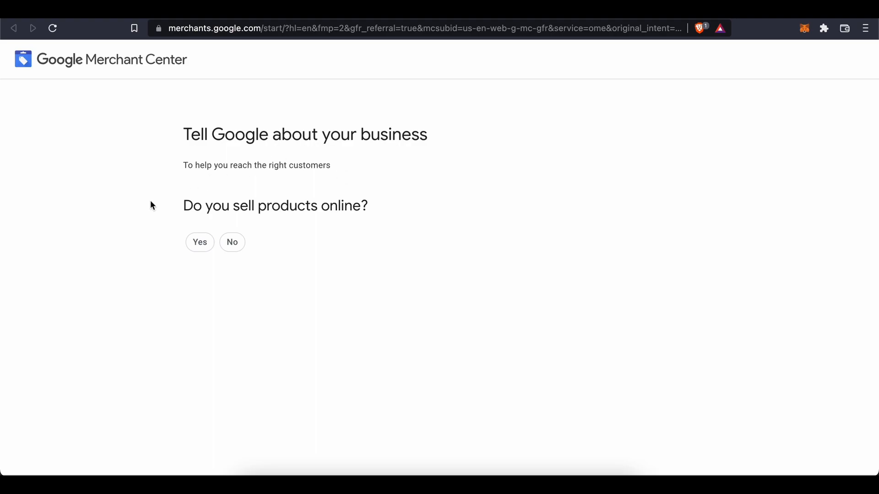
mouse_move(406, 240)
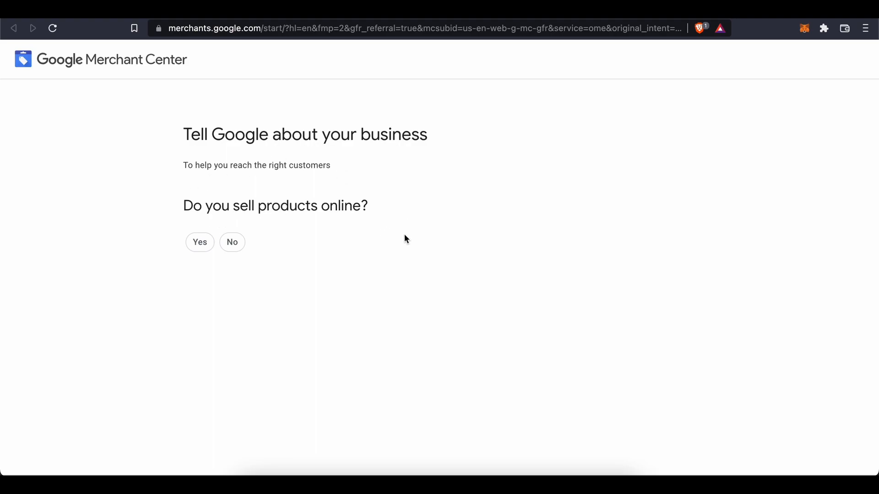
mouse_move(474, 165)
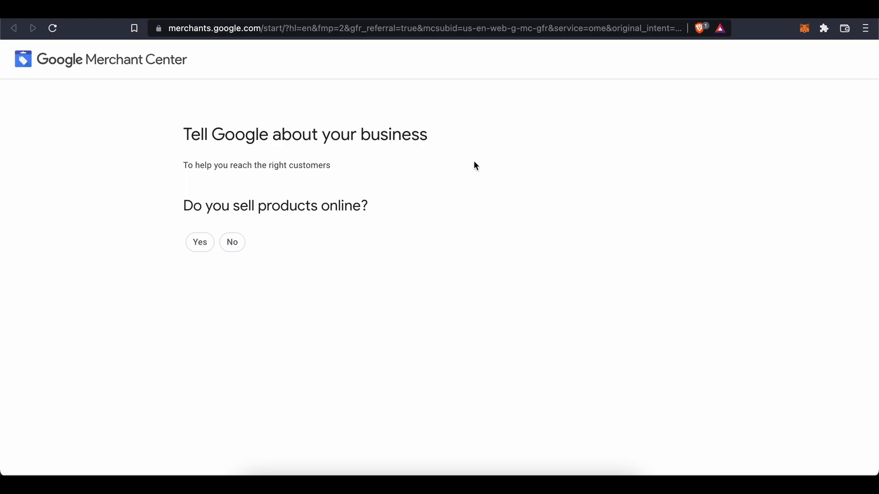
left_click(199, 242)
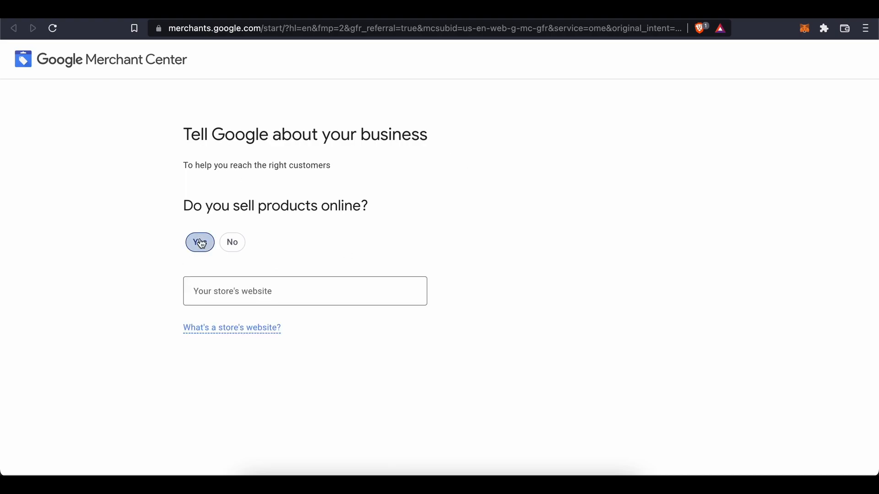
Step: Continue past the website question and scroll the free listings page down to 'What you need'
left_click(305, 291)
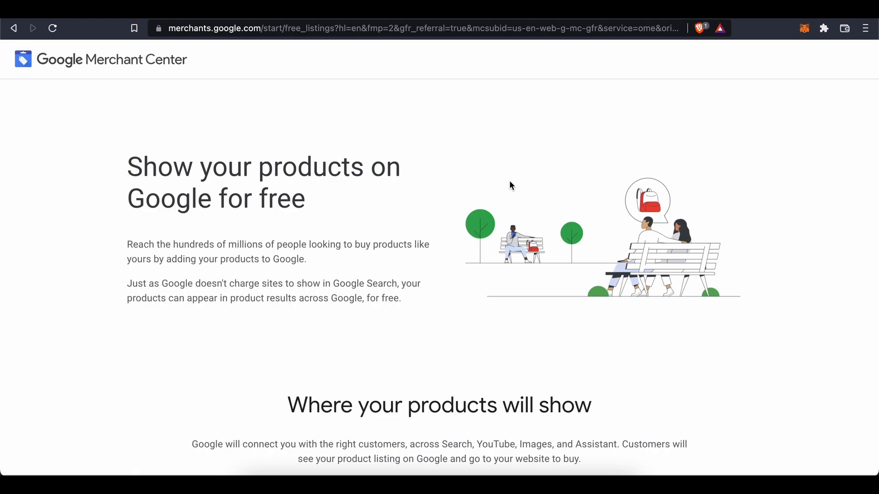
mouse_move(400, 187)
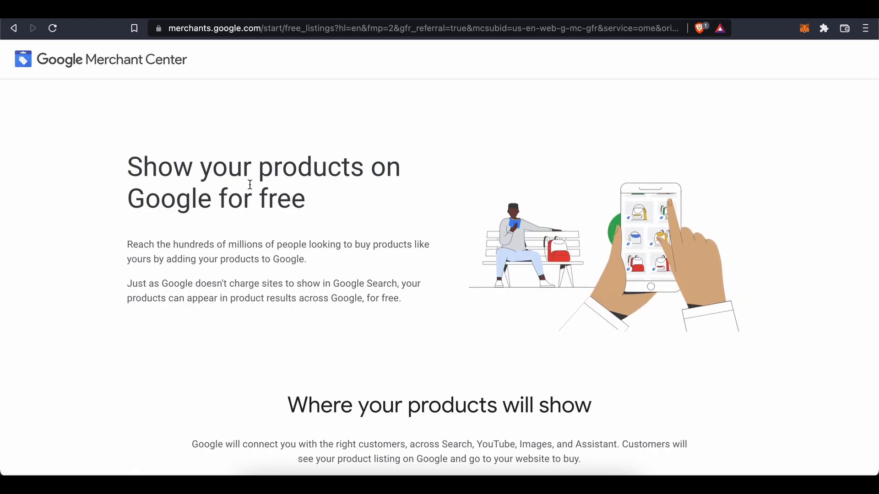
scroll("down", 3)
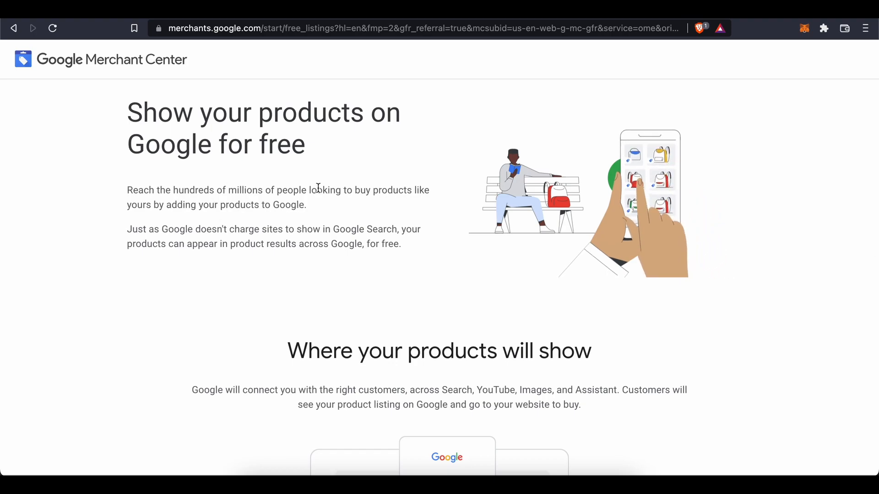
scroll("down", 3)
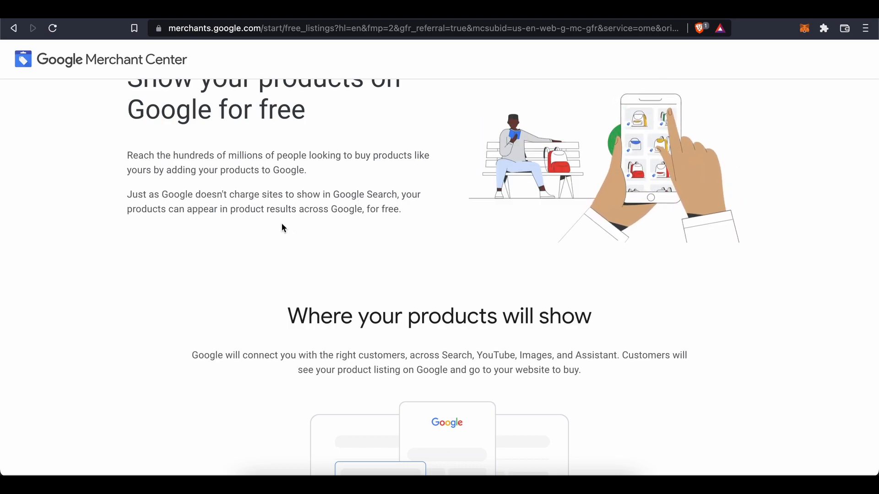
scroll("down", 3)
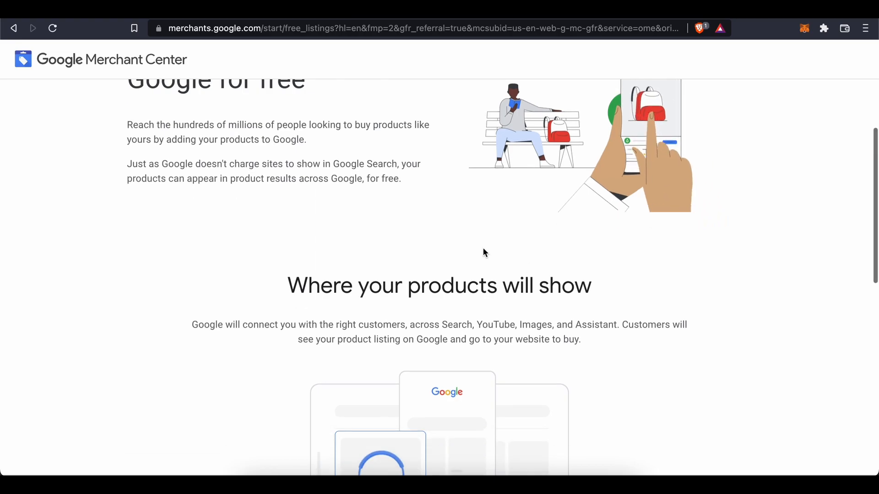
scroll("down", 3)
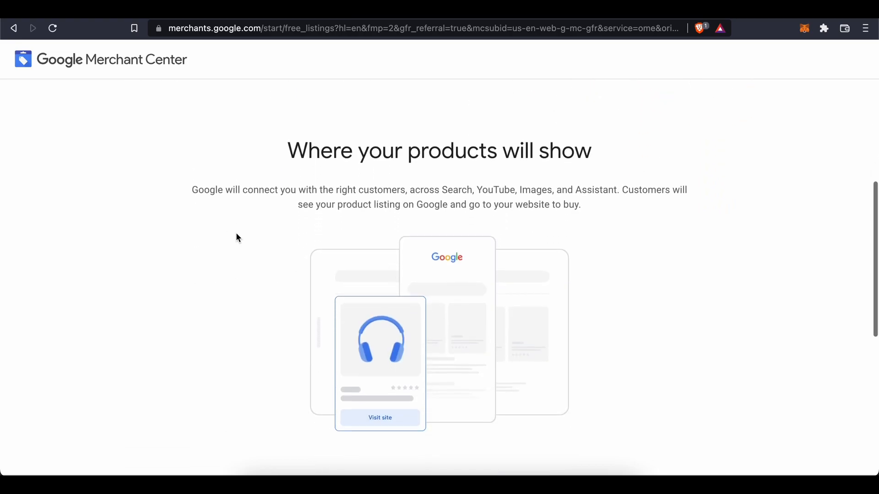
scroll("up", 3)
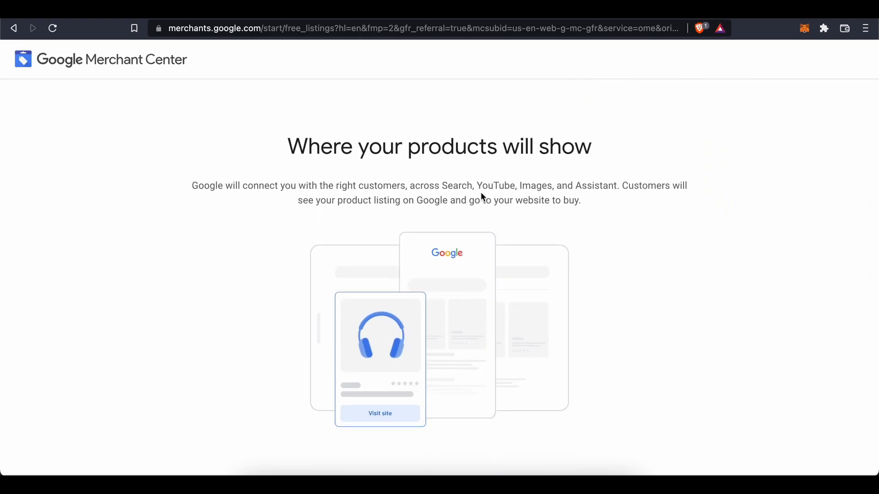
scroll("down", 3)
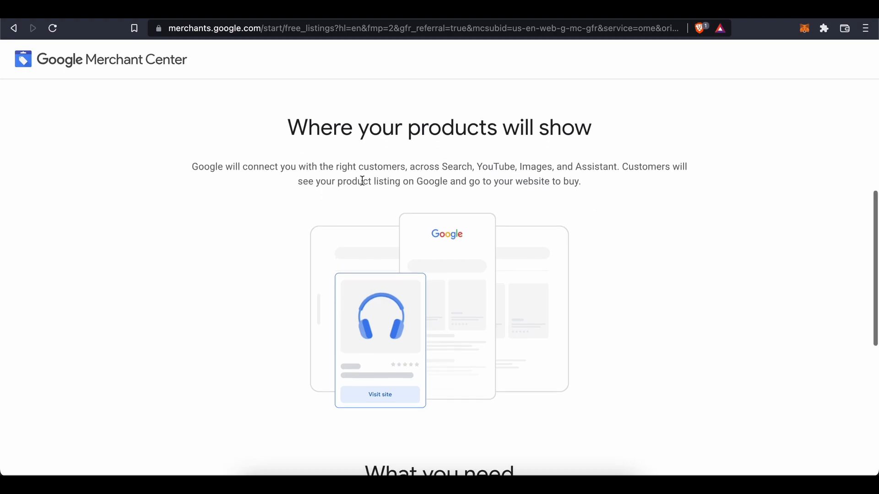
mouse_move(588, 221)
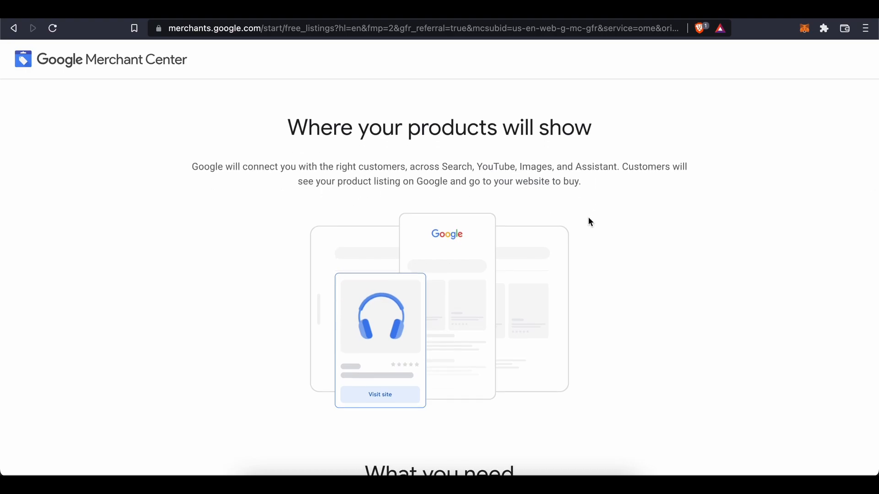
scroll("down", 3)
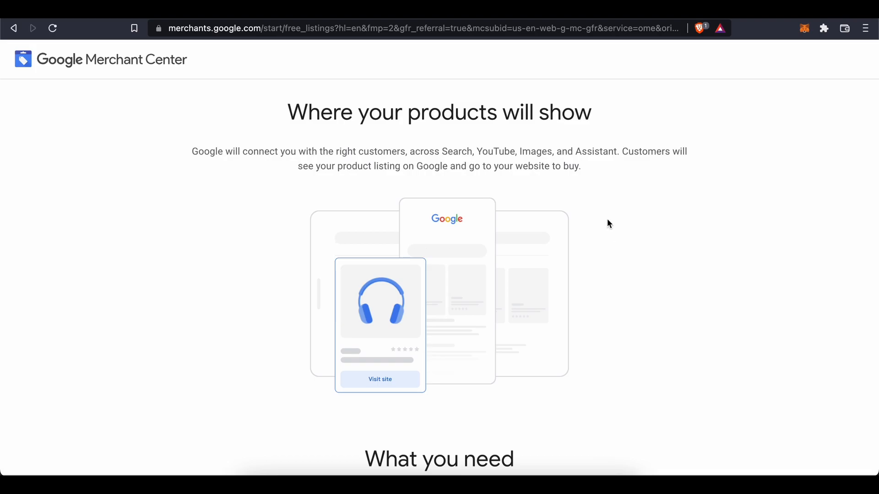
scroll("down", 3)
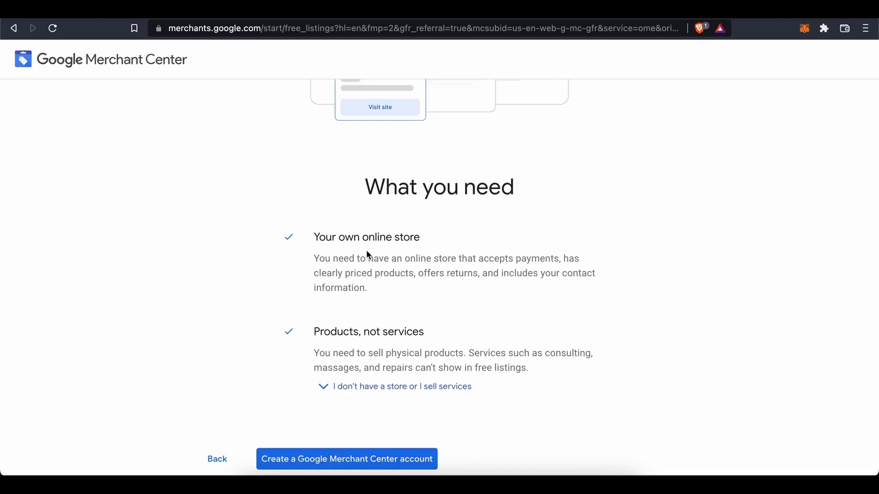
mouse_move(468, 244)
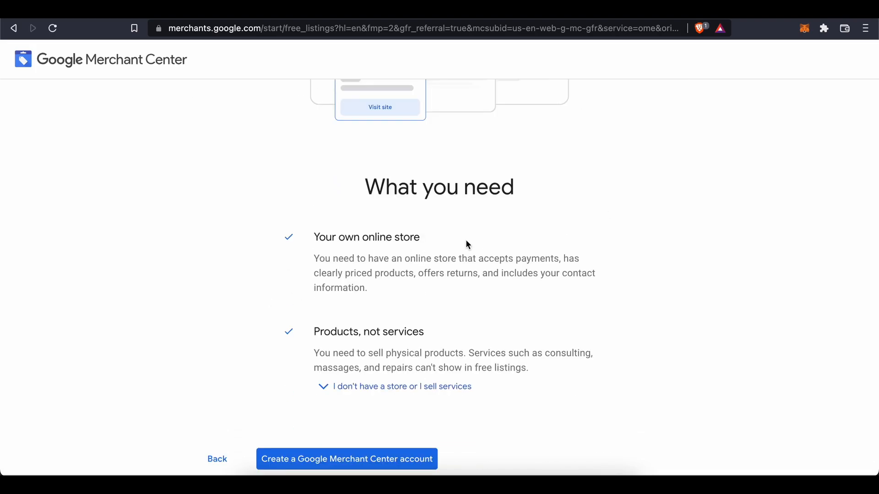
mouse_move(432, 299)
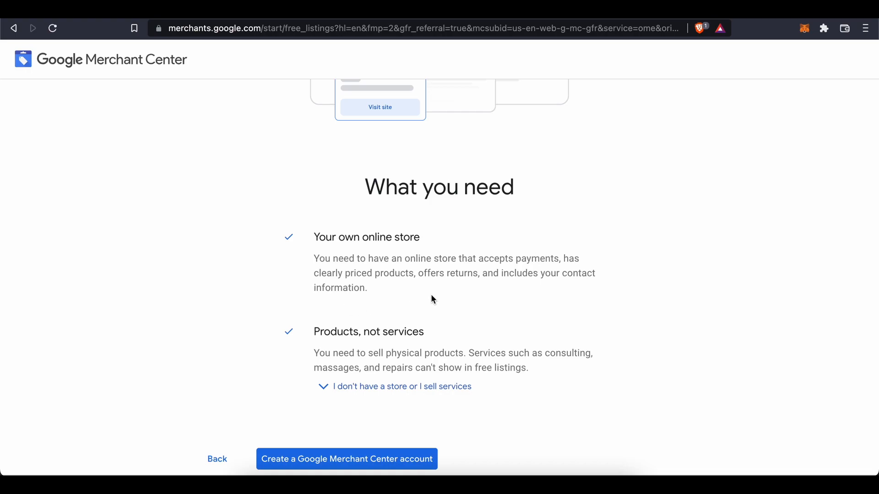
mouse_move(544, 261)
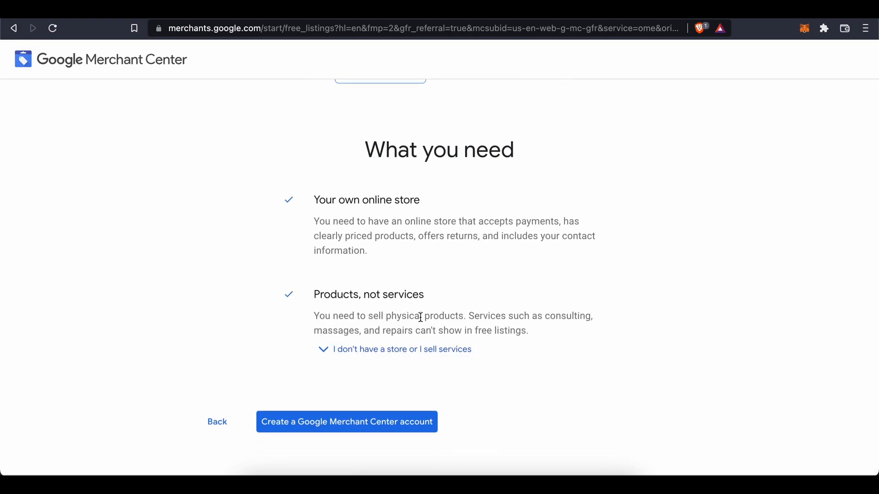
mouse_move(400, 335)
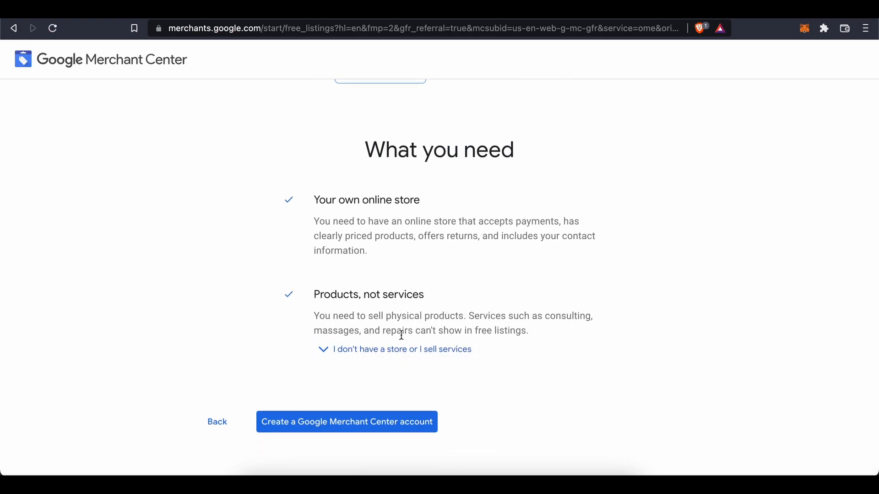
mouse_move(486, 330)
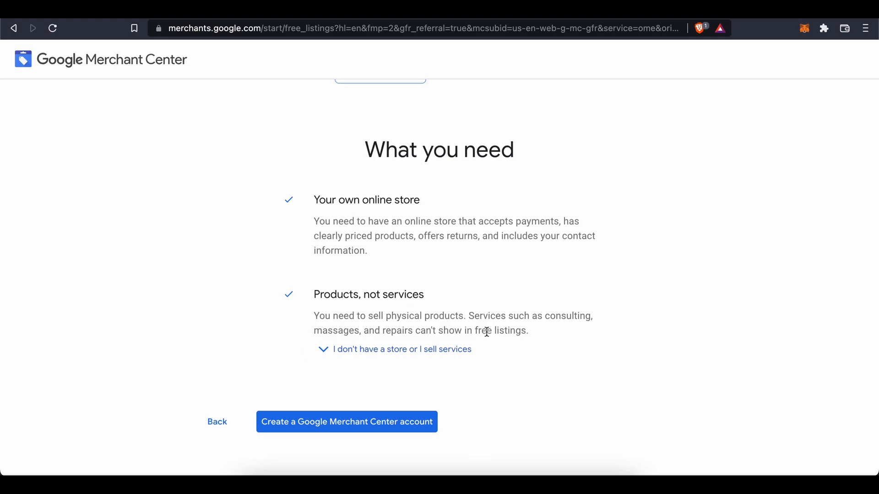
mouse_move(390, 418)
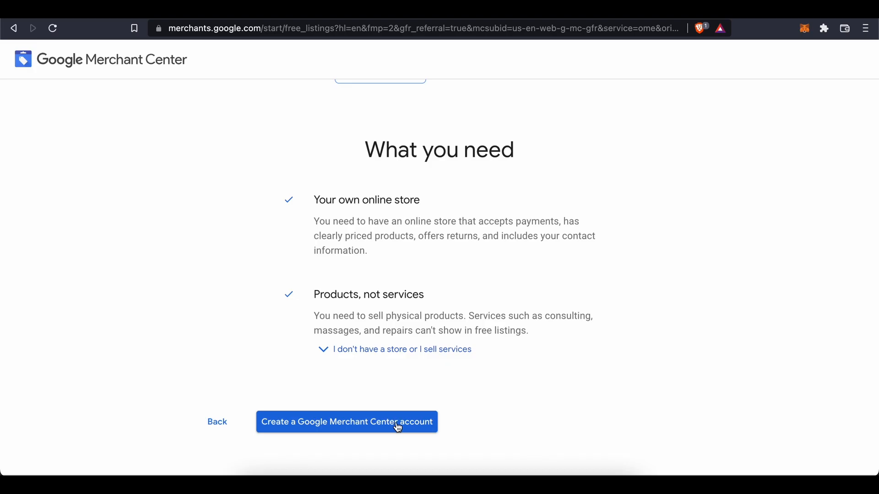
Step: Submit the business info with Continue to Merchant Center and pass the Signup complete page
left_click(346, 422)
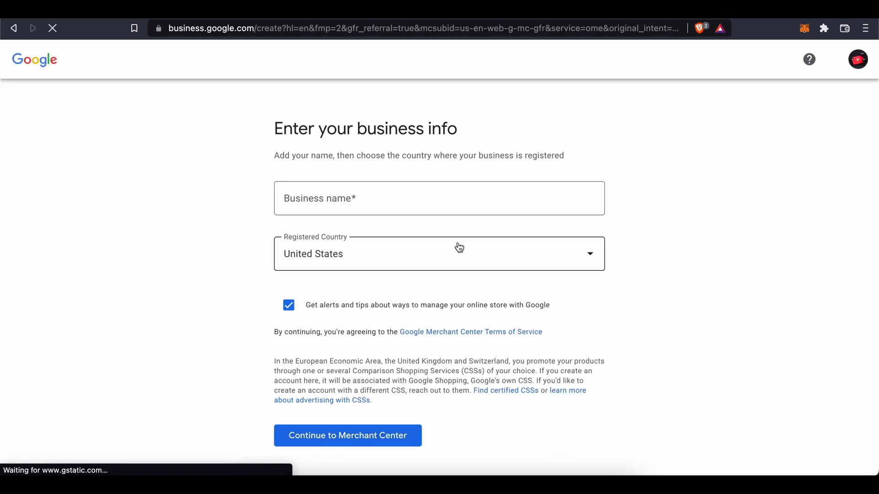
left_click(347, 435)
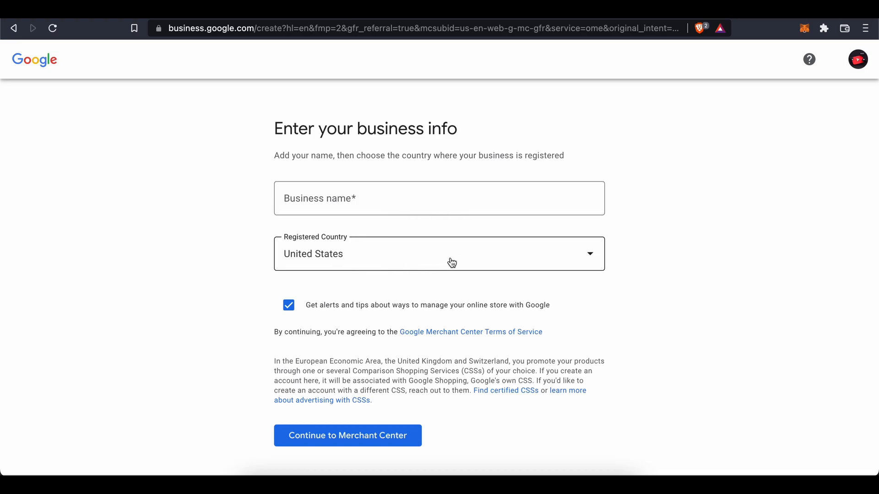
left_click(347, 436)
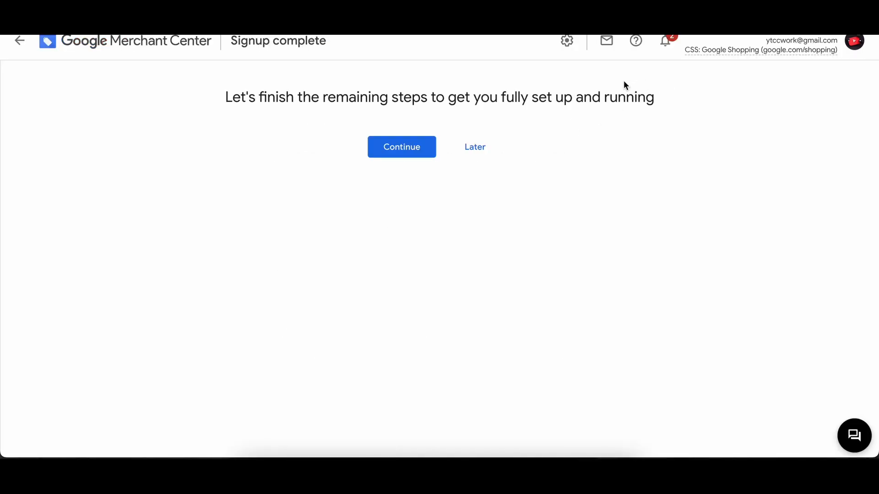
mouse_move(235, 120)
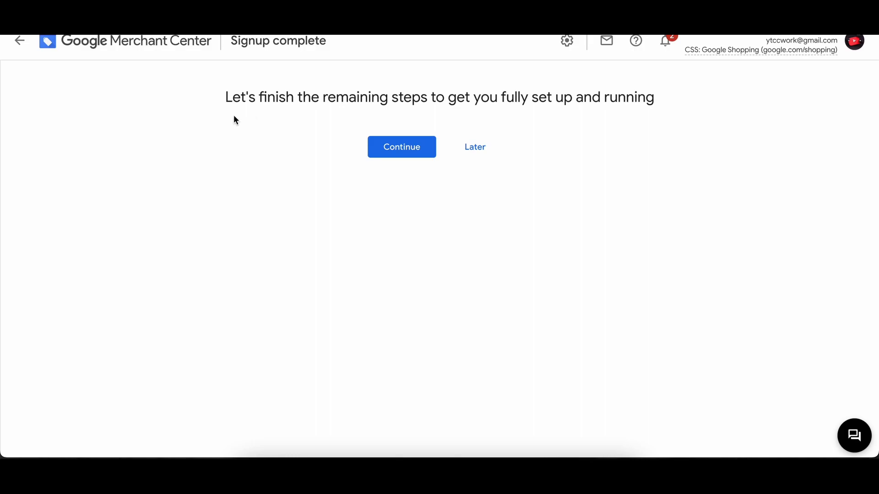
mouse_move(397, 132)
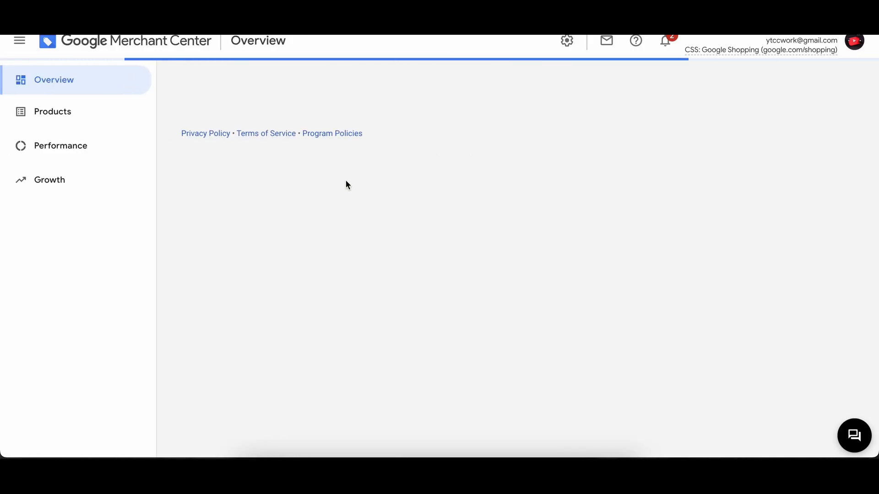
Step: Go to Products in the left navigation to reach the product onboarding page
left_click(52, 112)
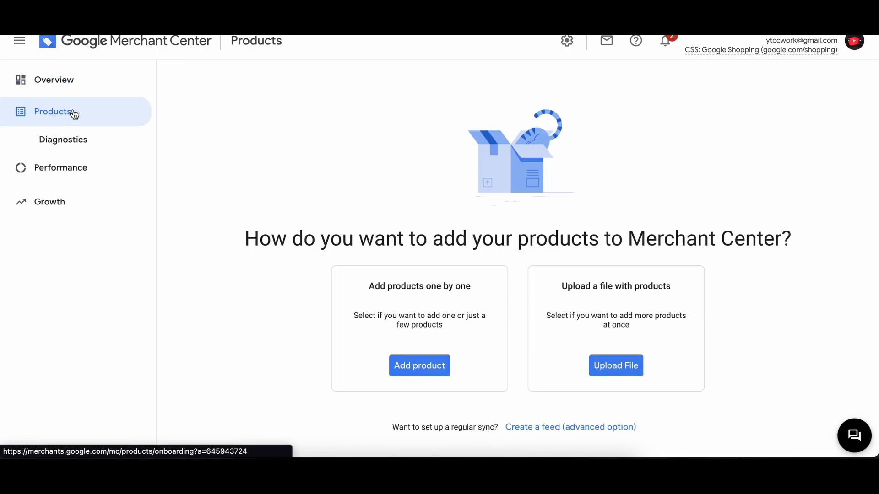
mouse_move(81, 115)
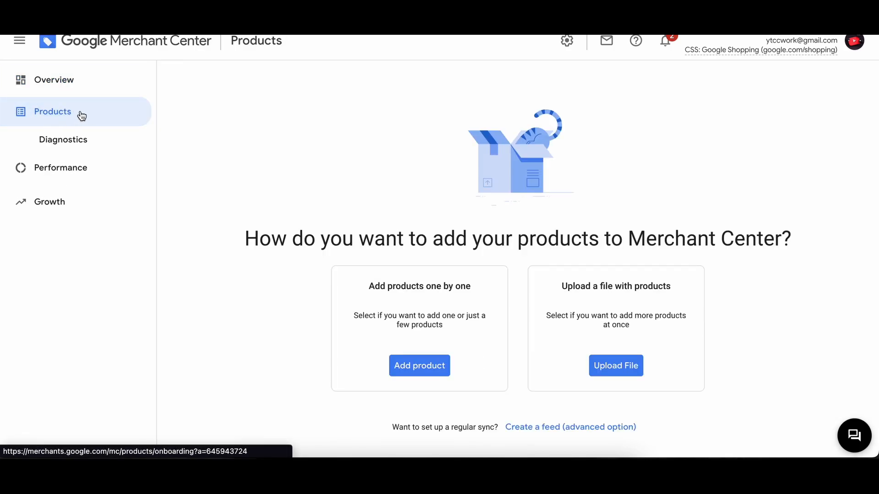
mouse_move(252, 238)
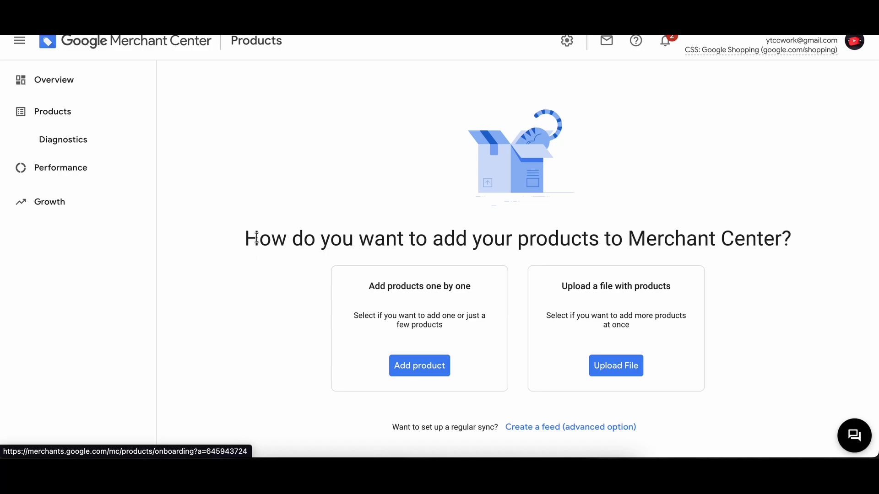
mouse_move(569, 352)
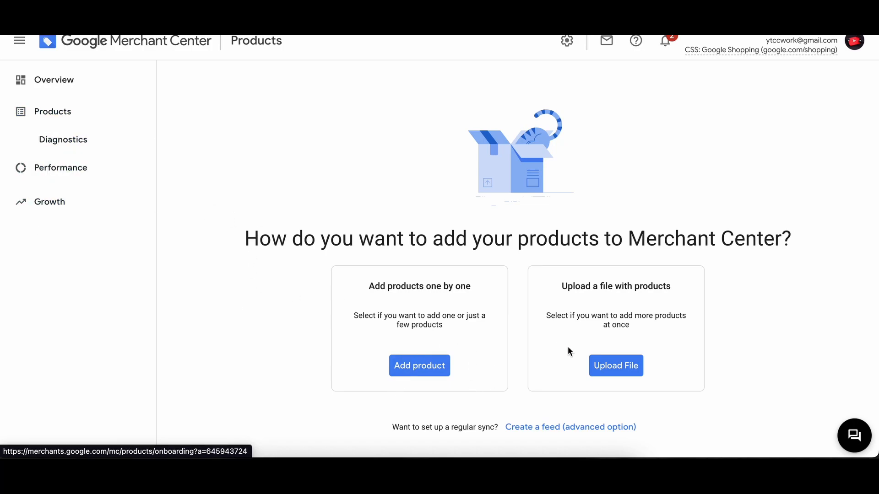
left_click(60, 168)
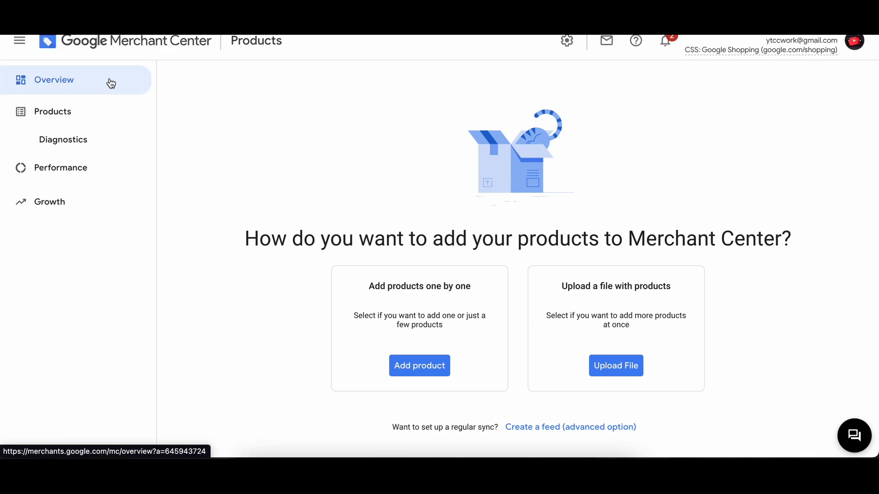
left_click(53, 80)
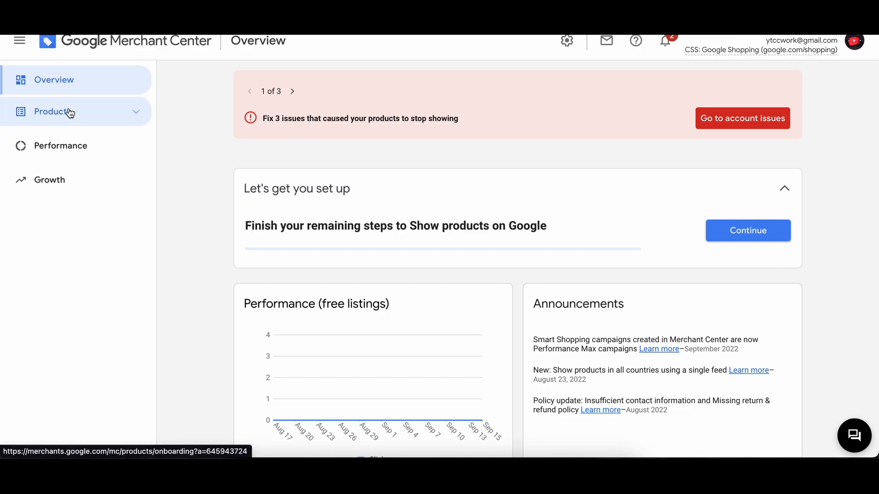
mouse_move(160, 46)
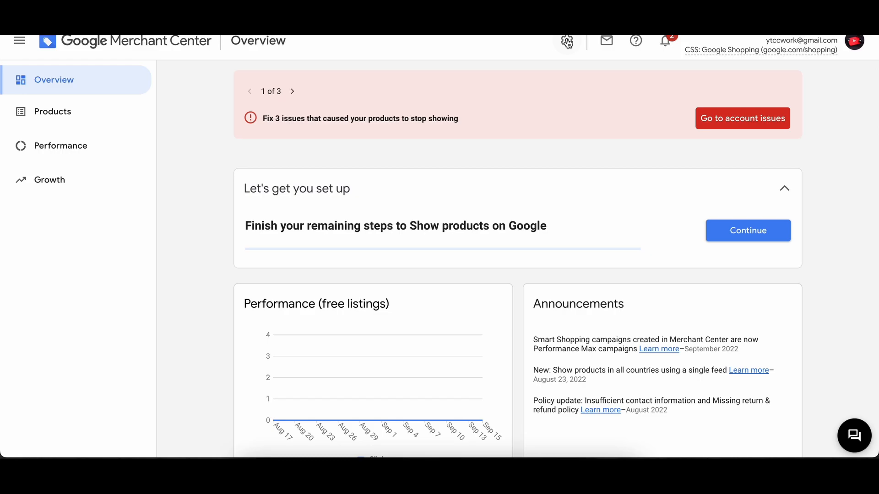
left_click(567, 41)
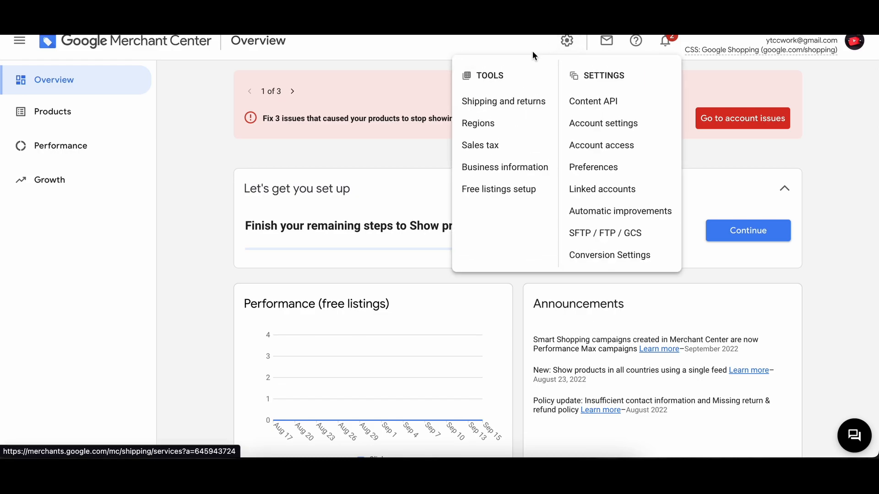
mouse_move(552, 84)
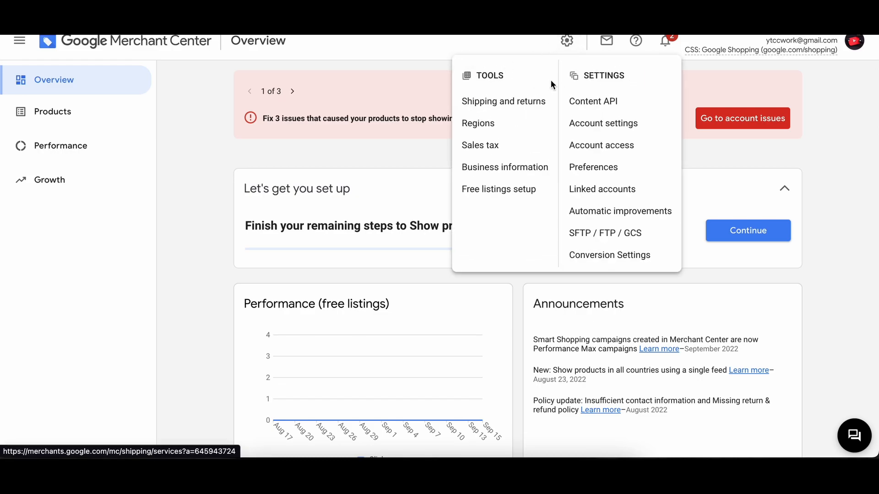
left_click(606, 41)
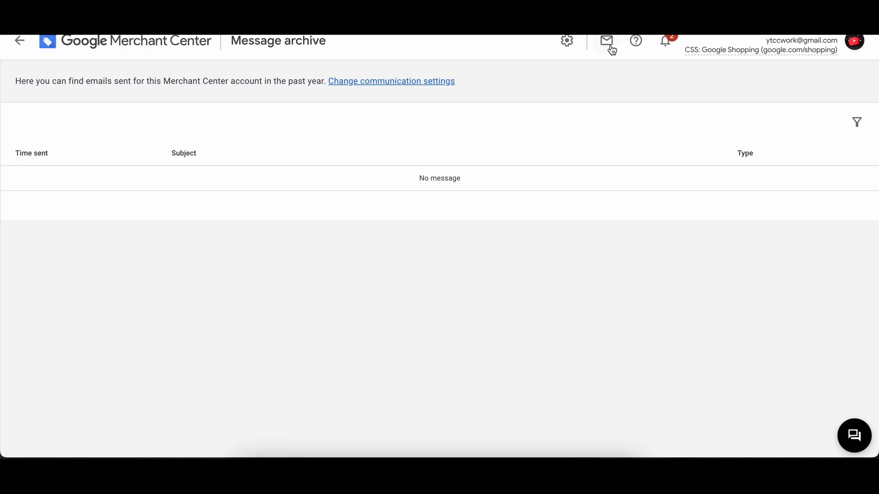
mouse_move(636, 41)
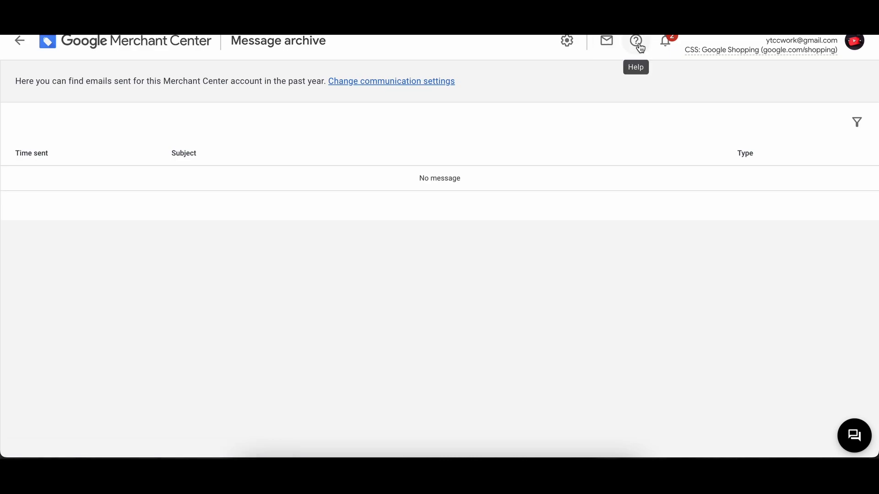
mouse_move(664, 40)
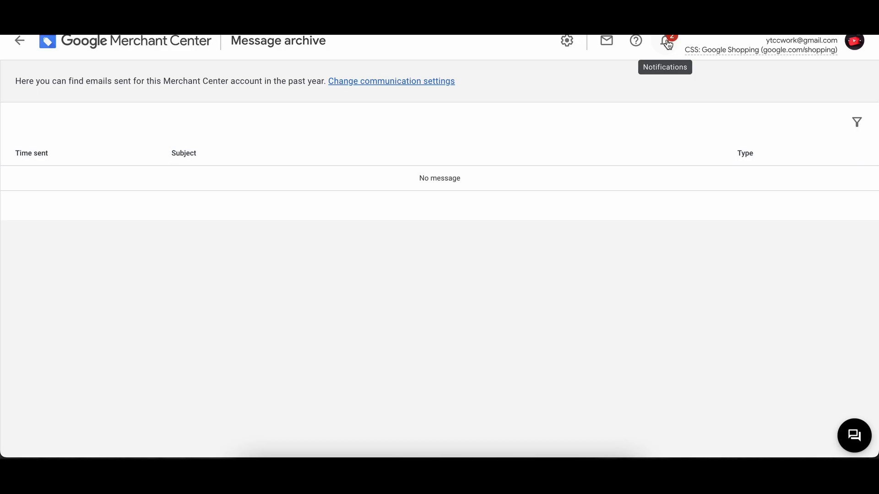
mouse_move(39, 54)
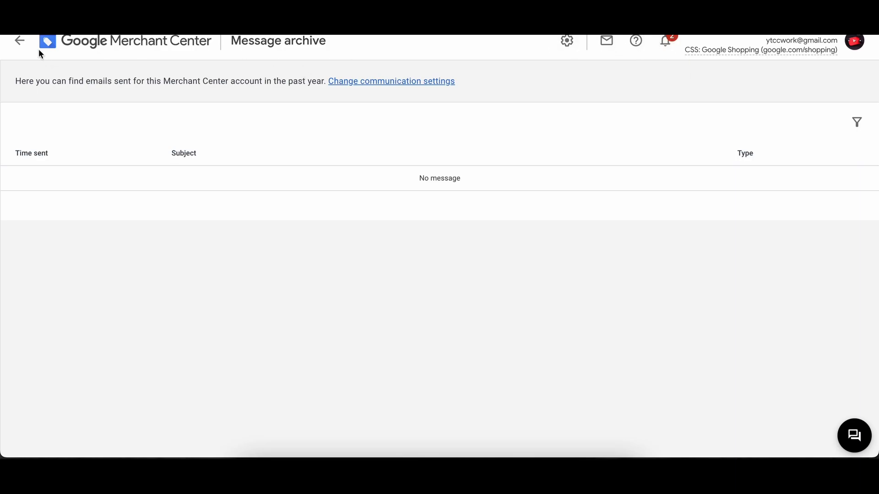
left_click(19, 41)
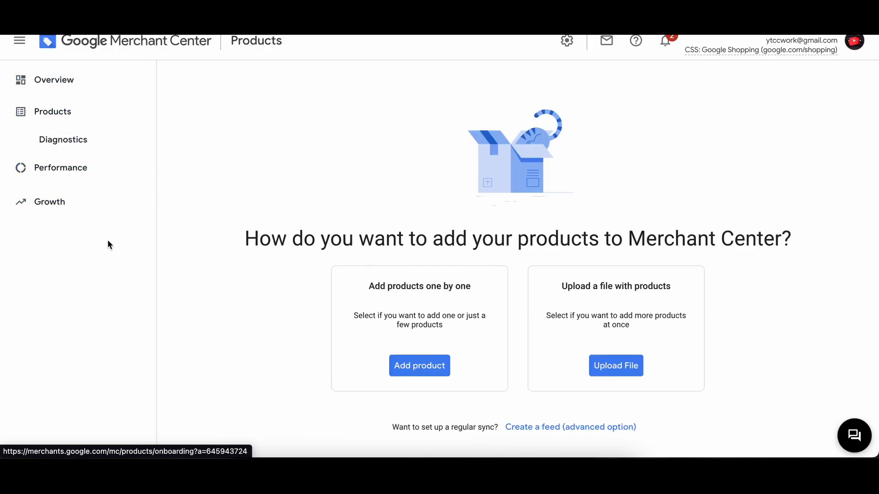
mouse_move(288, 310)
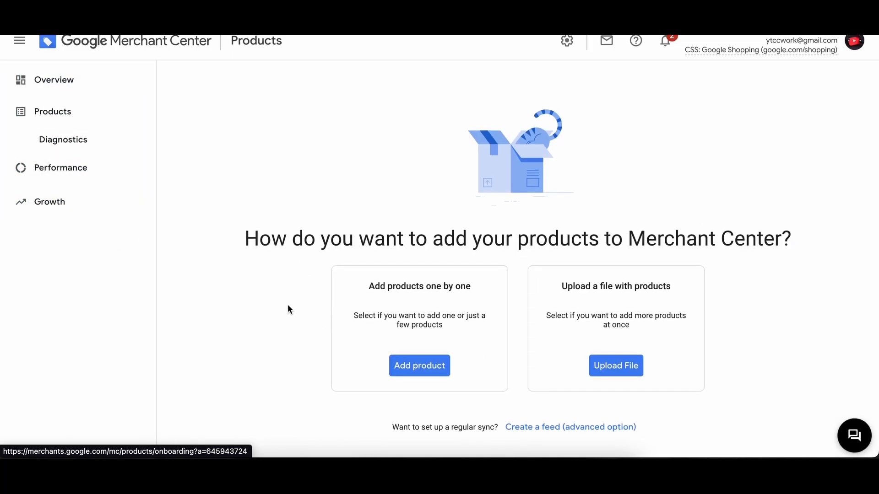
mouse_move(204, 184)
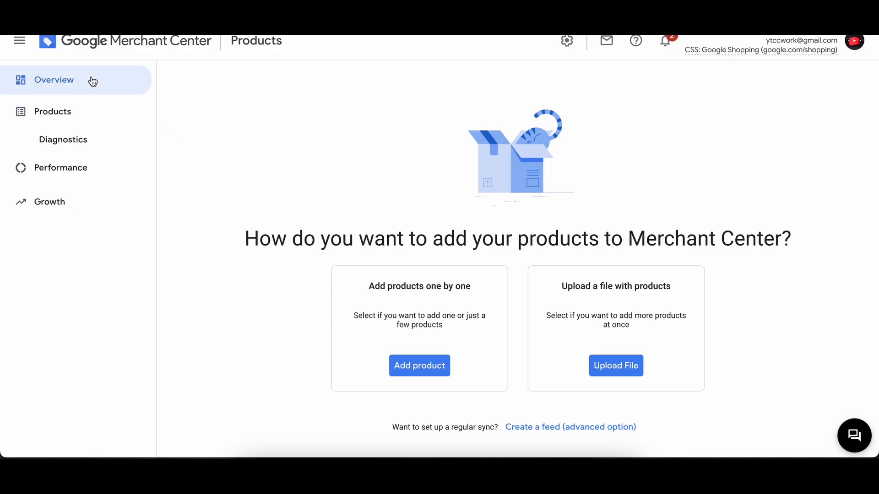
Step: From Overview, follow the red banner's Go to account issues link to Diagnostics
left_click(54, 80)
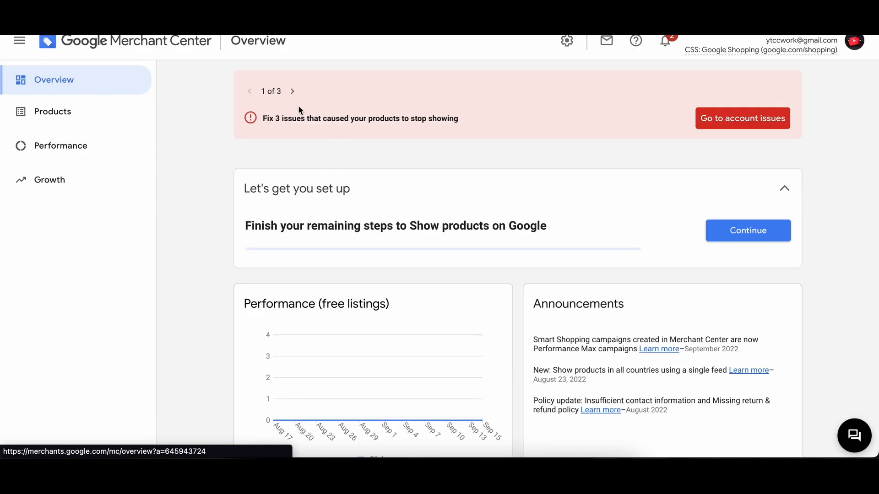
mouse_move(359, 133)
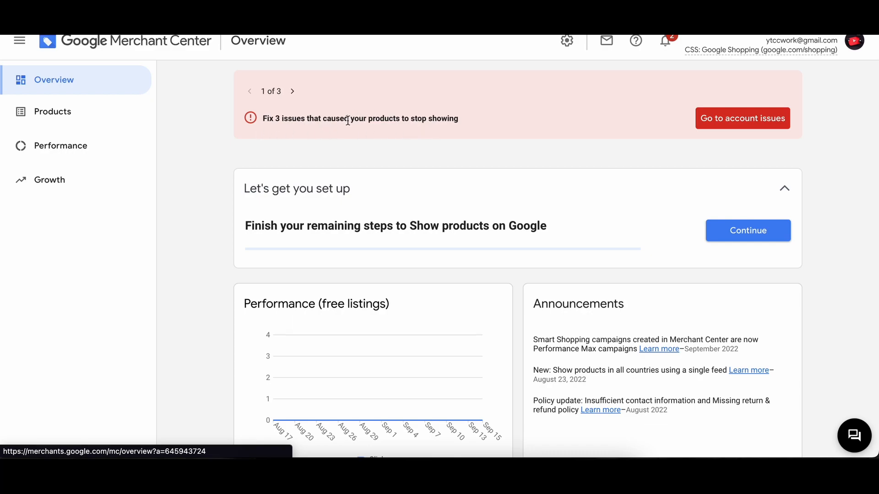
mouse_move(735, 125)
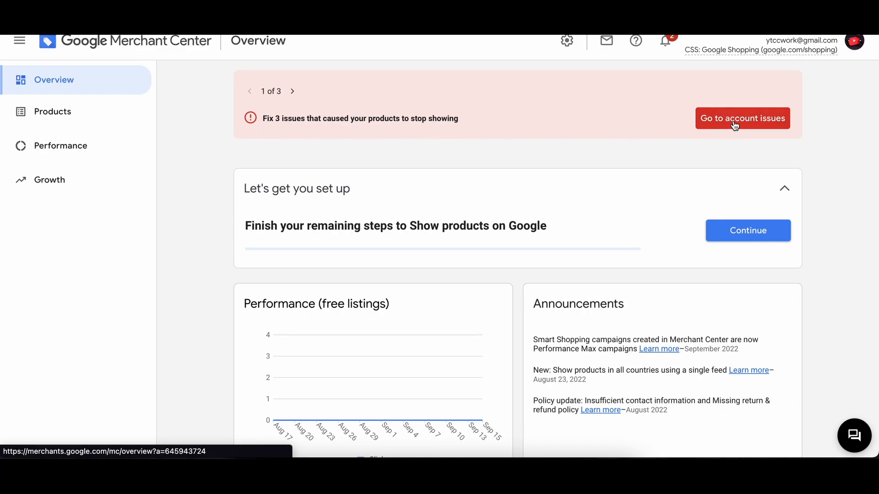
left_click(741, 118)
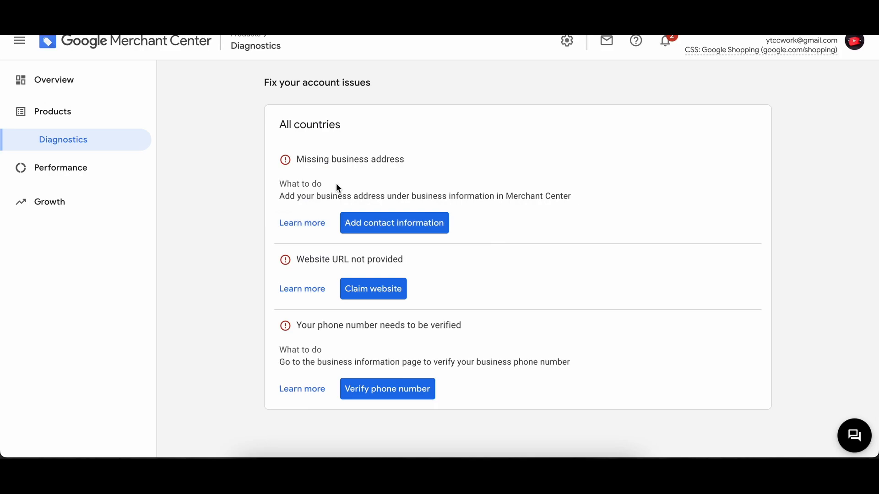
mouse_move(372, 289)
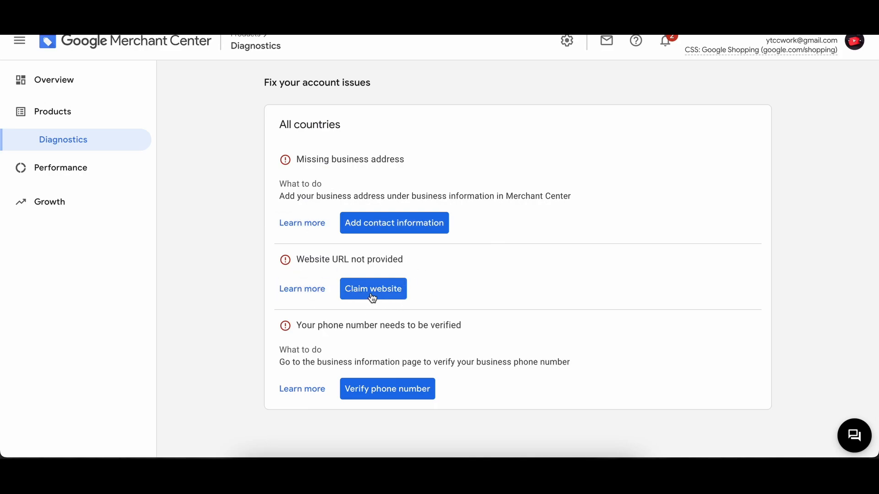
mouse_move(384, 206)
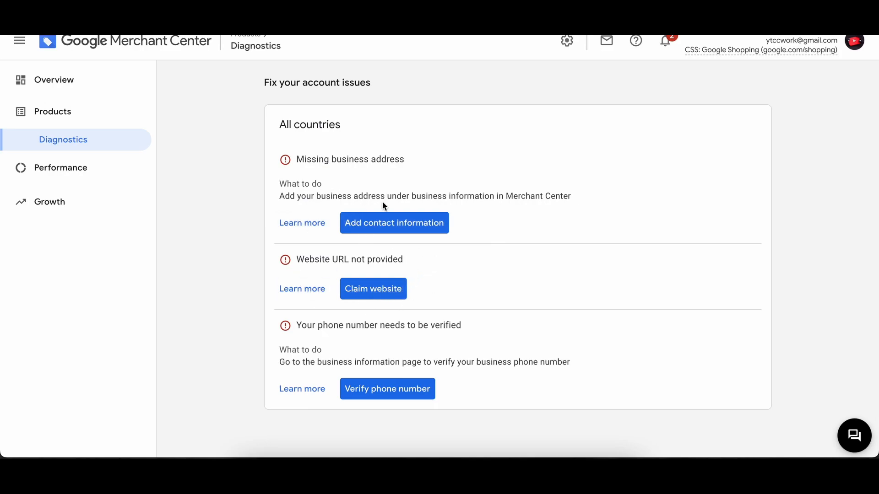
mouse_move(363, 207)
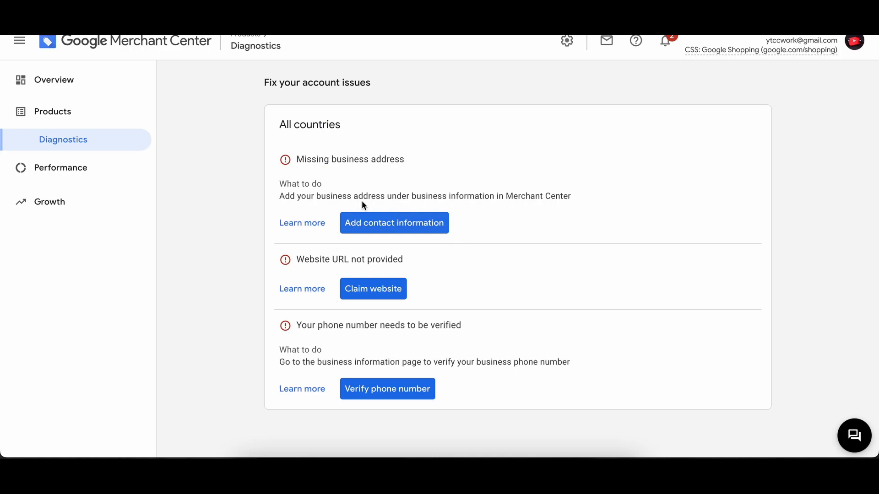
mouse_move(291, 375)
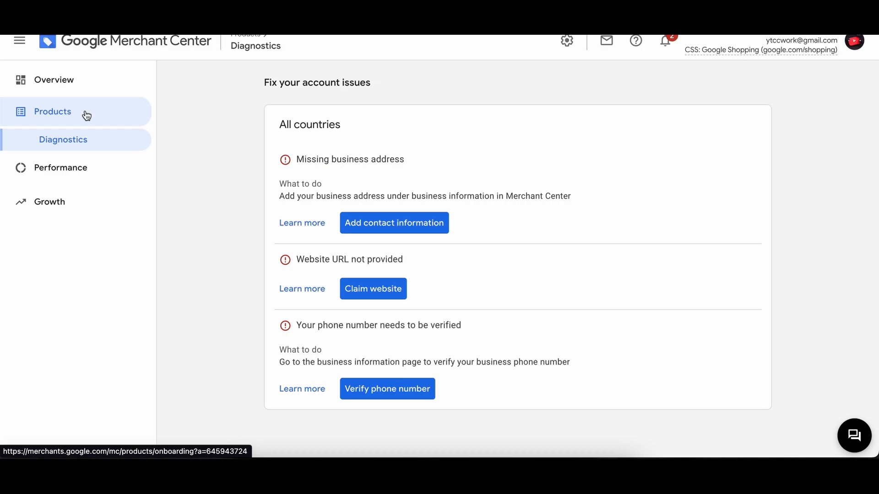
Step: Return to Products to reach the 'How do you want to add your products' page
left_click(53, 112)
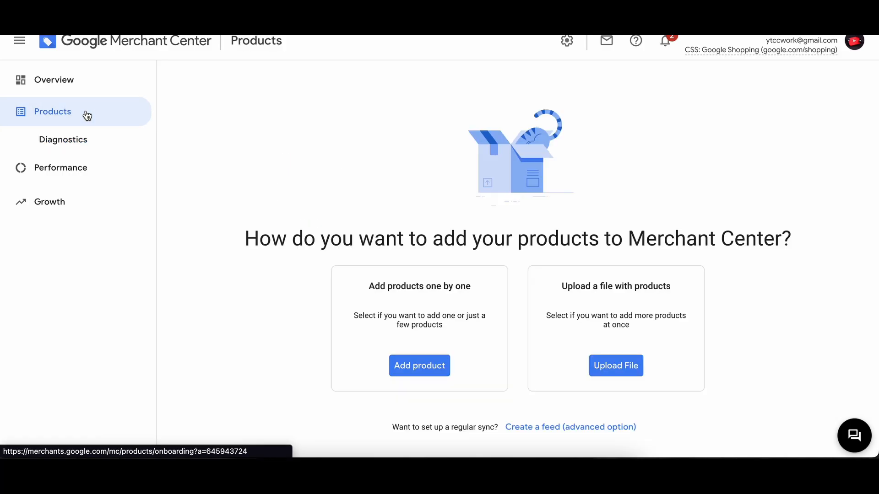
mouse_move(262, 231)
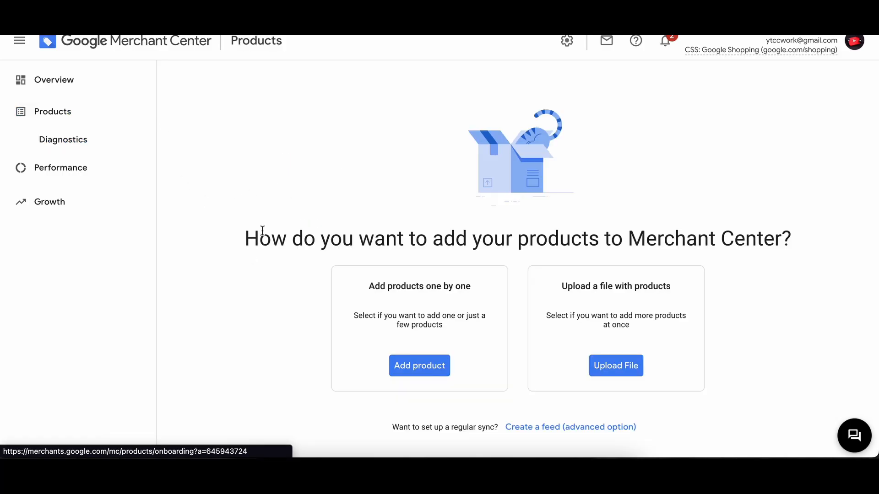
mouse_move(377, 248)
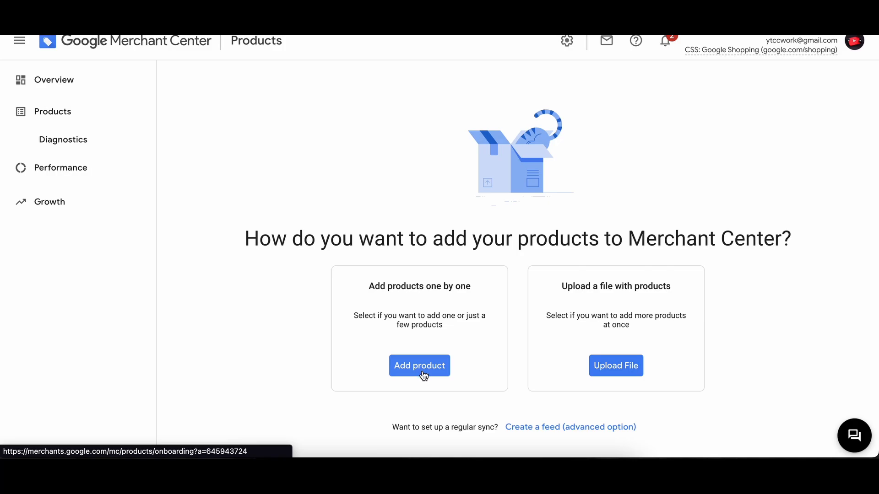
Step: Choose 'Add product' under one-by-one entry and scroll through the Product data form
left_click(419, 365)
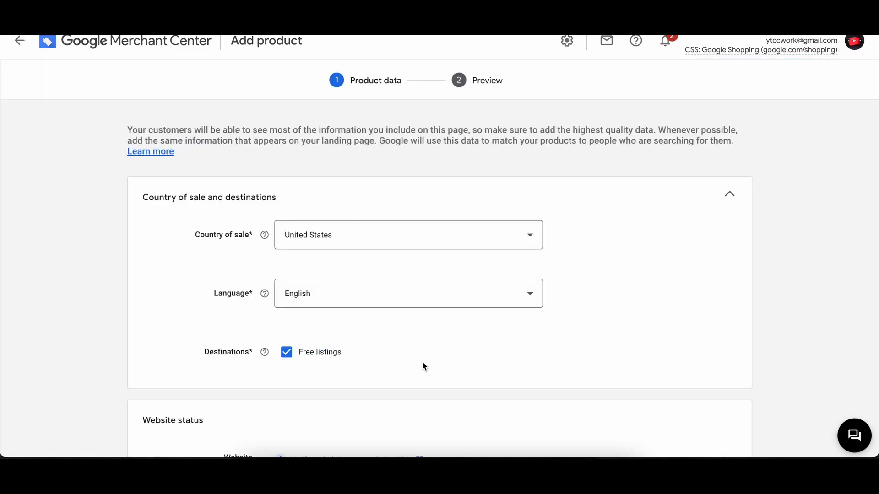
mouse_move(394, 300)
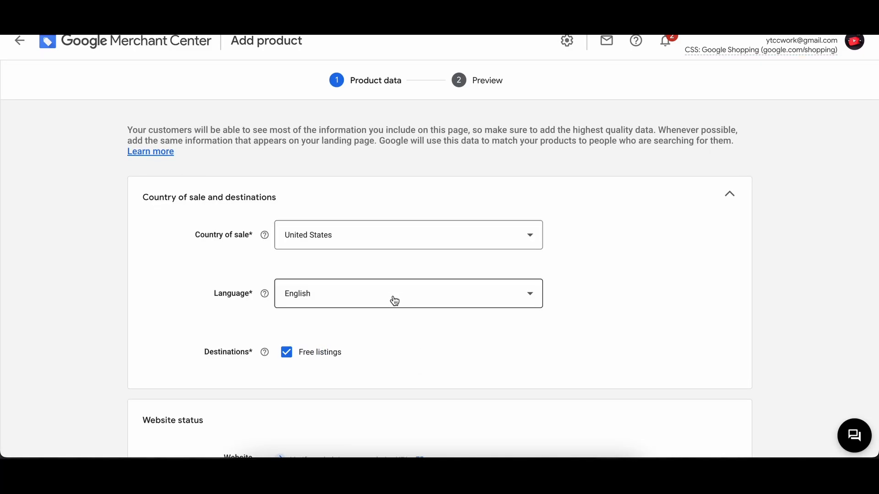
mouse_move(394, 234)
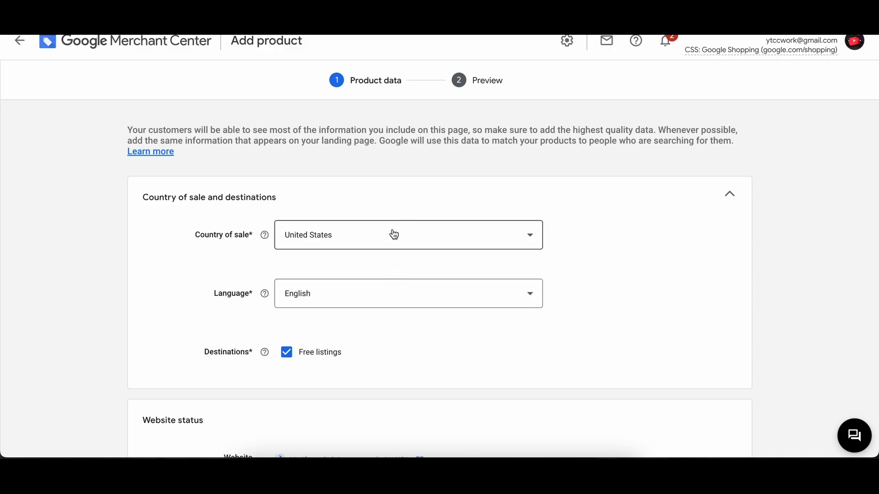
scroll("down", 3)
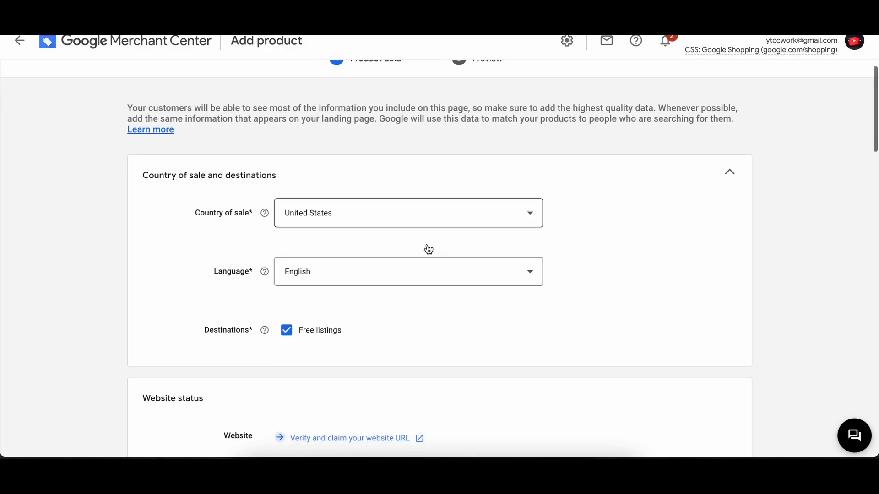
scroll("up", 3)
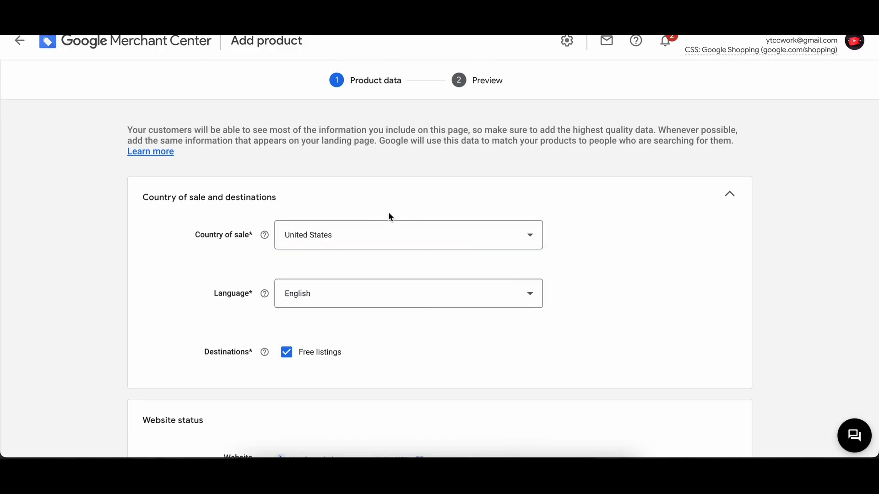
scroll("down", 3)
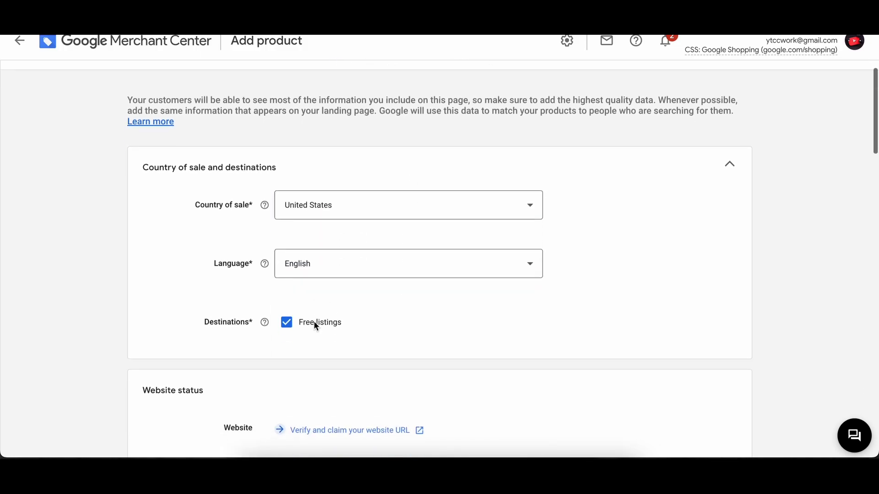
scroll("down", 3)
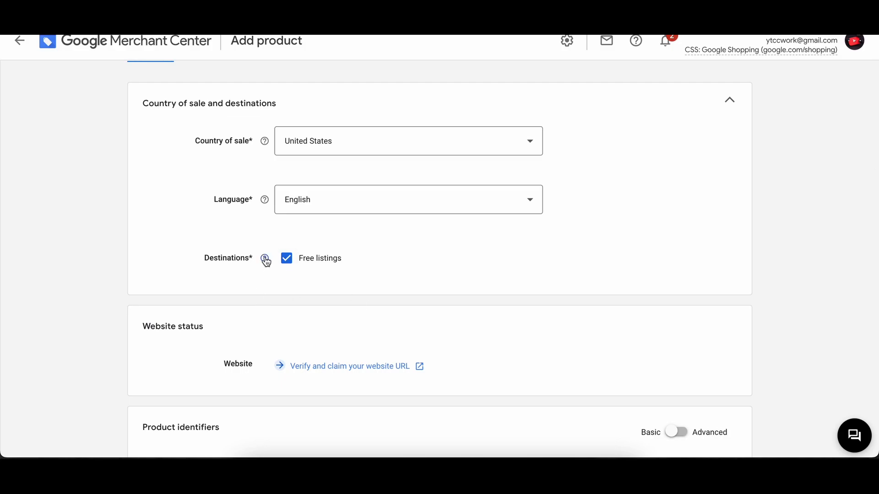
scroll("down", 3)
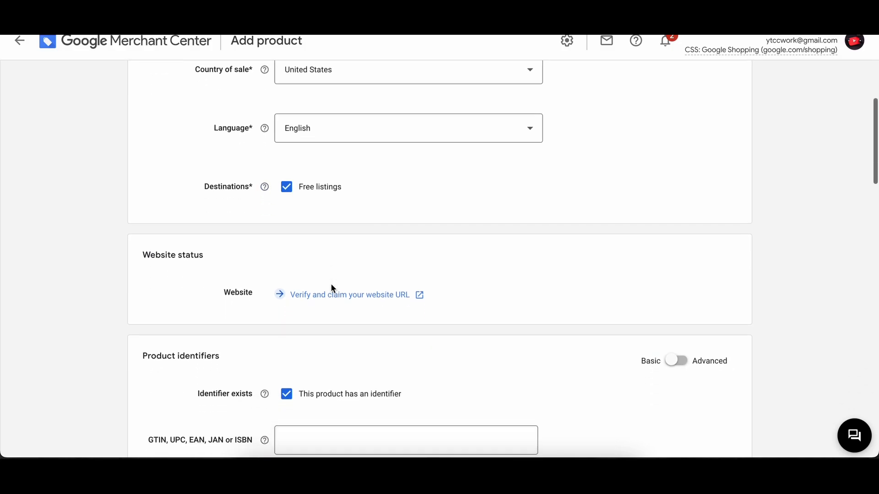
mouse_move(360, 337)
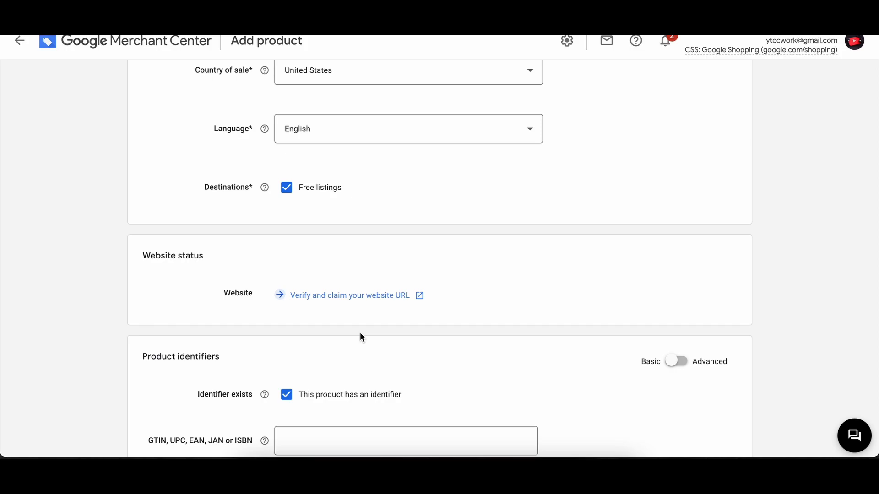
scroll("down", 3)
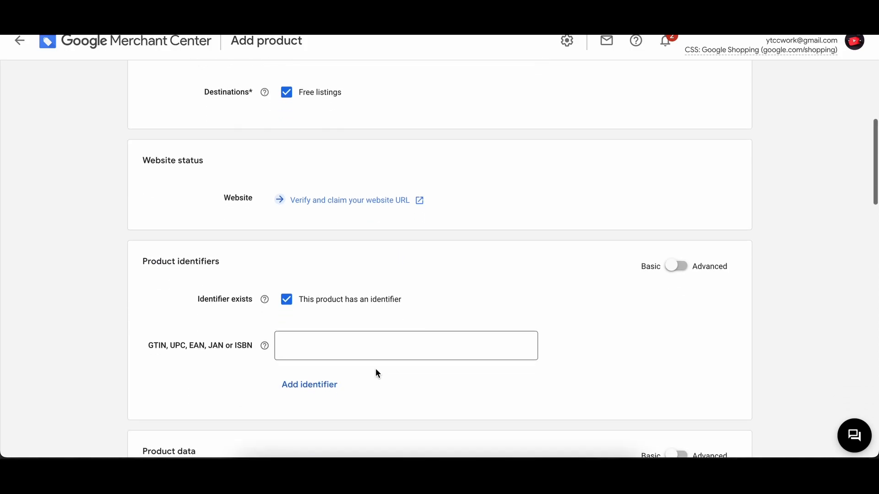
mouse_move(182, 260)
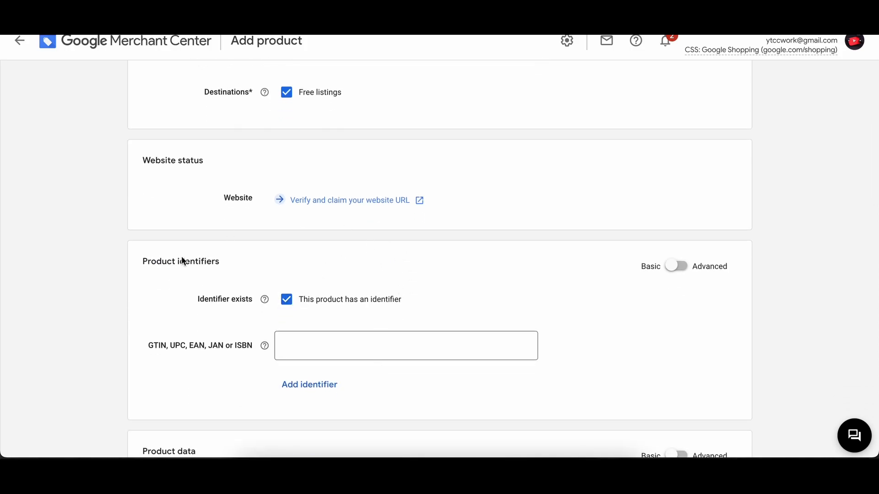
mouse_move(240, 286)
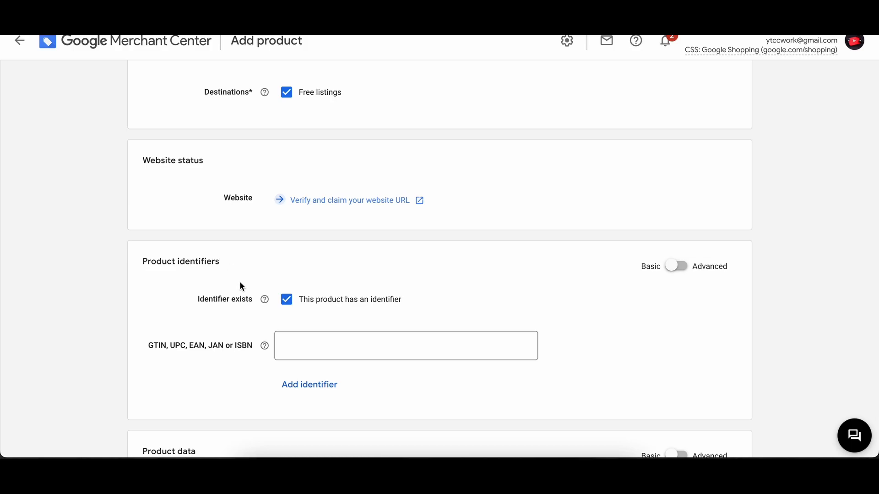
mouse_move(236, 327)
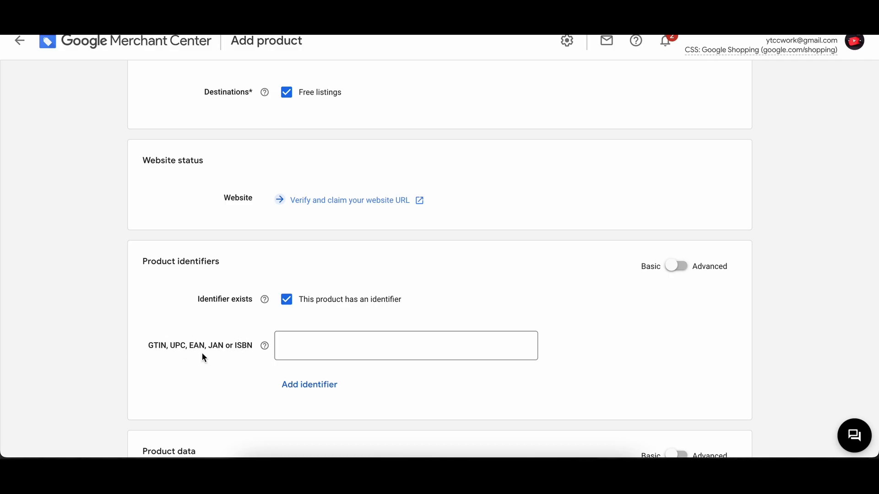
mouse_move(267, 360)
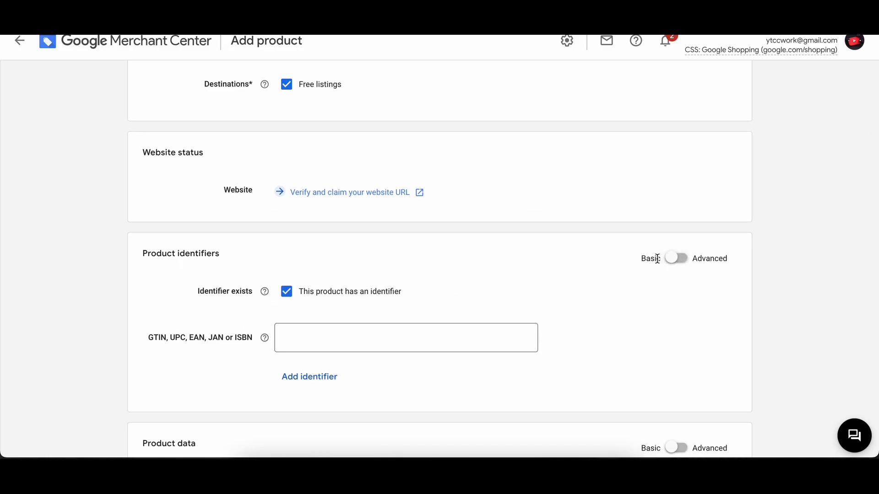
left_click(676, 259)
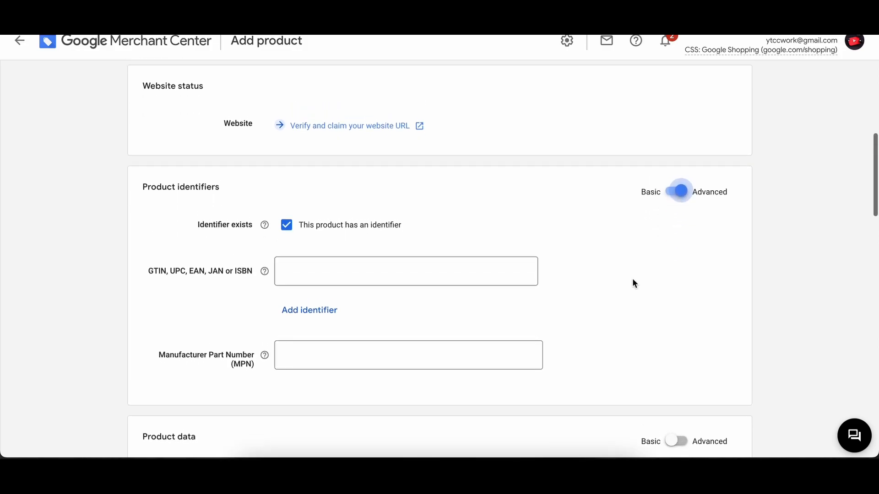
scroll("down", 3)
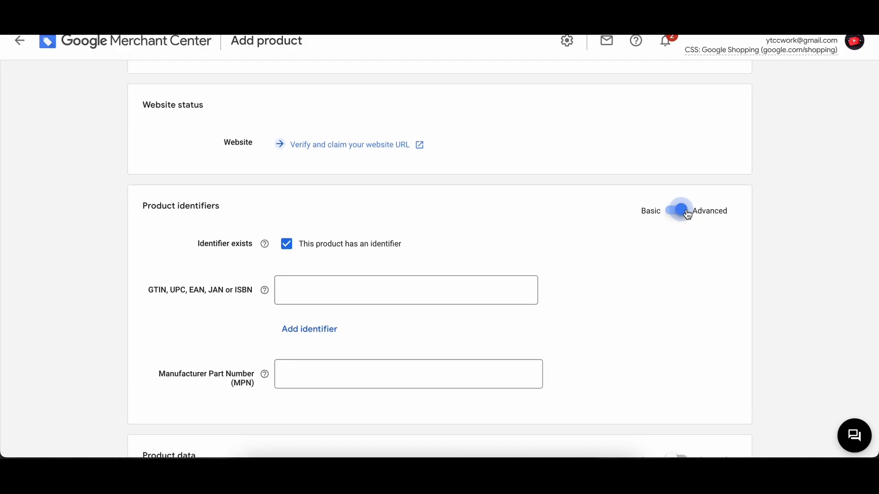
scroll("down", 3)
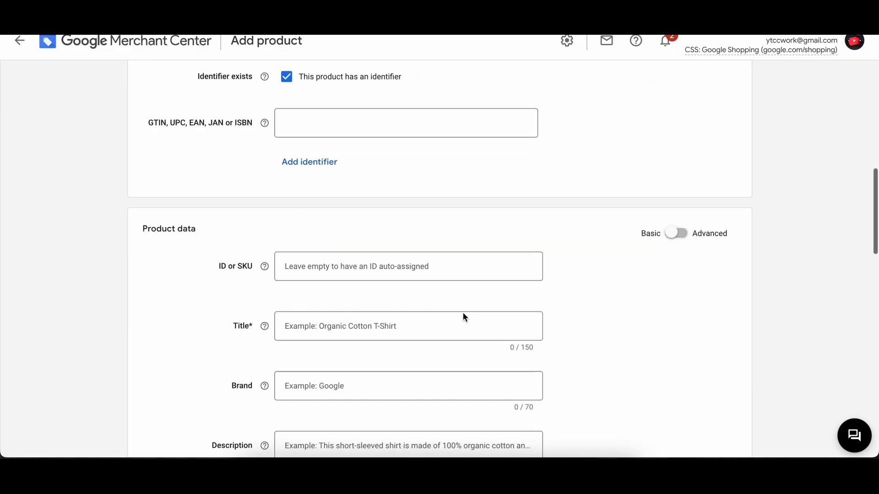
scroll("down", 3)
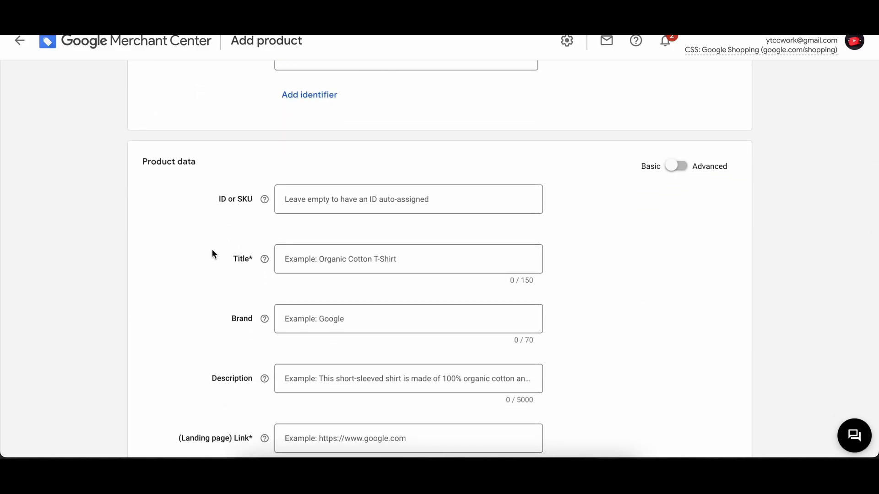
scroll("down", 3)
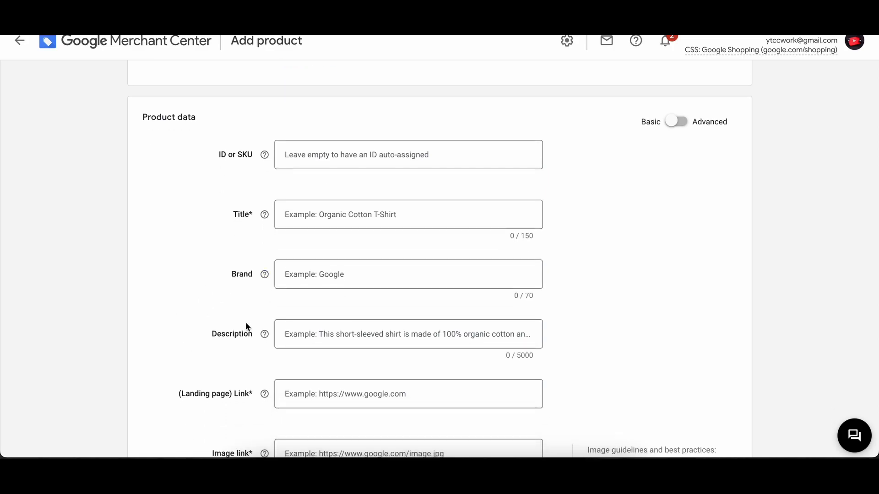
scroll("down", 3)
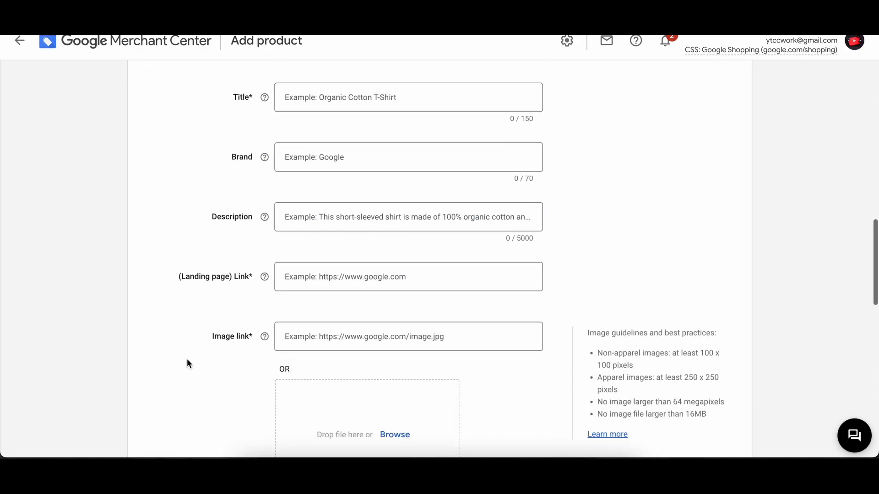
scroll("down", 3)
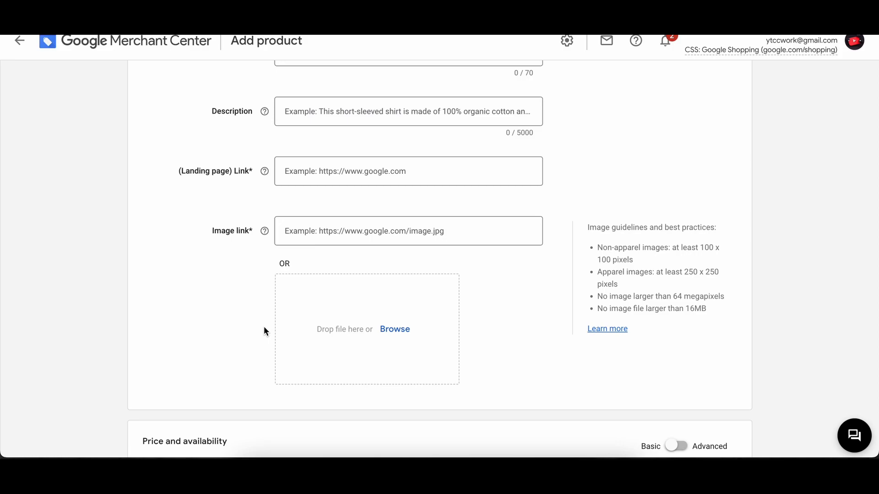
scroll("down", 3)
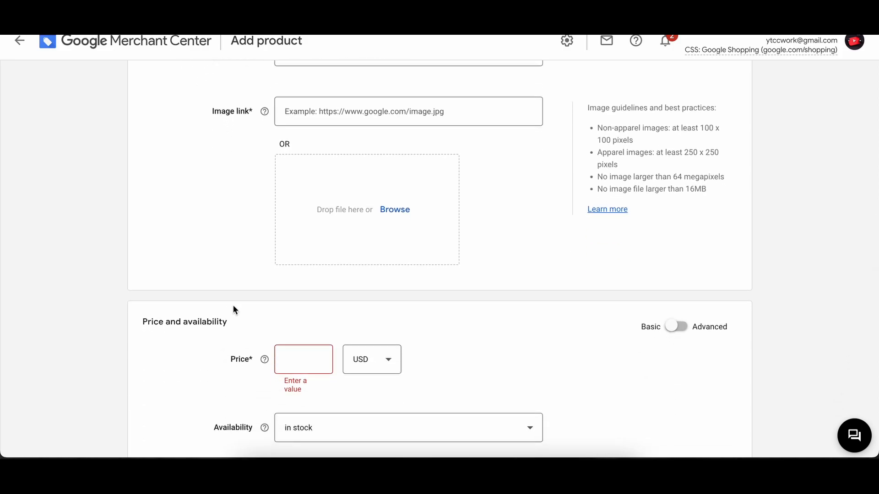
scroll("down", 3)
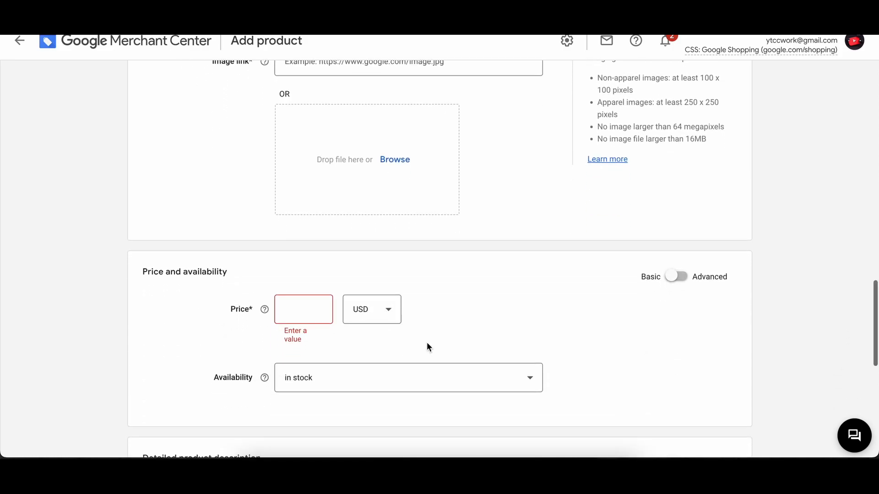
scroll("down", 3)
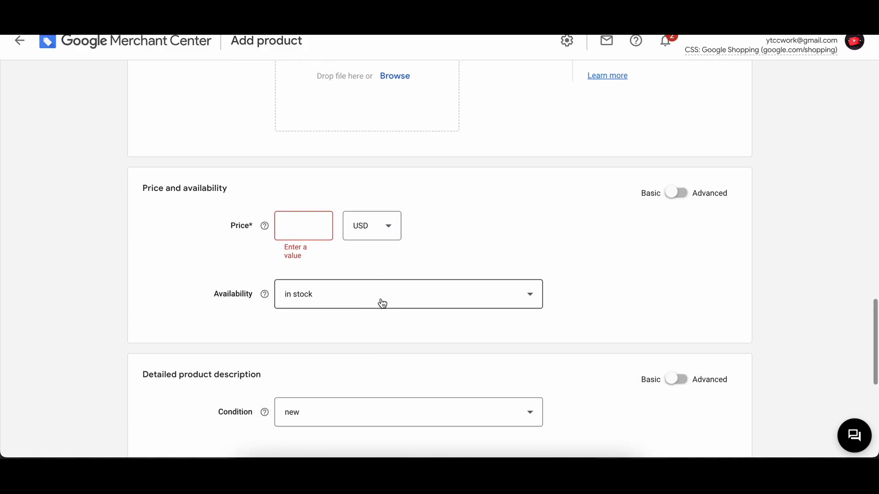
mouse_move(414, 303)
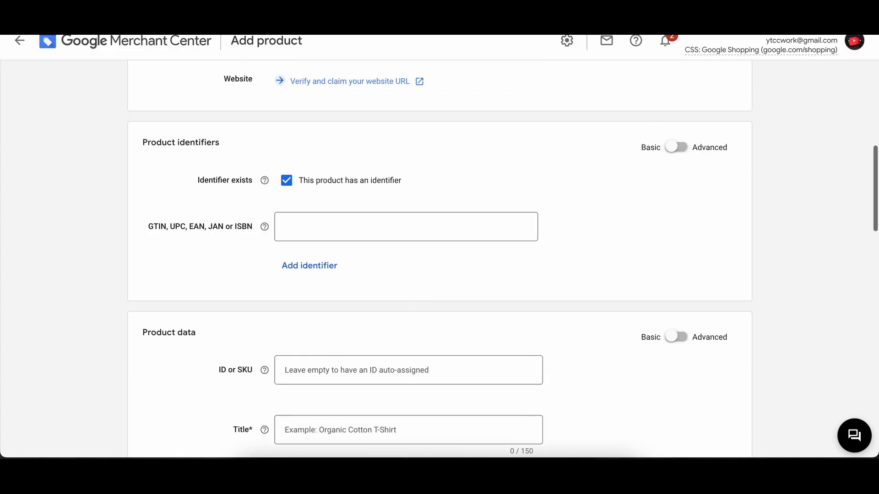
scroll("up", 3)
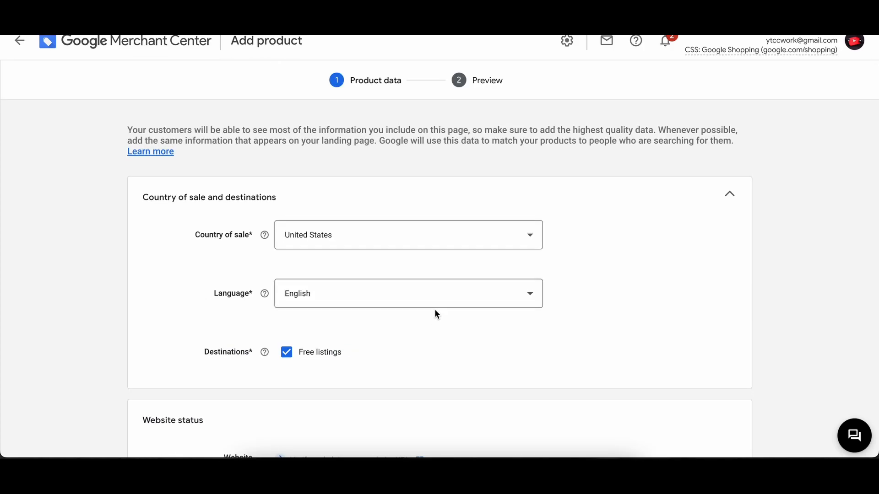
scroll("down", 3)
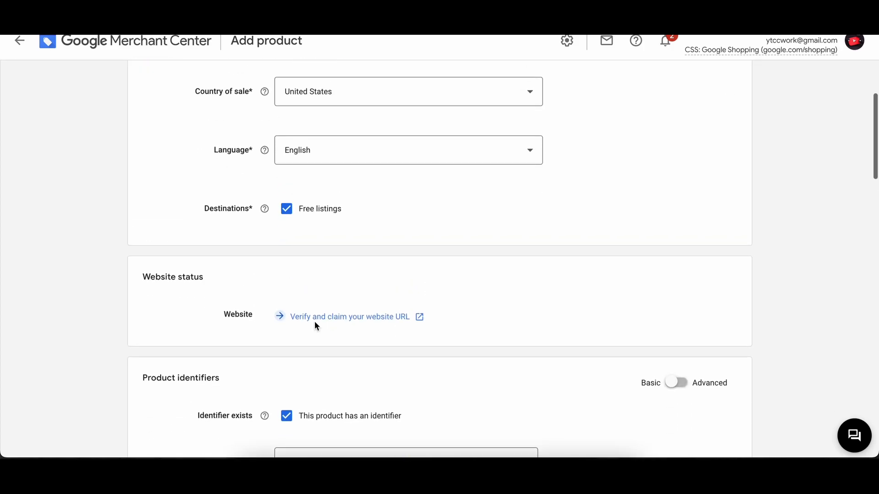
mouse_move(411, 363)
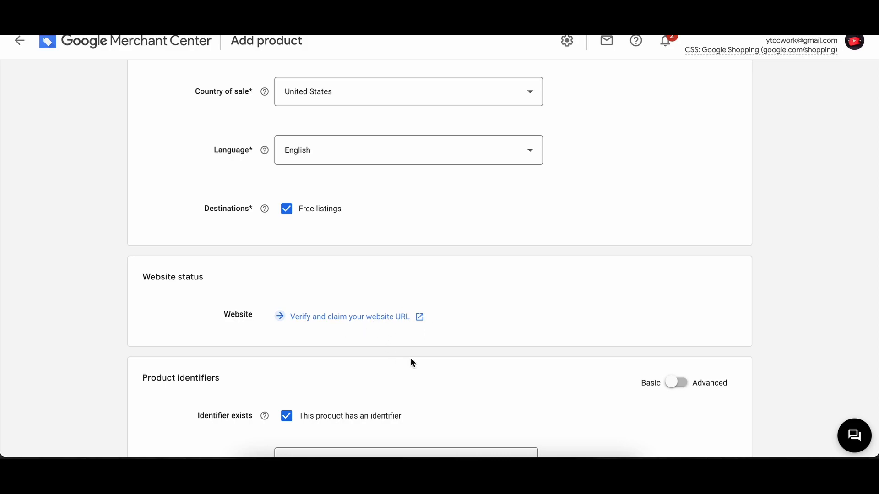
scroll("down", 3)
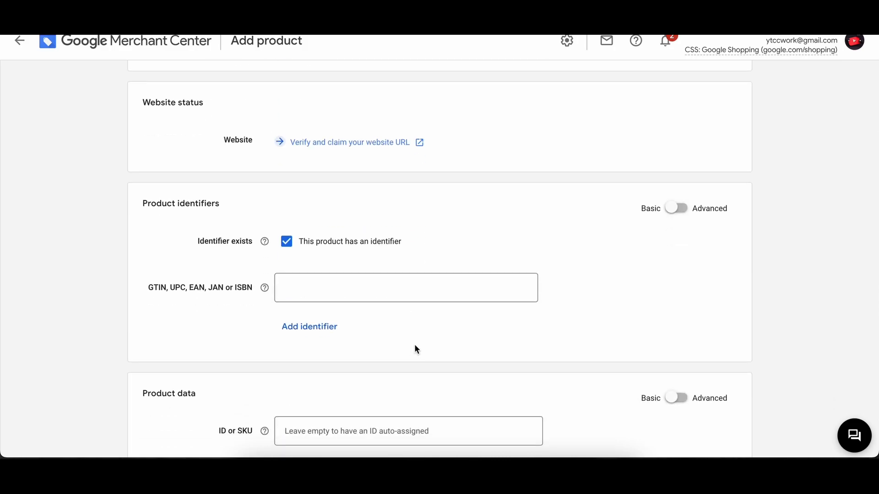
mouse_move(165, 307)
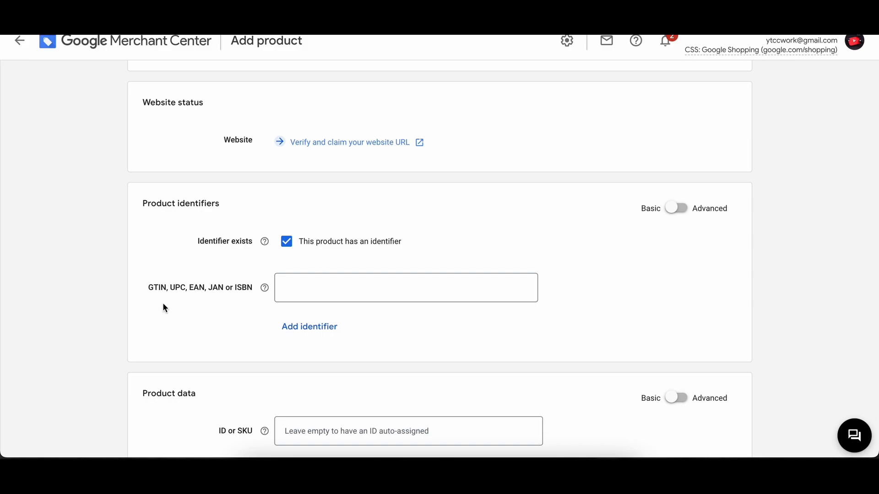
mouse_move(205, 340)
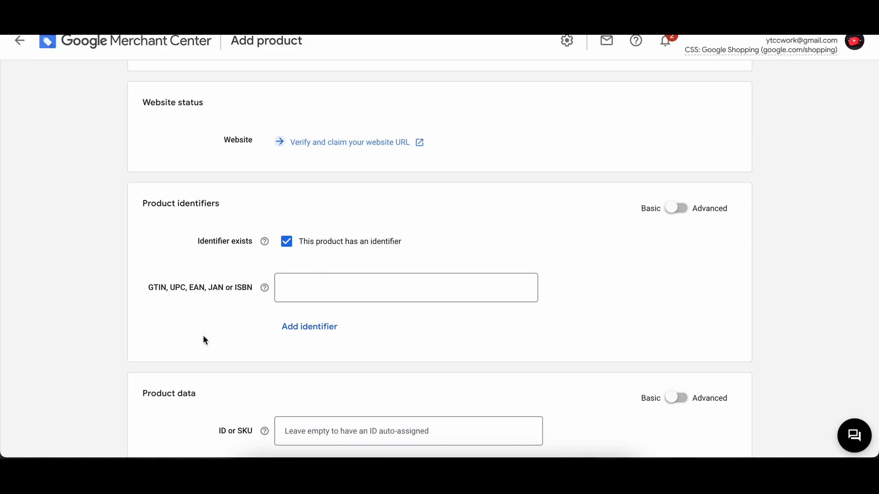
mouse_move(240, 319)
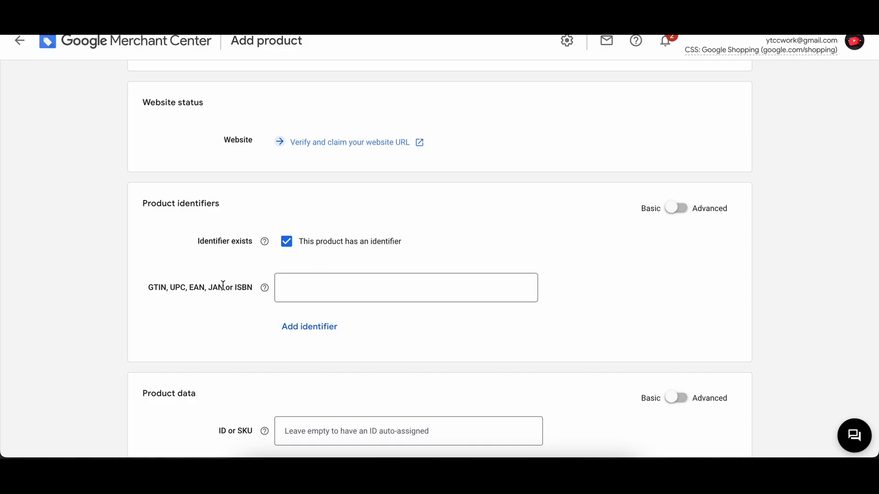
Step: Uncheck 'This product has an identifier' and scroll down to Product data
left_click(285, 241)
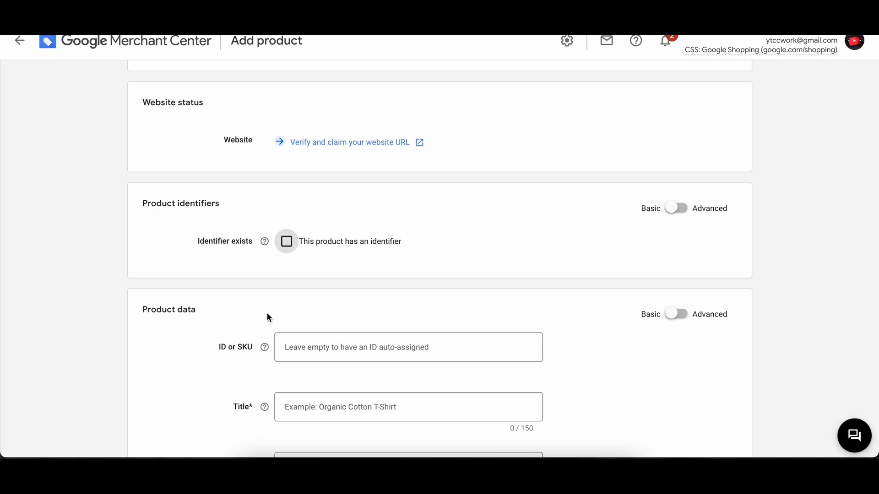
scroll("down", 3)
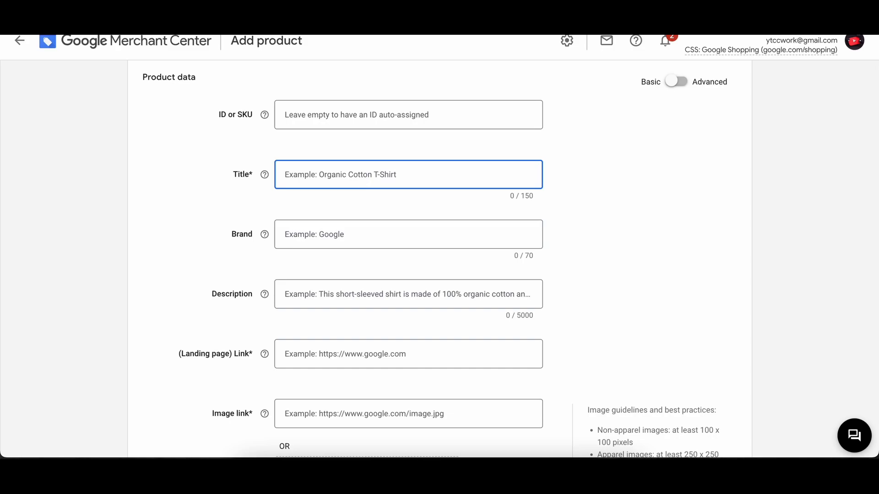
Step: Enter title 'Cotton T-shirt', brand 'Levis' and description 'This is a nice Cotton T-shirt.'
type("Cotton T-shirt")
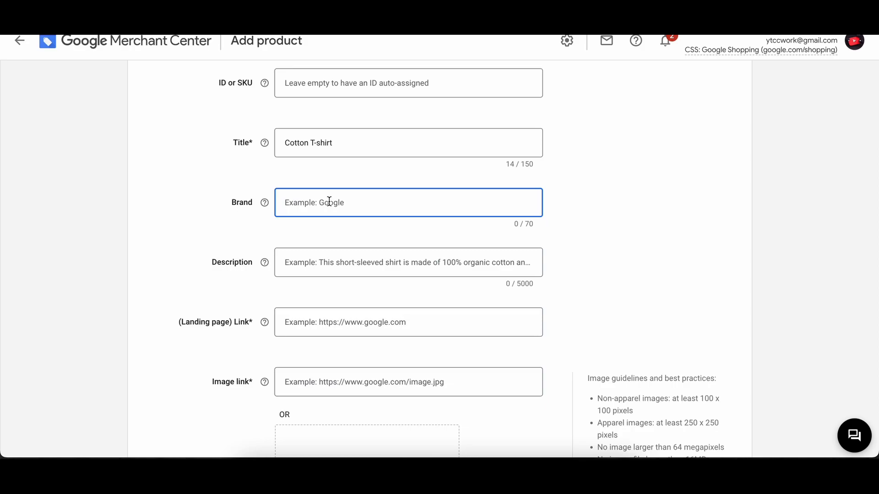
type("Levis")
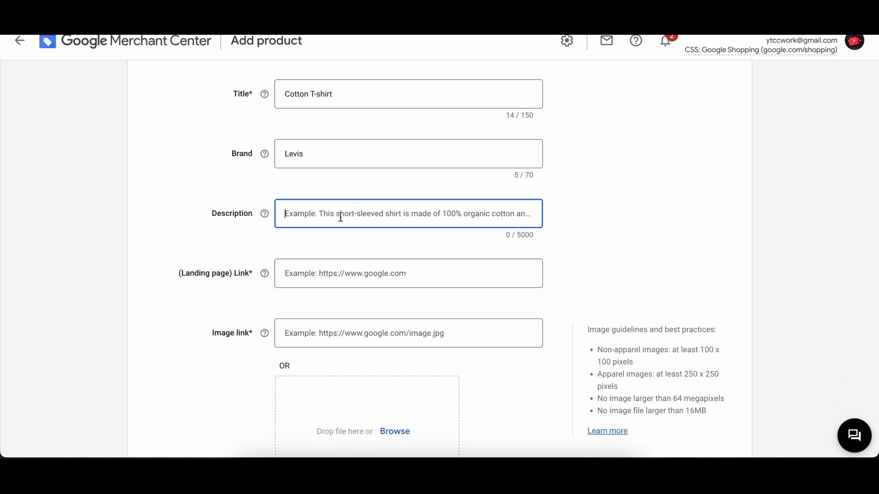
scroll("up", 3)
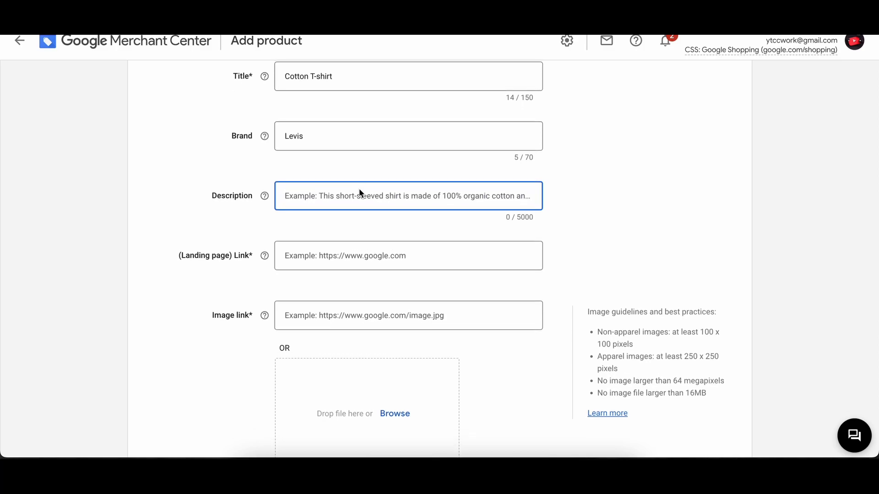
type("T")
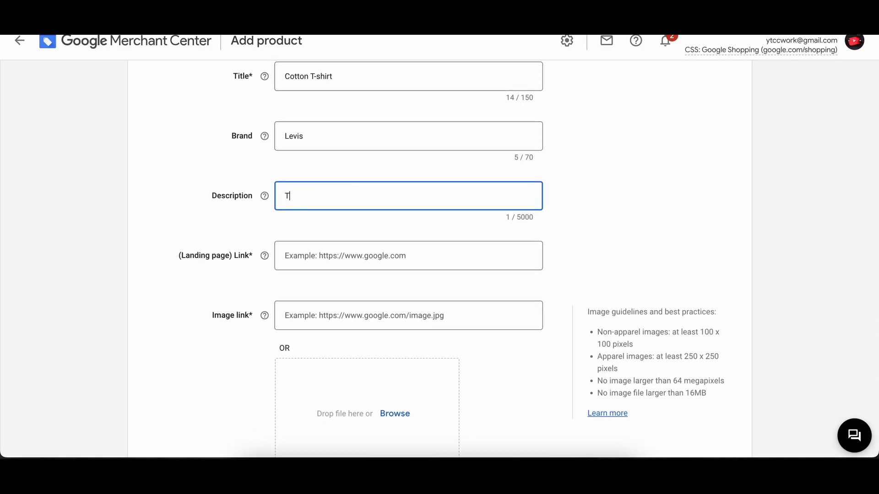
type("his is a")
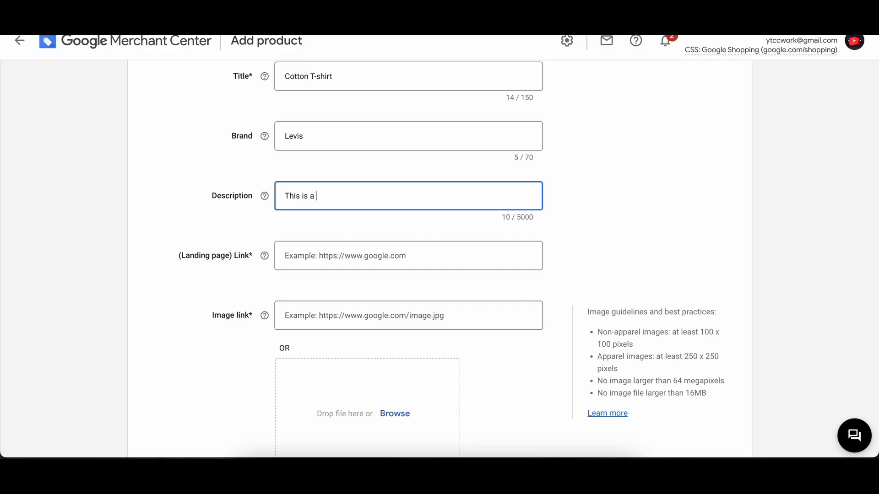
type("nice Co")
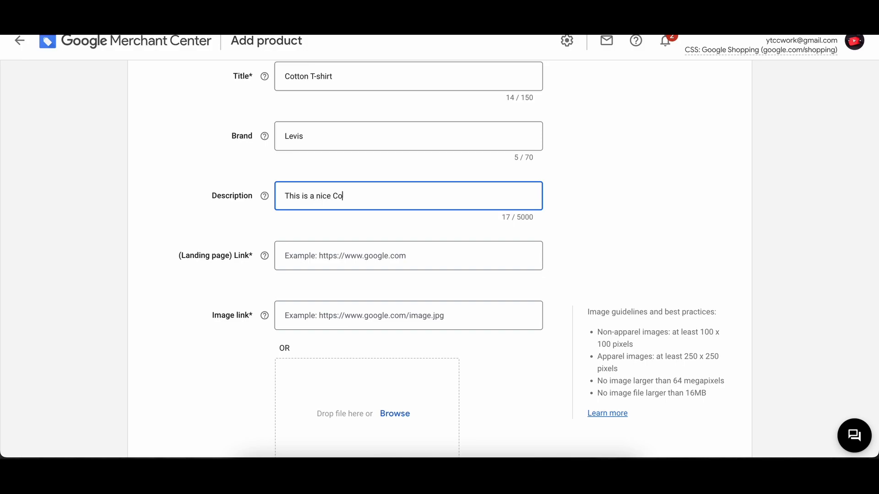
type("tton T-shirt.")
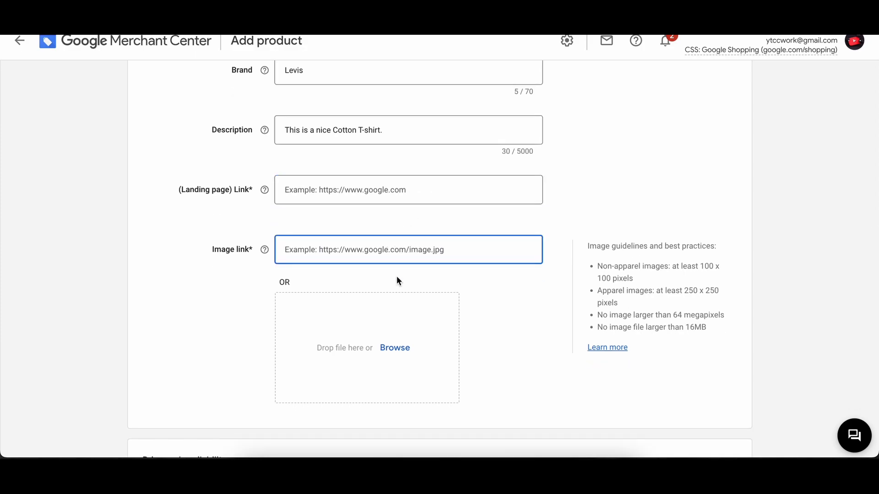
Step: Check the Image link help requirements and upload the white T-shirt photo via Browse
scroll("down", 3)
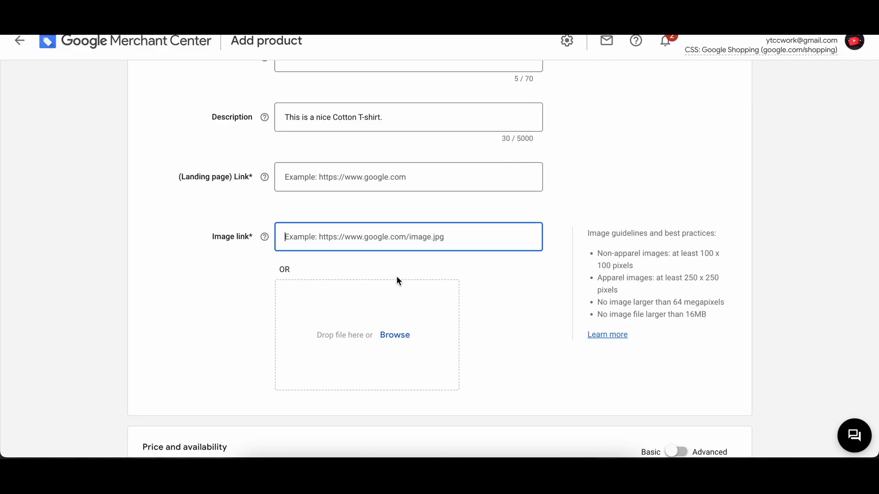
left_click(264, 236)
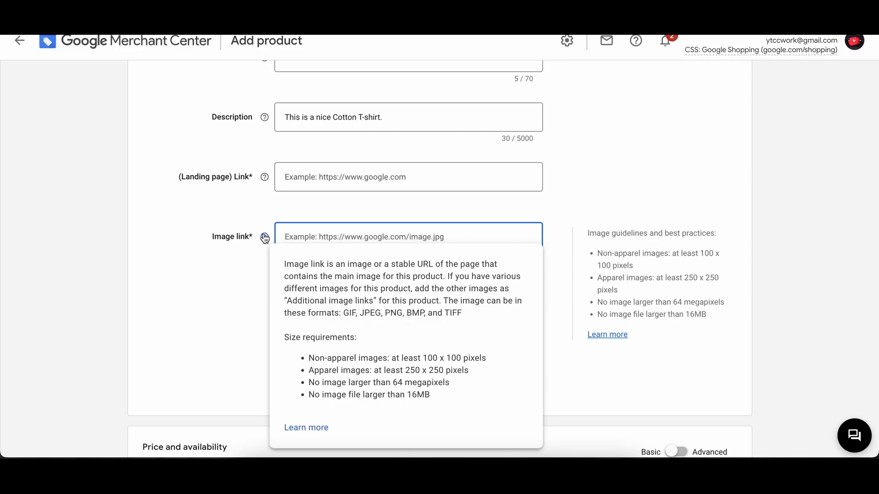
mouse_move(387, 217)
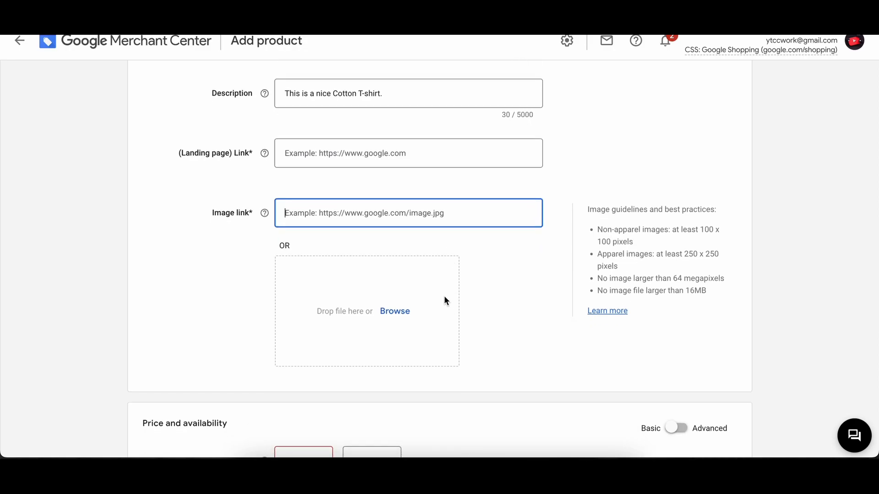
mouse_move(555, 163)
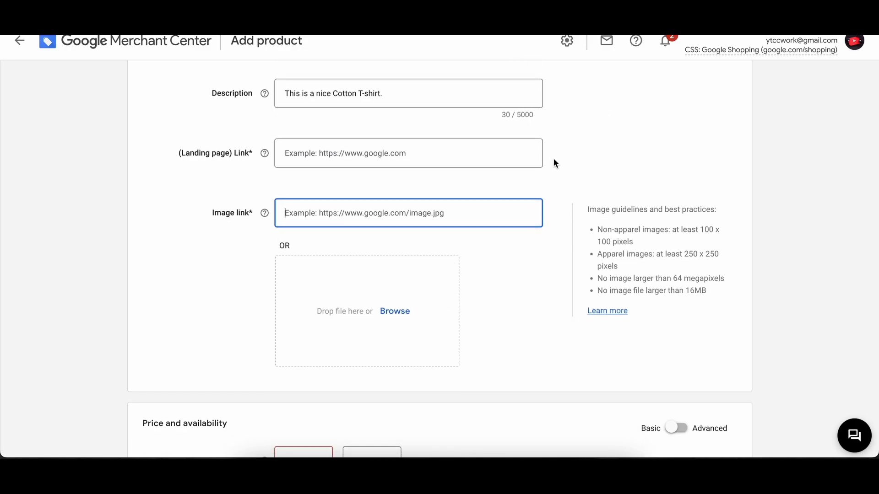
scroll("down", 3)
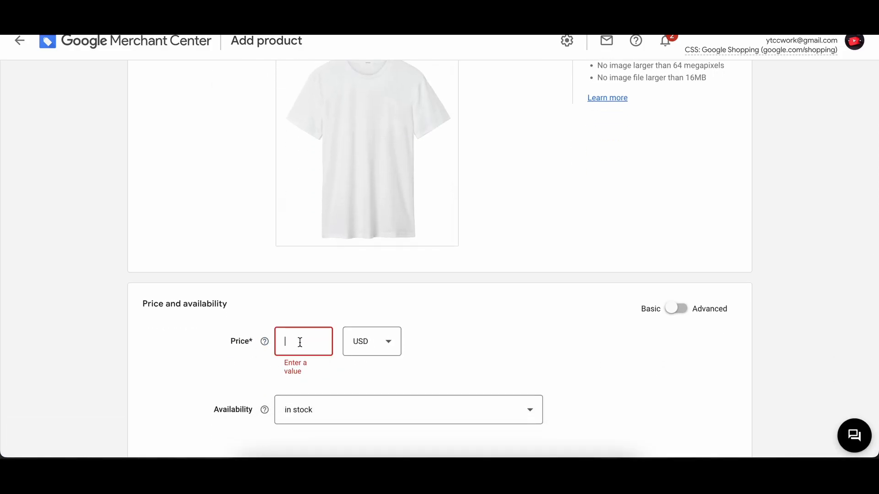
Step: Enter a price of 20 USD and choose 'new' as the product condition
type("20")
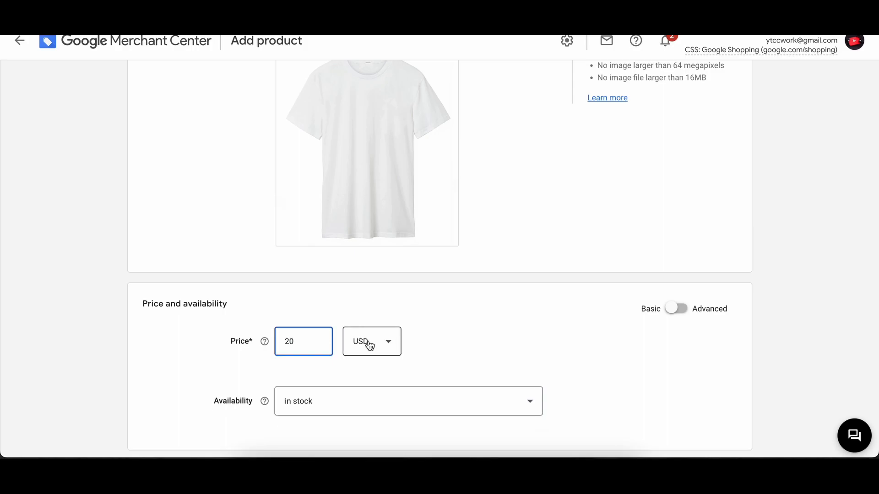
scroll("down", 3)
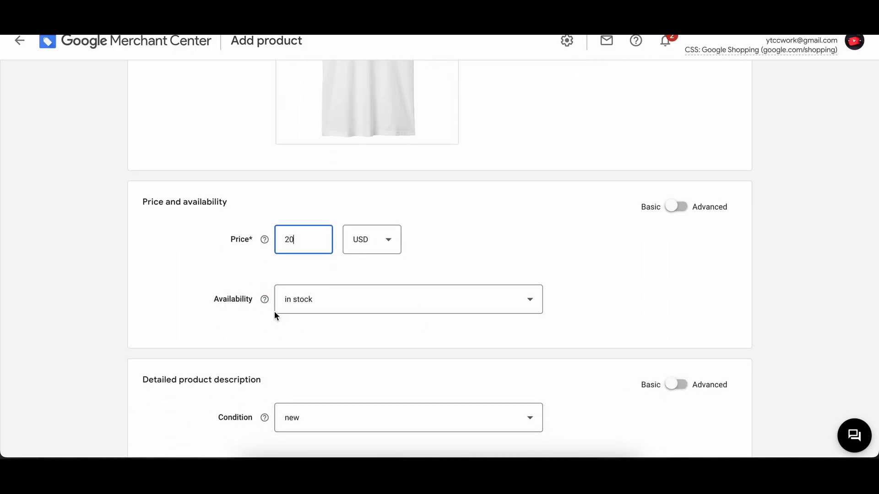
scroll("down", 3)
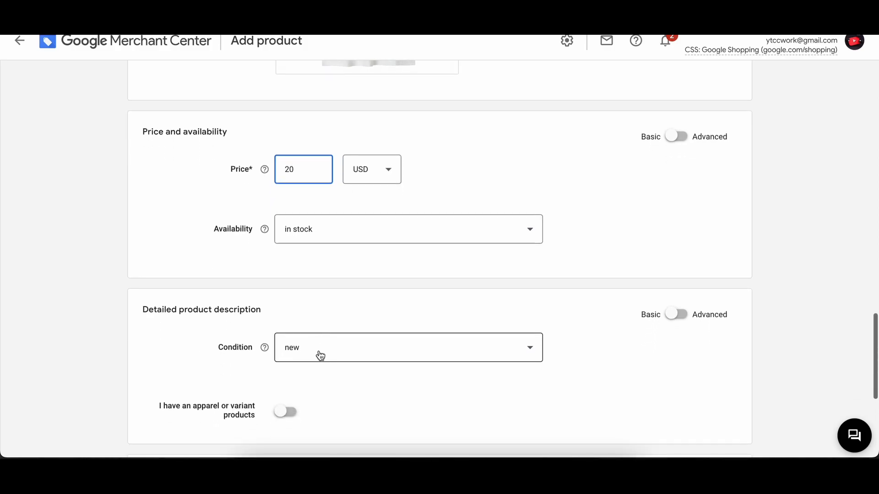
left_click(407, 347)
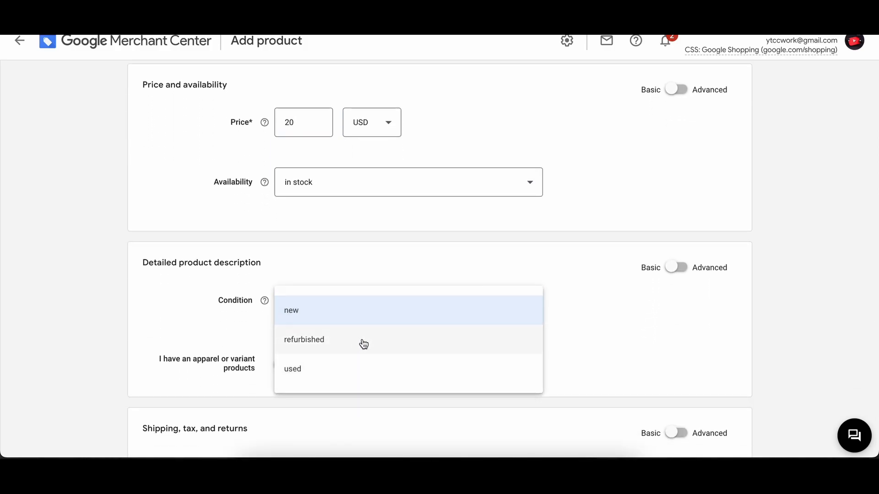
left_click(304, 329)
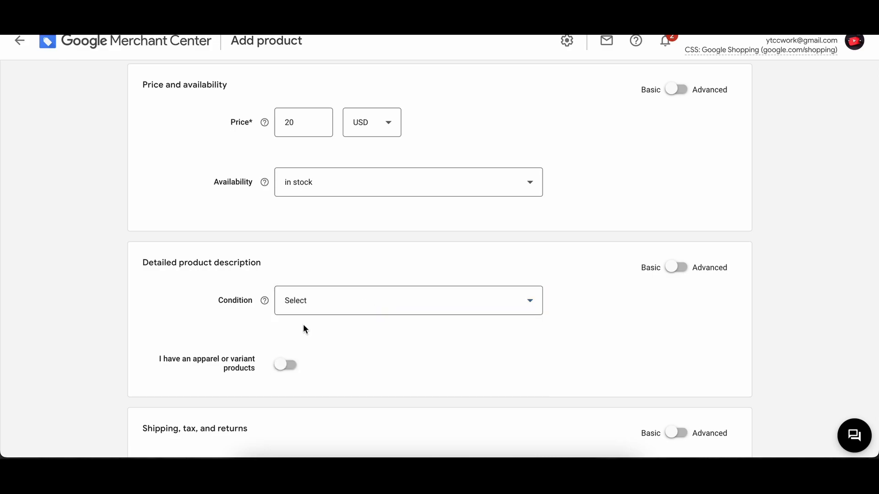
left_click(407, 300)
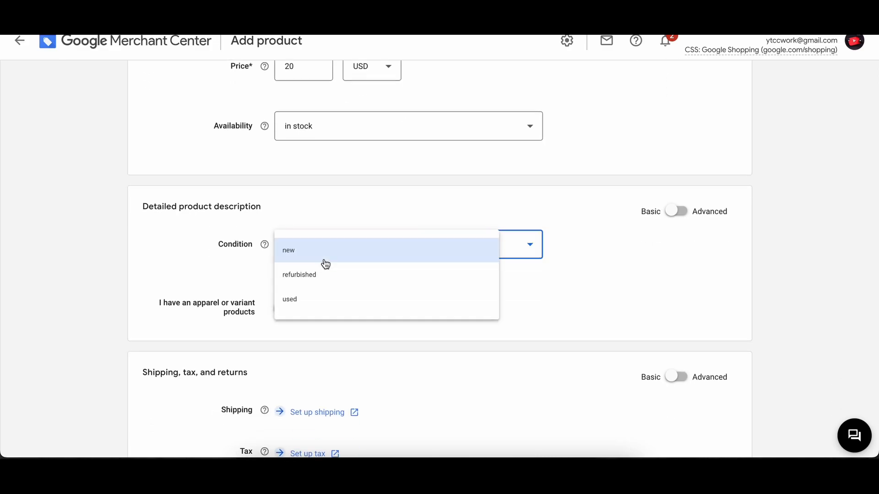
left_click(288, 250)
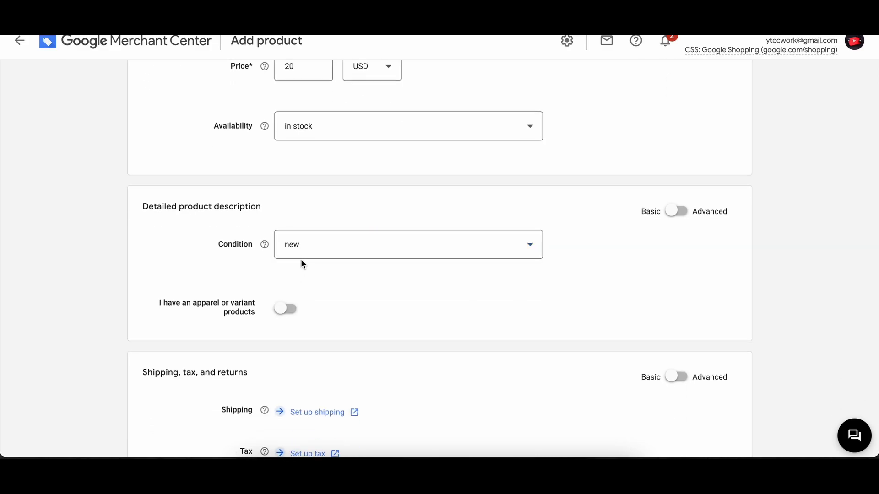
scroll("down", 3)
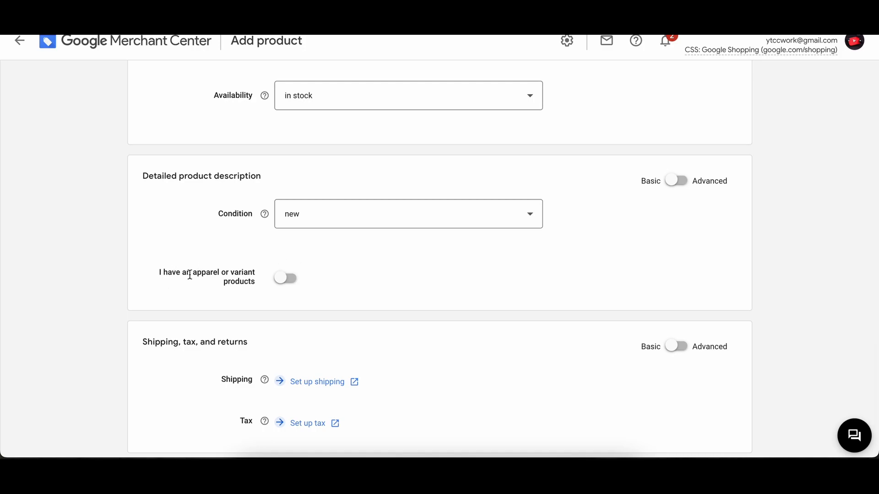
Step: Switch the apparel or variant products toggle off and scroll to Shipping, tax, and returns
left_click(285, 277)
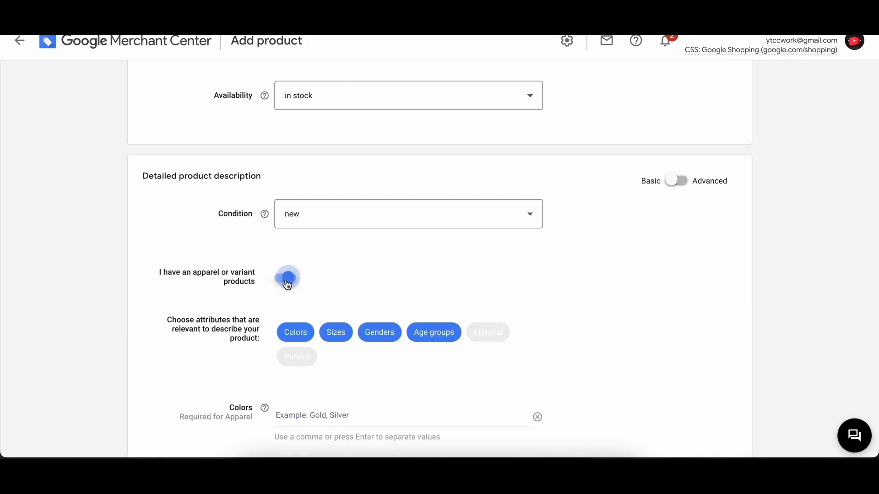
scroll("down", 3)
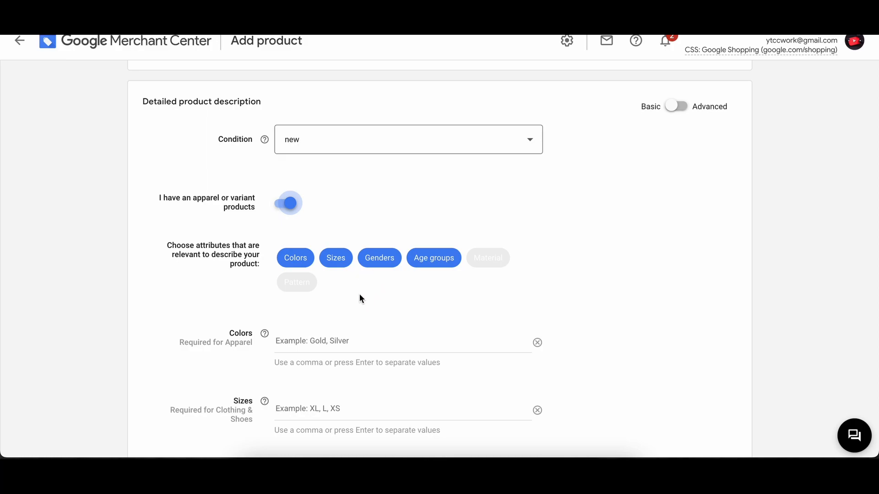
scroll("down", 3)
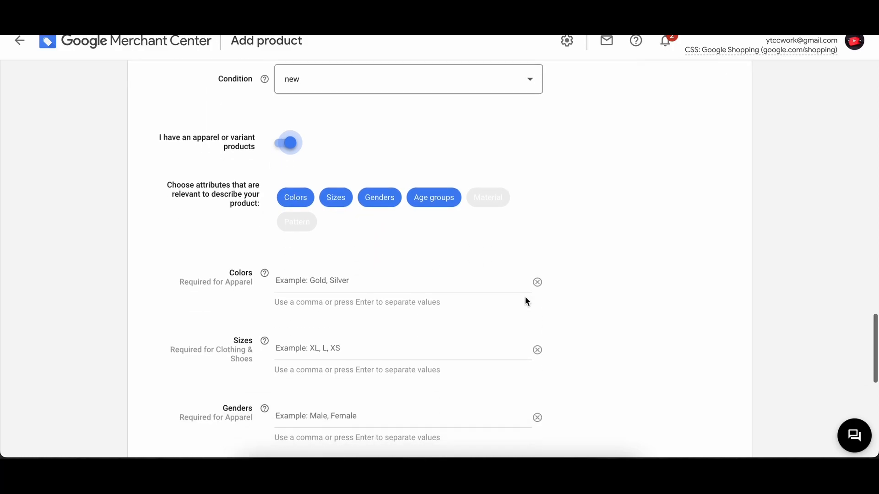
scroll("down", 3)
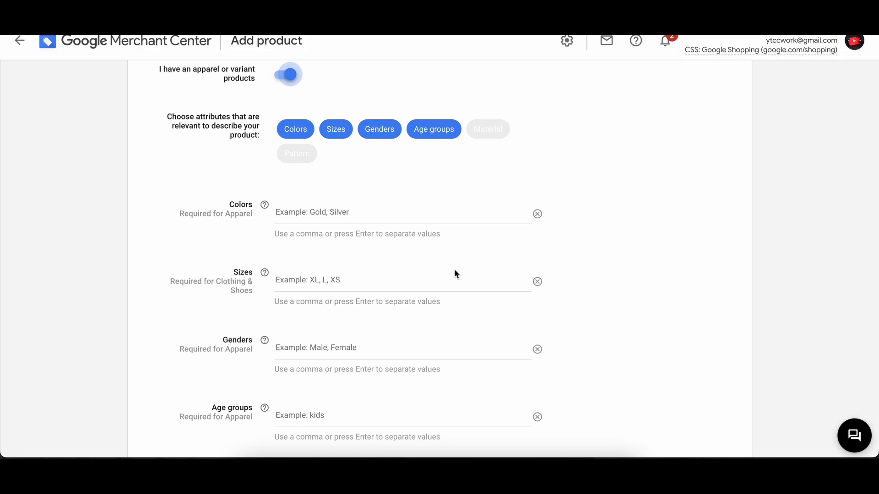
scroll("down", 3)
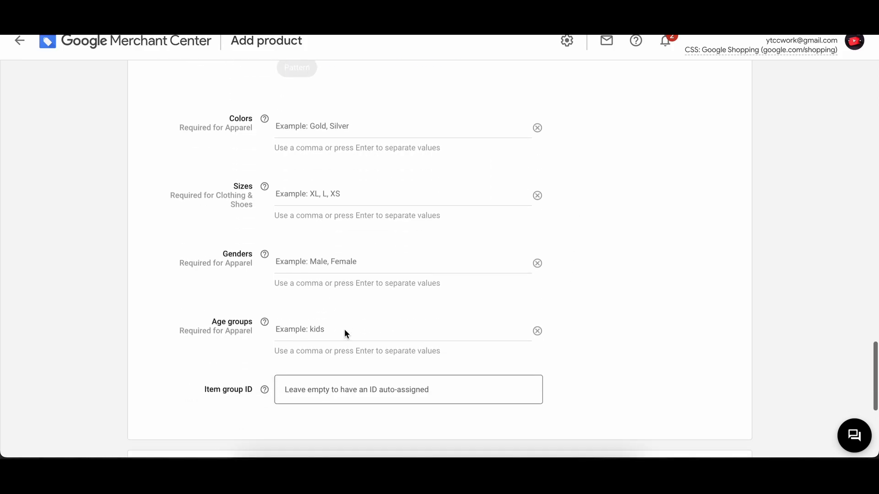
scroll("up", 3)
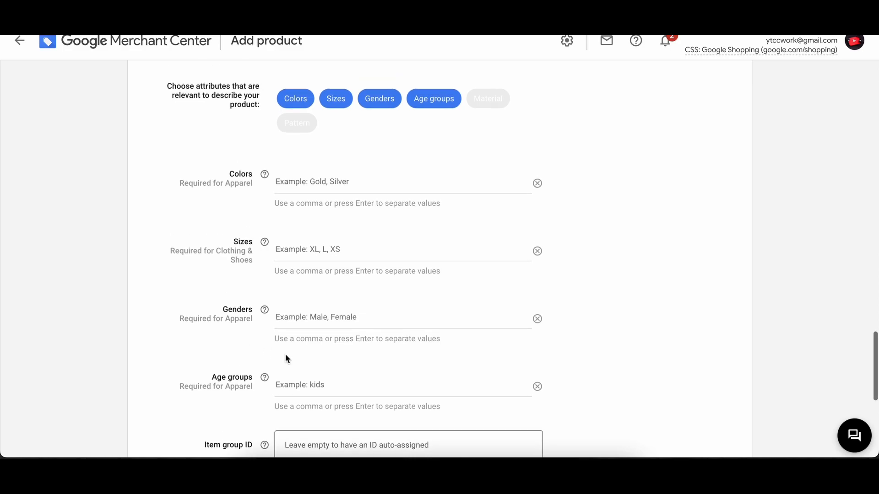
scroll("down", 3)
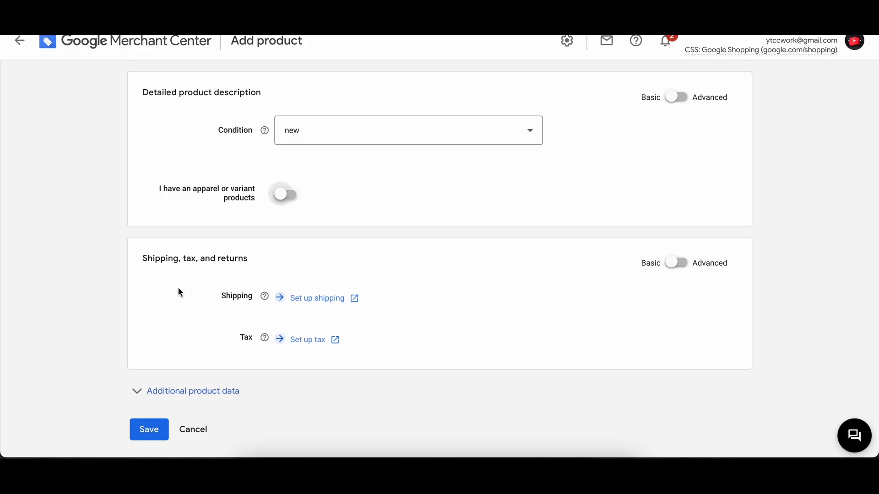
mouse_move(279, 286)
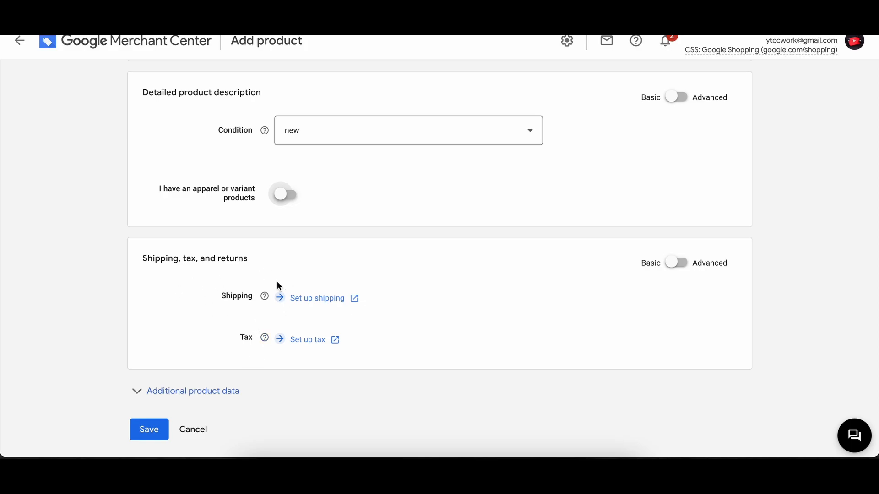
Step: Save the Cotton T-shirt and review the Link field and the 'Website not provided' error
scroll("down", 3)
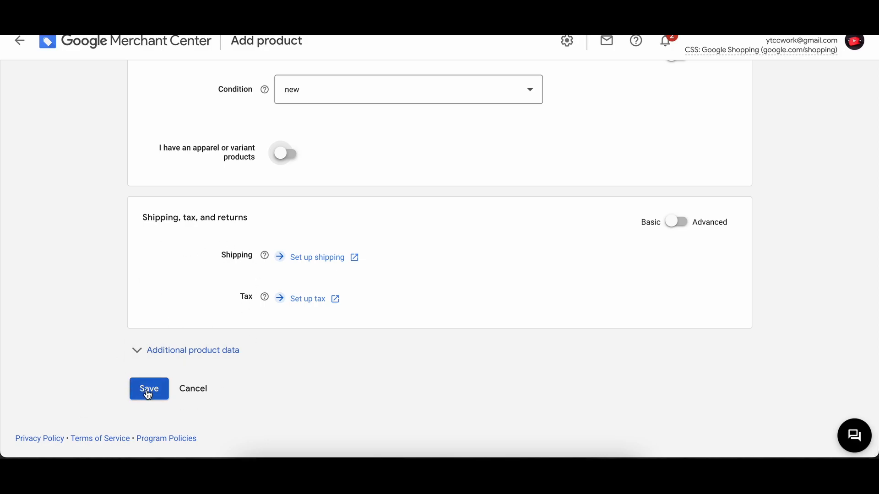
left_click(149, 389)
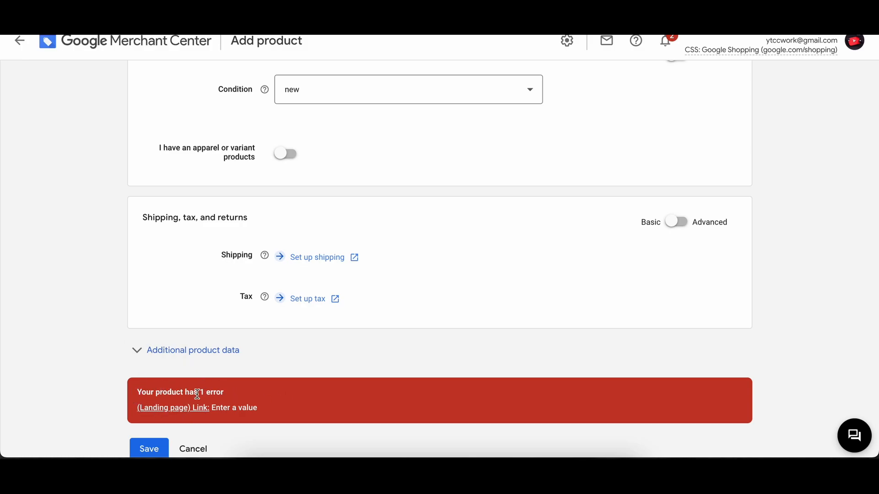
mouse_move(170, 410)
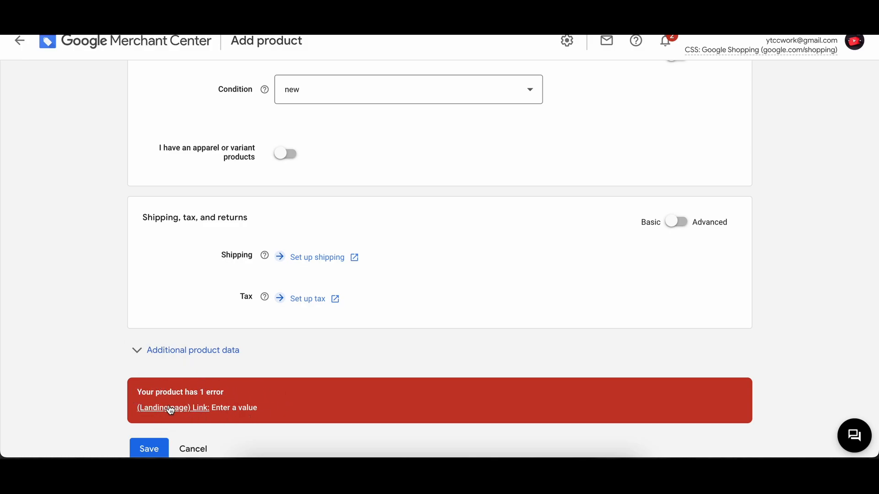
scroll("up", 3)
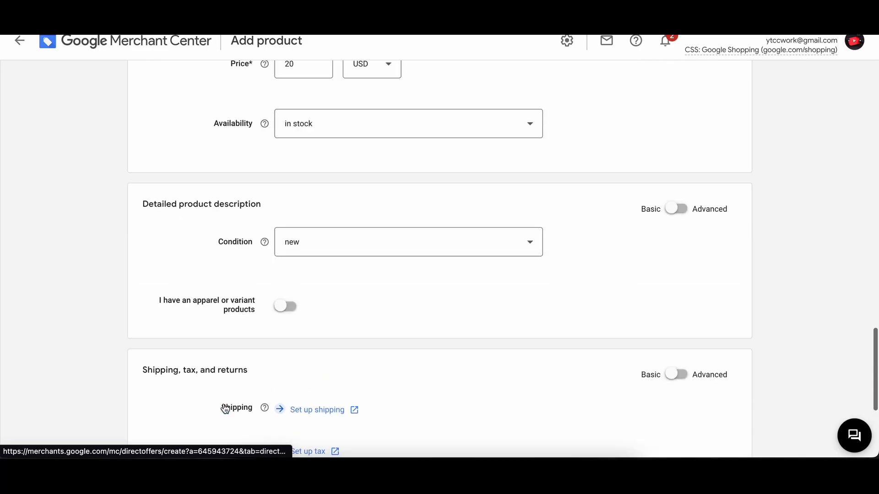
scroll("up", 3)
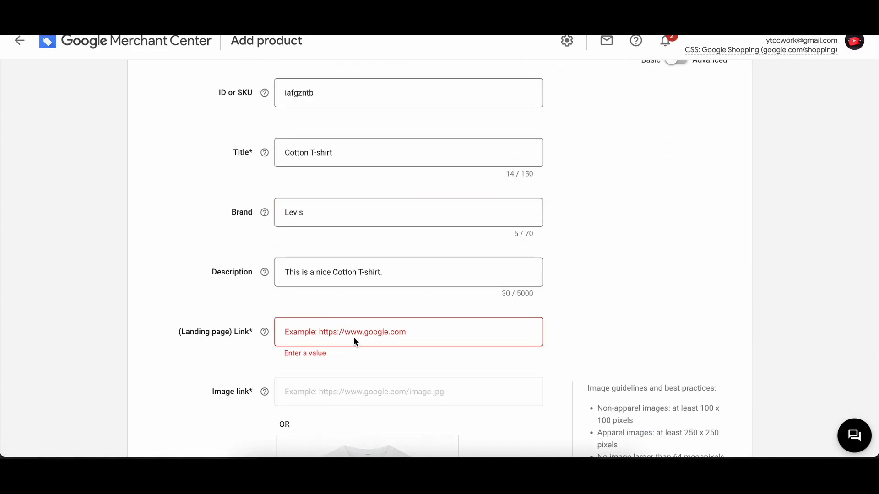
scroll("down", 3)
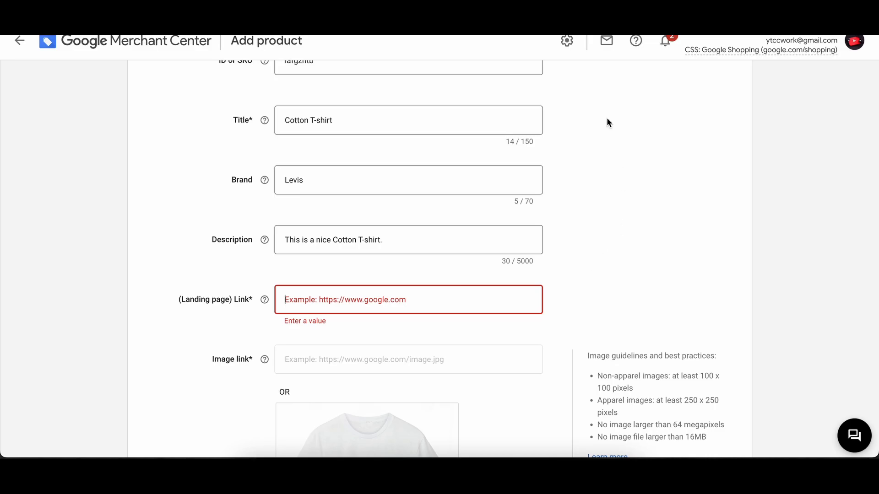
scroll("down", 3)
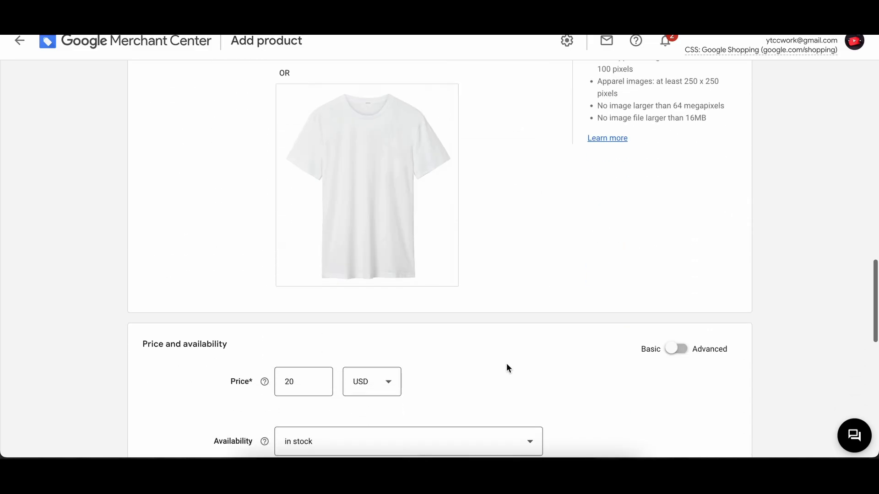
scroll("down", 3)
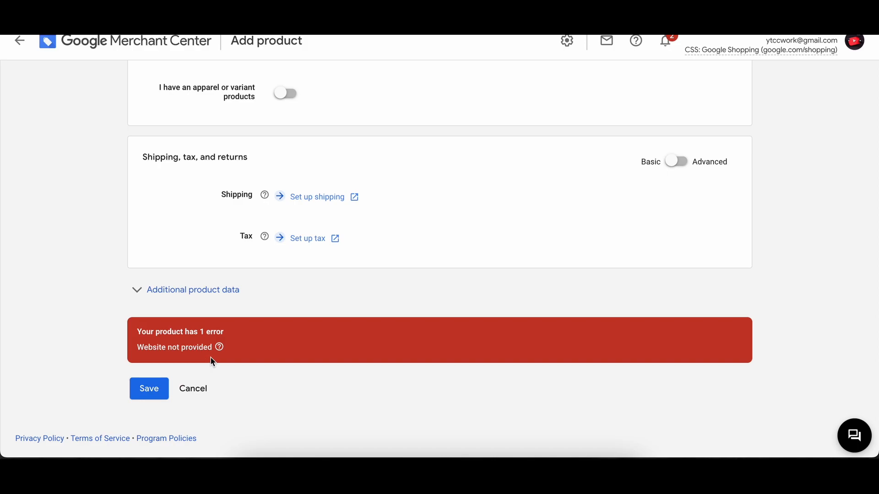
scroll("up", 3)
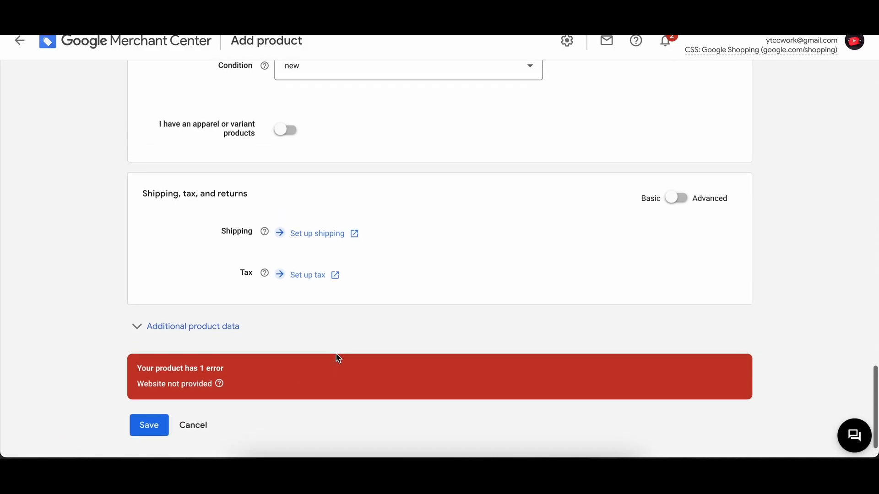
mouse_move(195, 386)
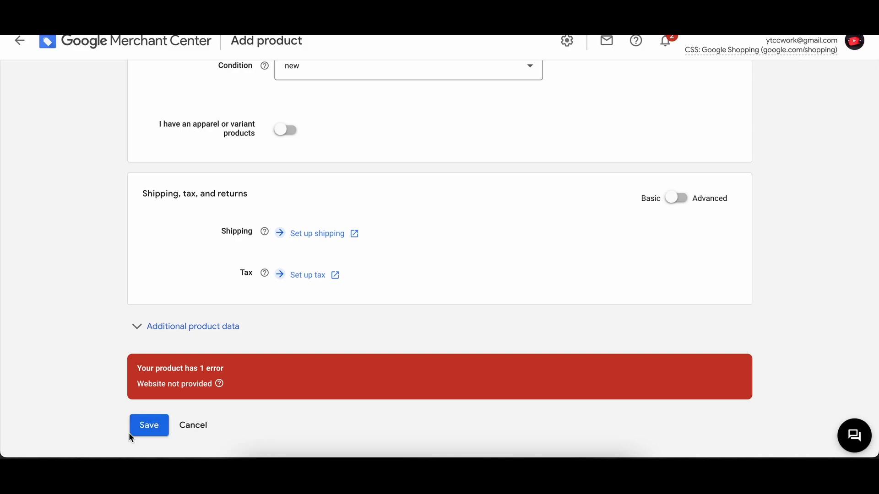
mouse_move(305, 375)
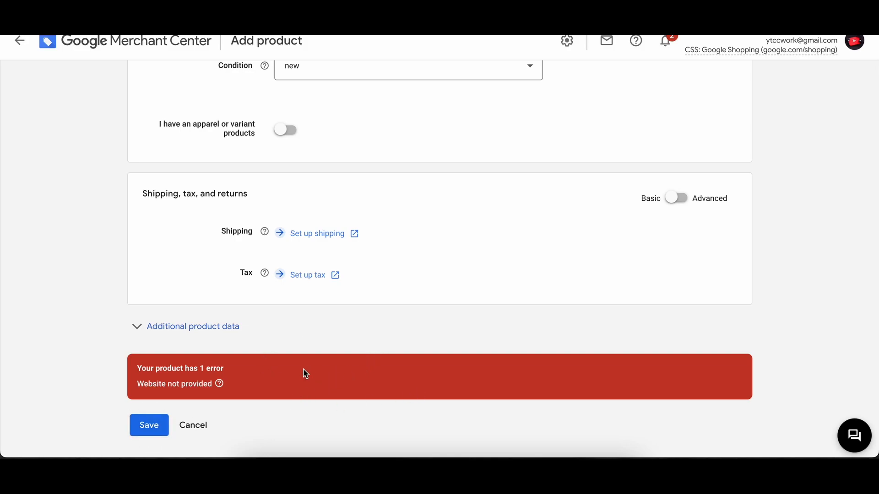
mouse_move(304, 373)
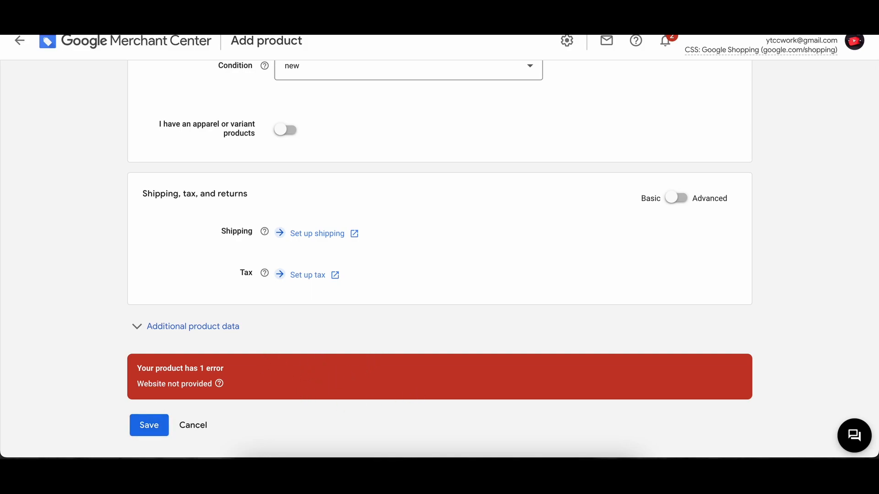
mouse_move(311, 238)
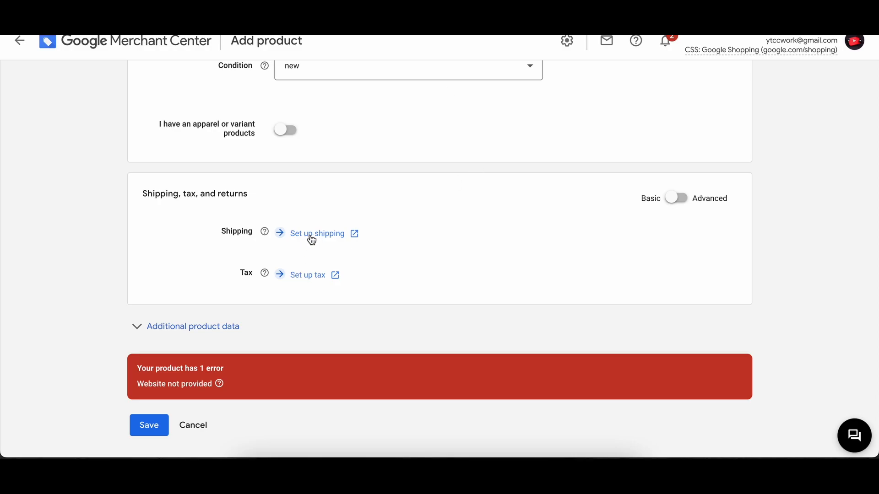
mouse_move(315, 238)
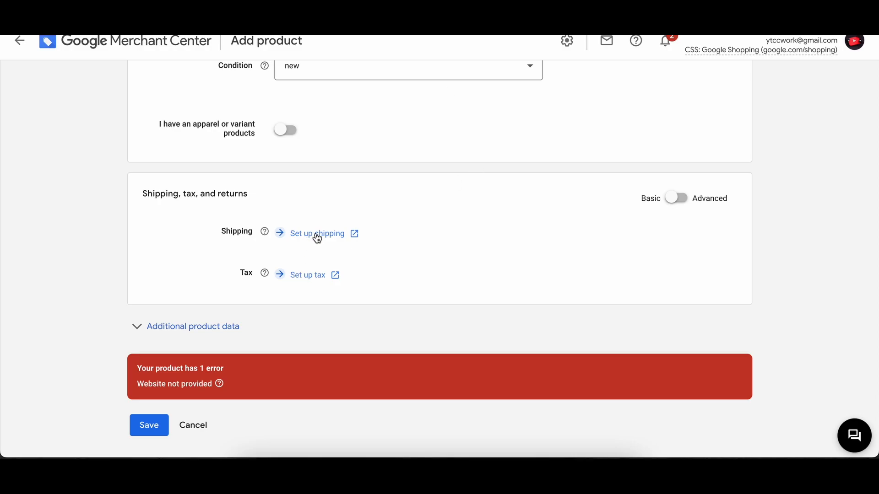
Step: Follow the 'Set up shipping' link to open a New shipping service page
left_click(315, 234)
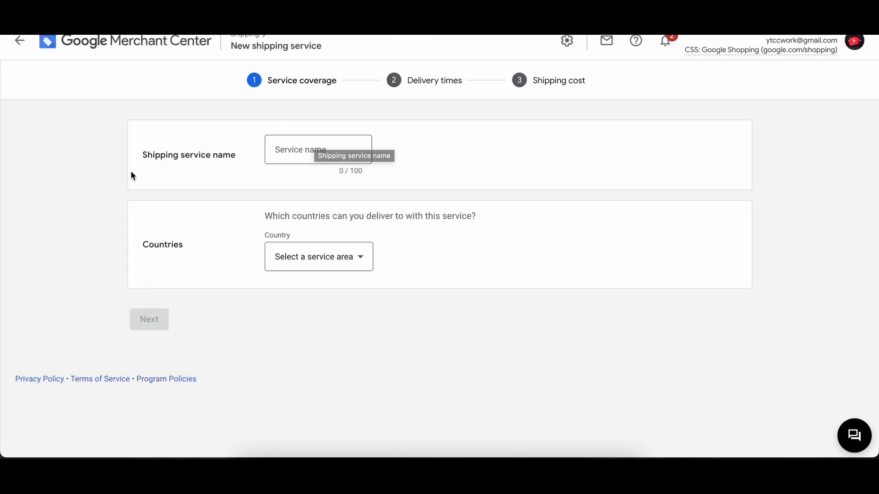
mouse_move(97, 253)
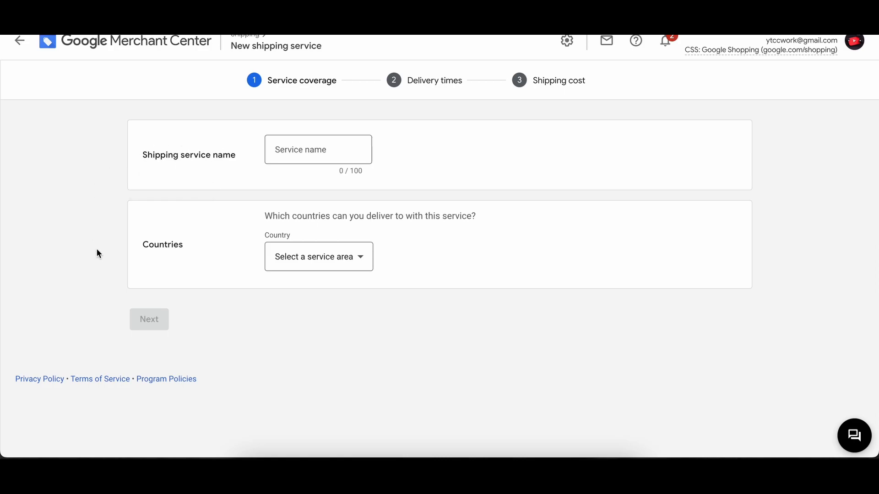
Step: Name the service UPS, set its country to United States, and continue to delivery times
left_click(318, 149)
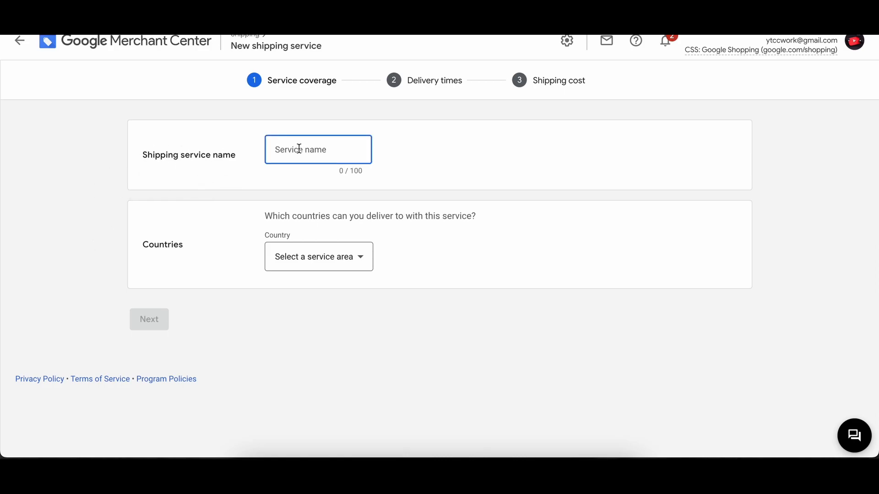
type("UPS")
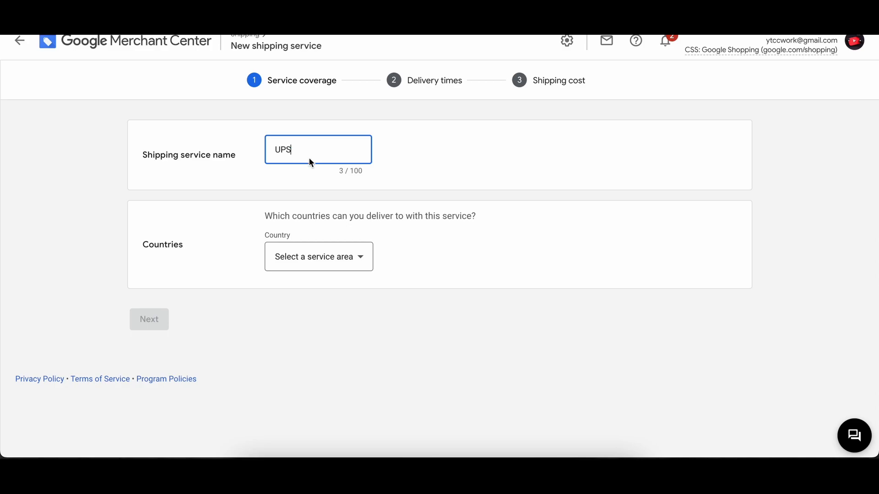
left_click(317, 256)
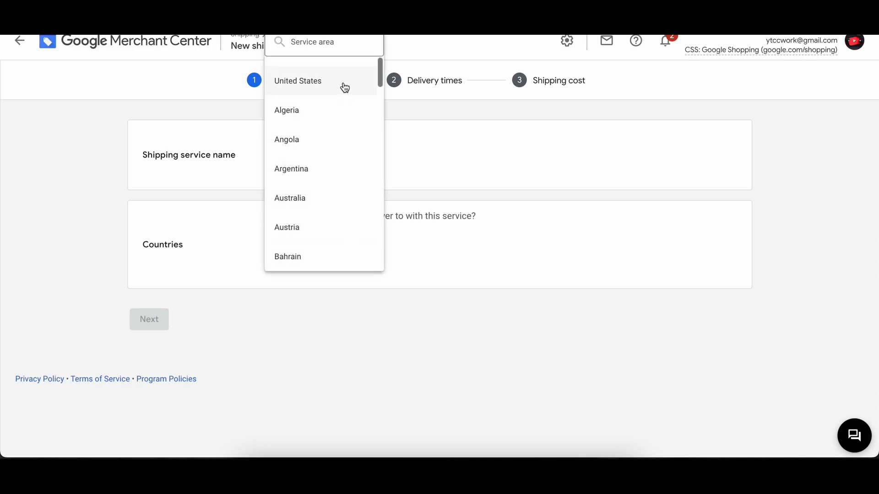
left_click(298, 81)
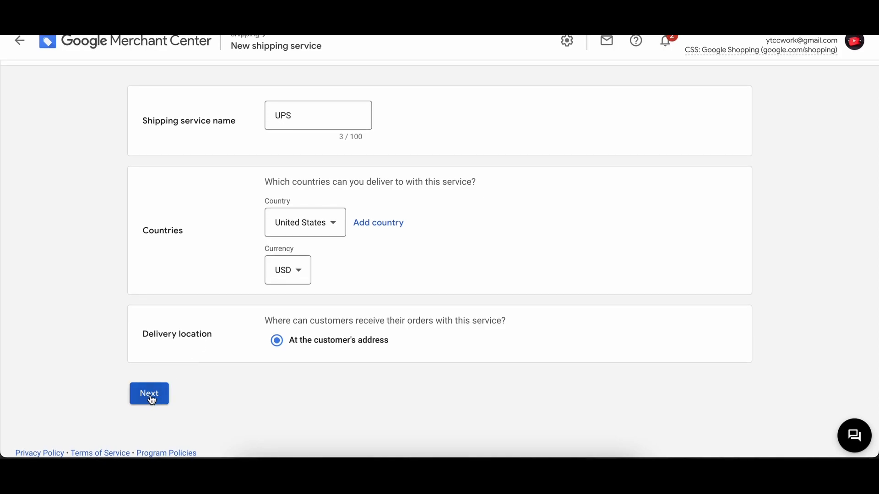
left_click(149, 393)
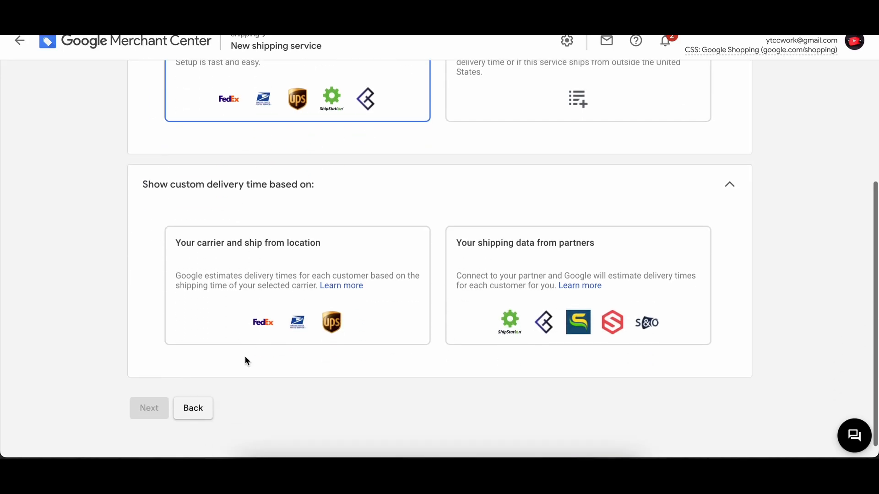
Step: Use custom carrier delivery times based on carrier and ship-from location, then return to Add product
scroll("up", 3)
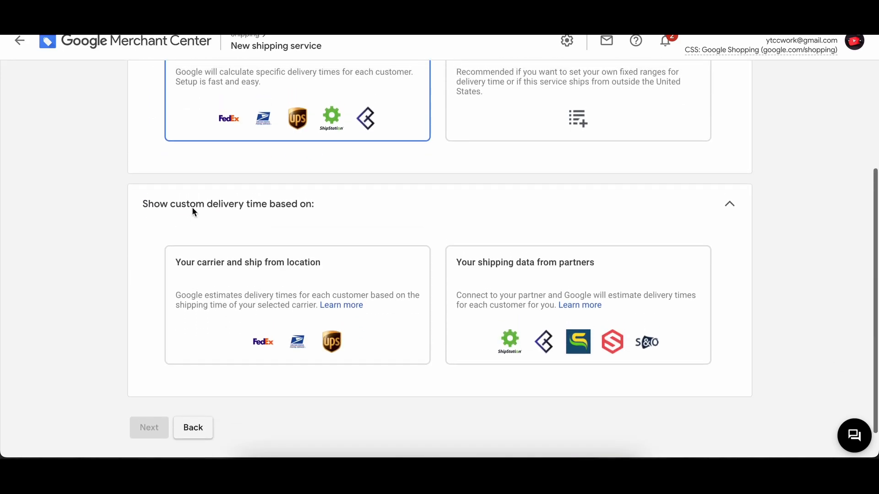
scroll("up", 3)
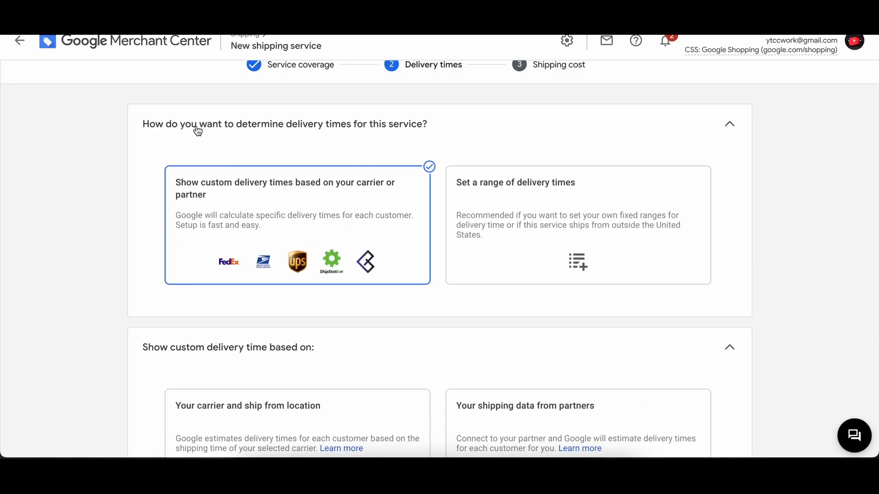
mouse_move(420, 137)
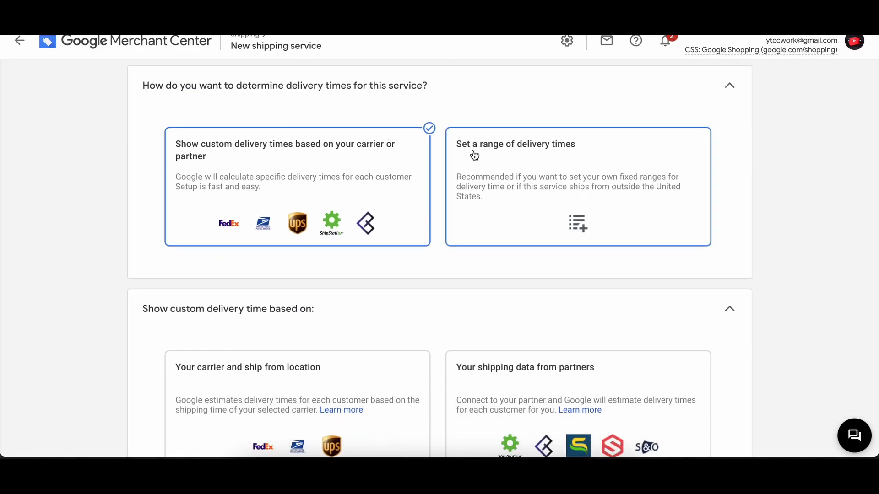
scroll("down", 3)
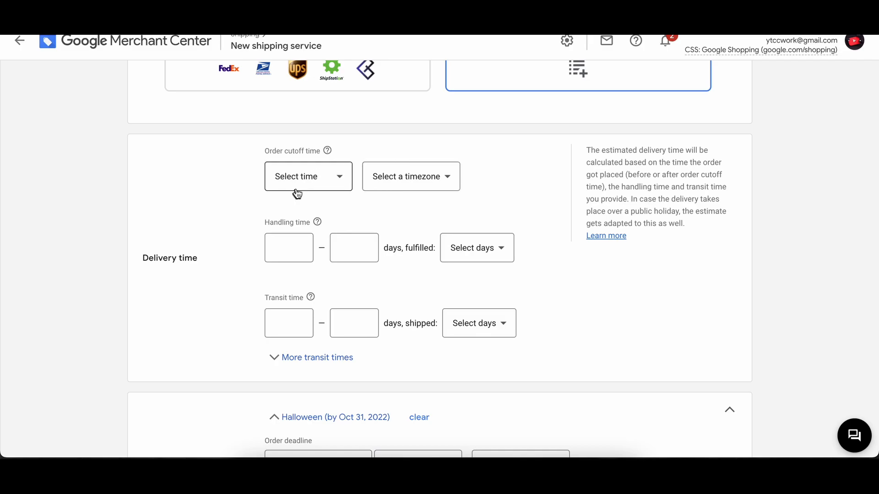
mouse_move(462, 194)
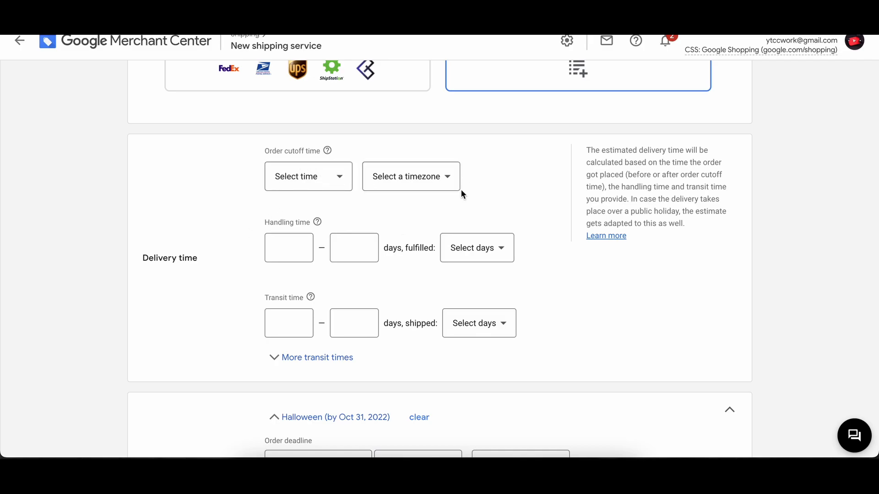
scroll("down", 3)
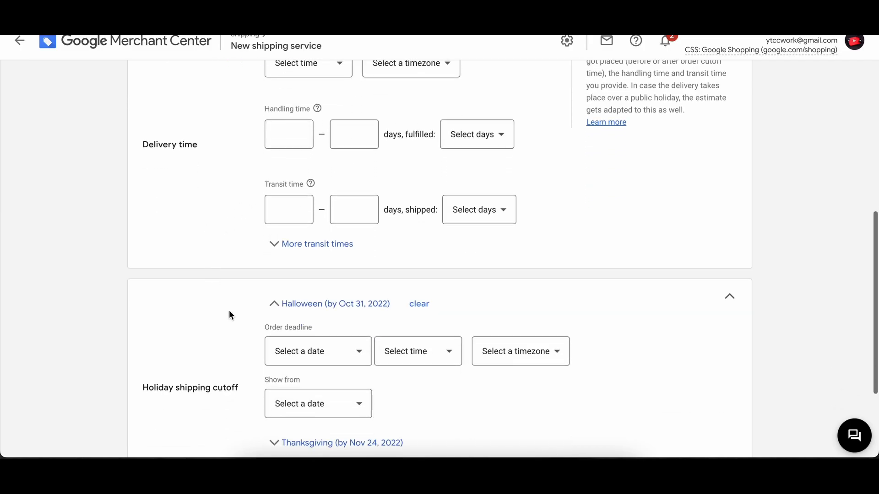
scroll("down", 3)
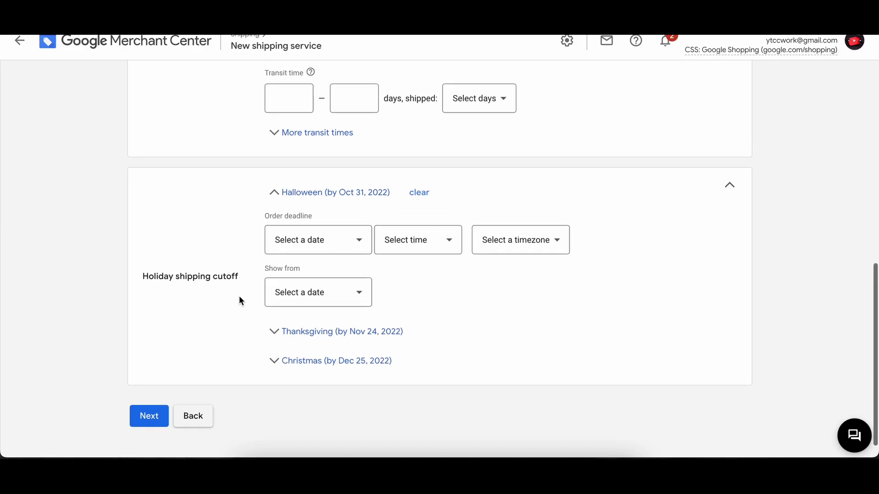
left_click(148, 416)
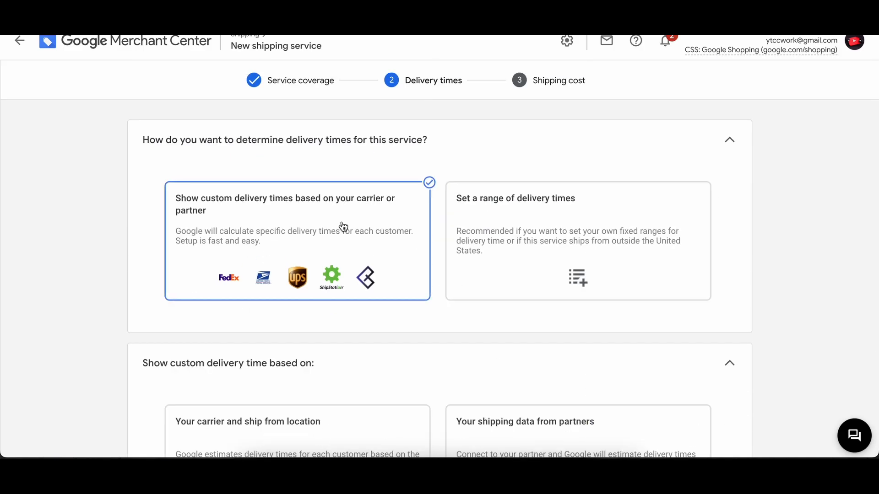
scroll("down", 3)
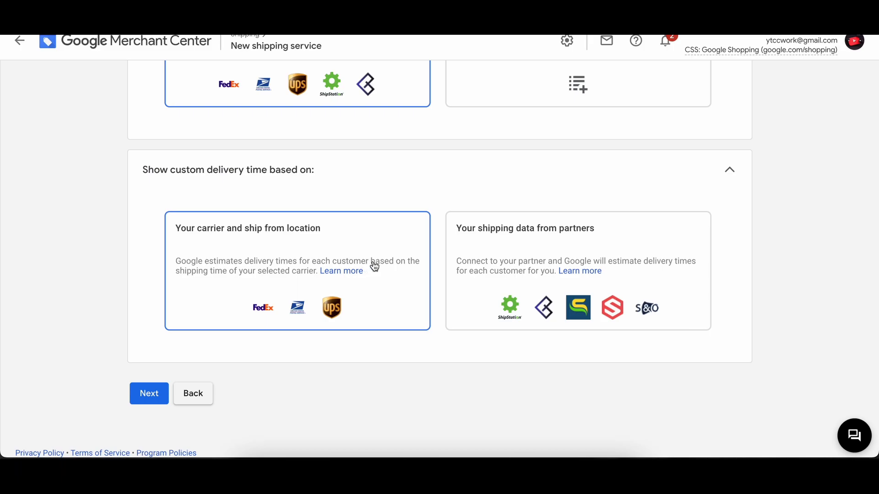
left_click(297, 271)
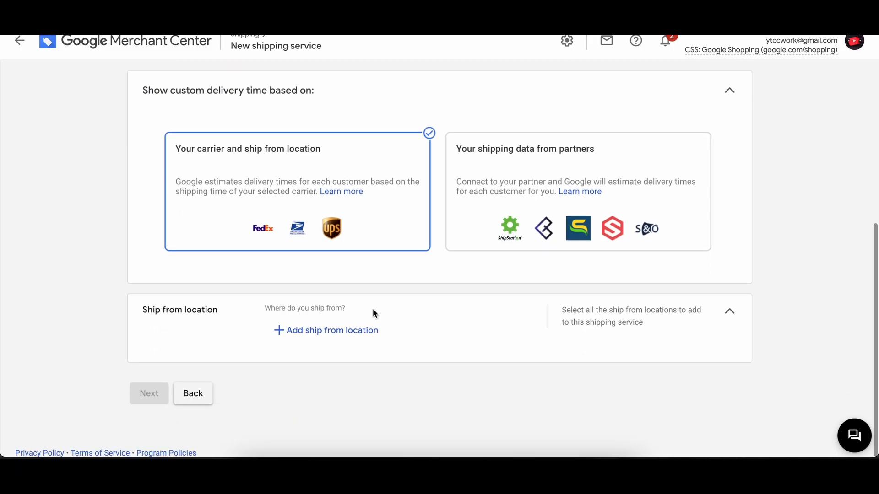
scroll("up", 3)
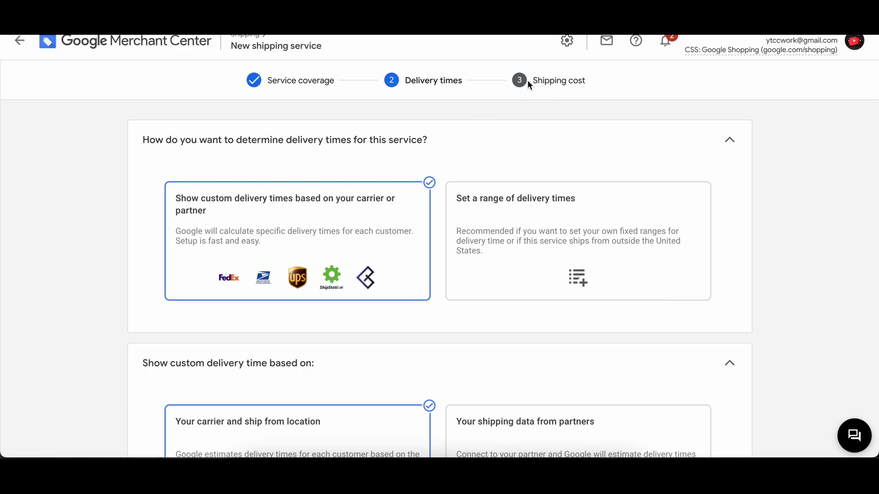
scroll("down", 3)
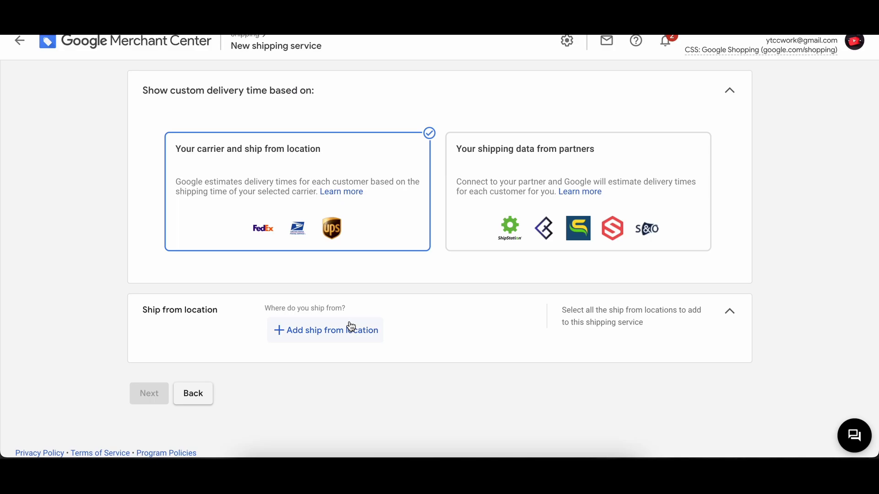
mouse_move(118, 395)
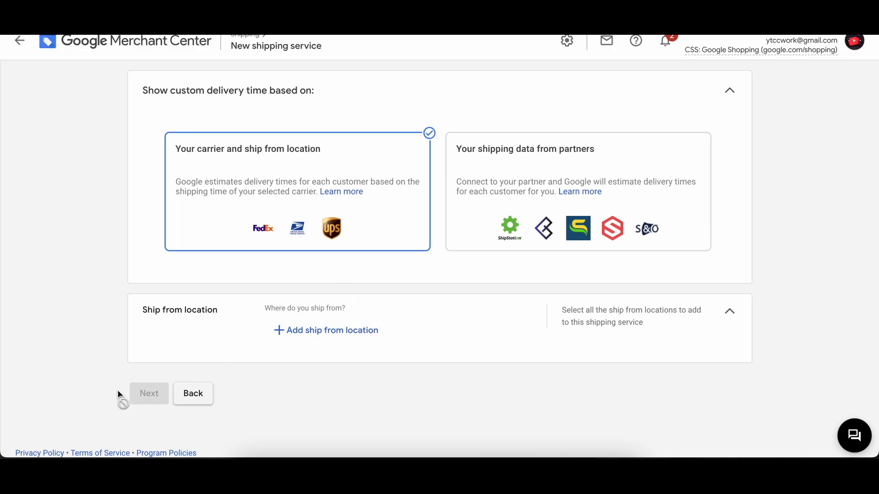
scroll("up", 3)
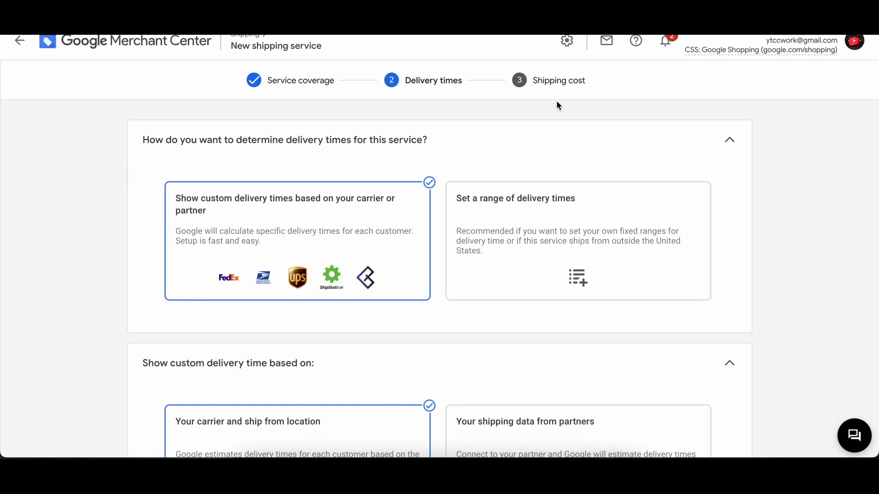
scroll("down", 3)
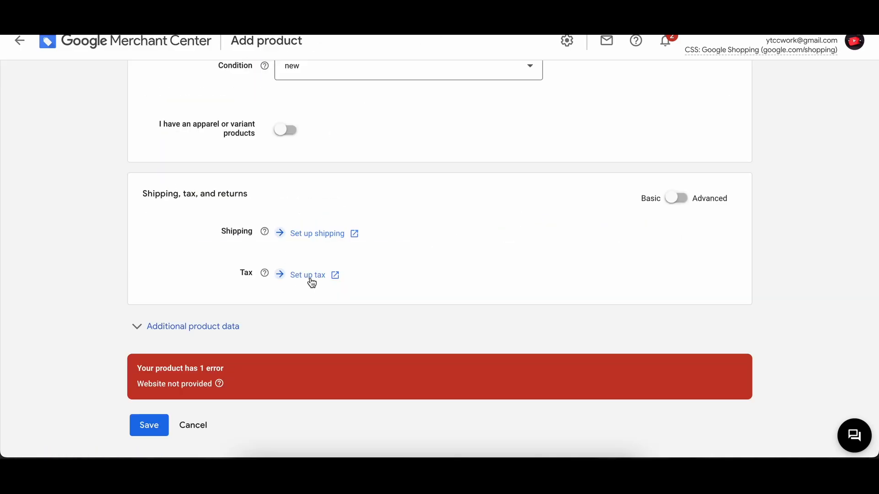
Step: Turn on Google-determined sales tax for California, with shipping not taxable, and save
left_click(307, 274)
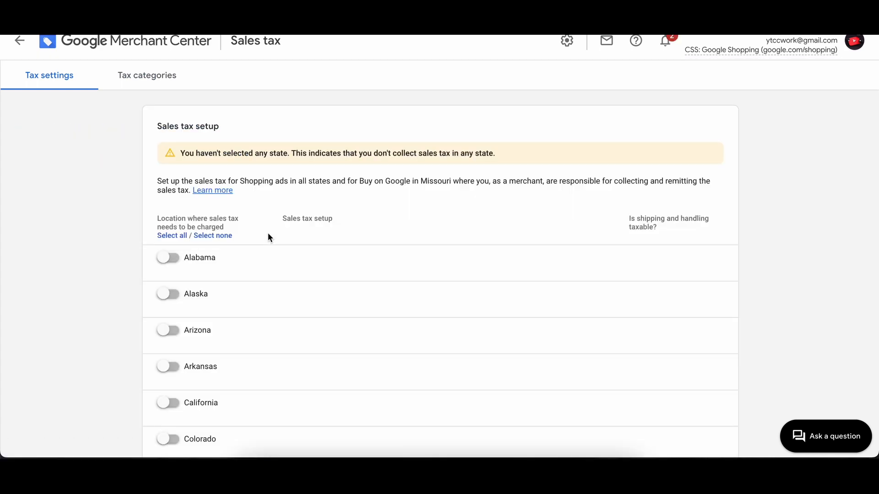
mouse_move(236, 130)
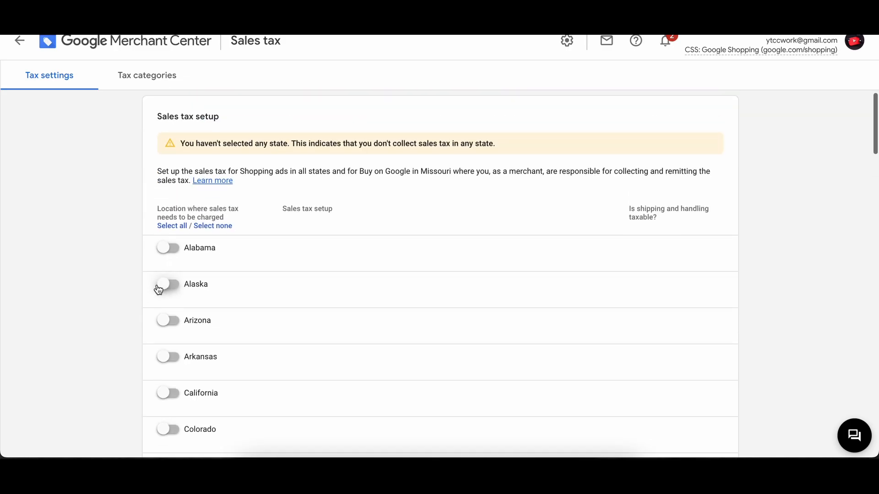
scroll("down", 3)
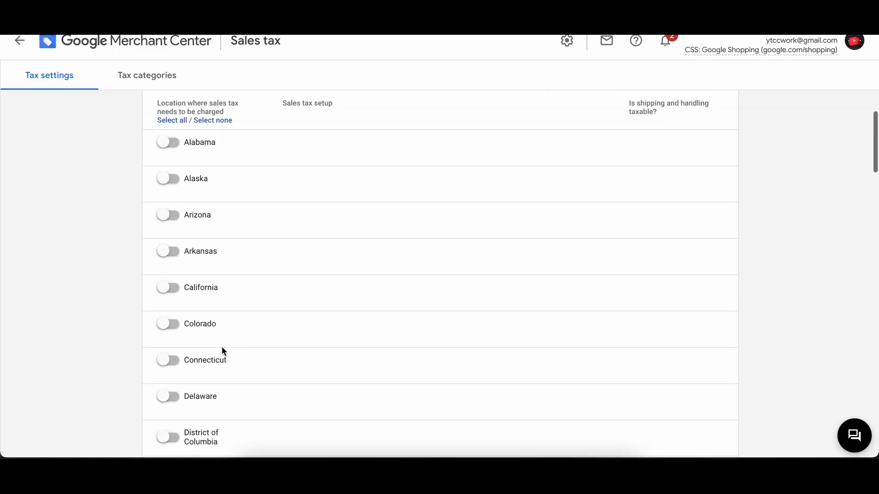
scroll("up", 3)
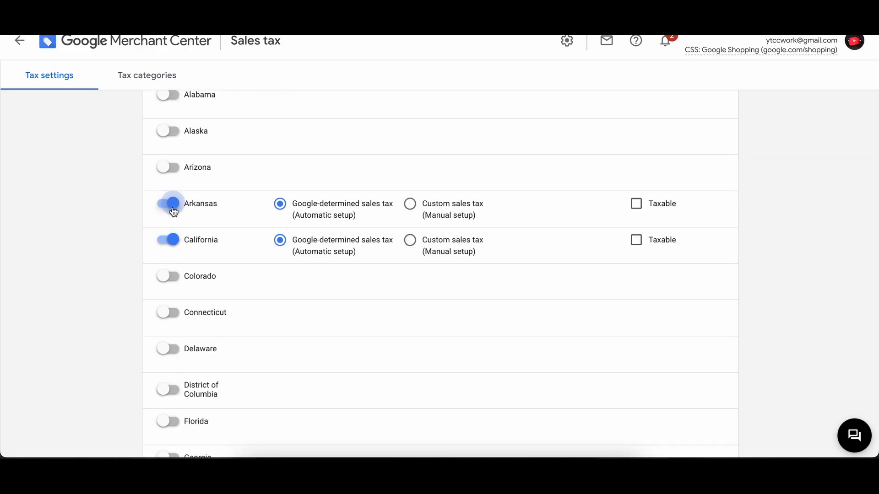
scroll("down", 3)
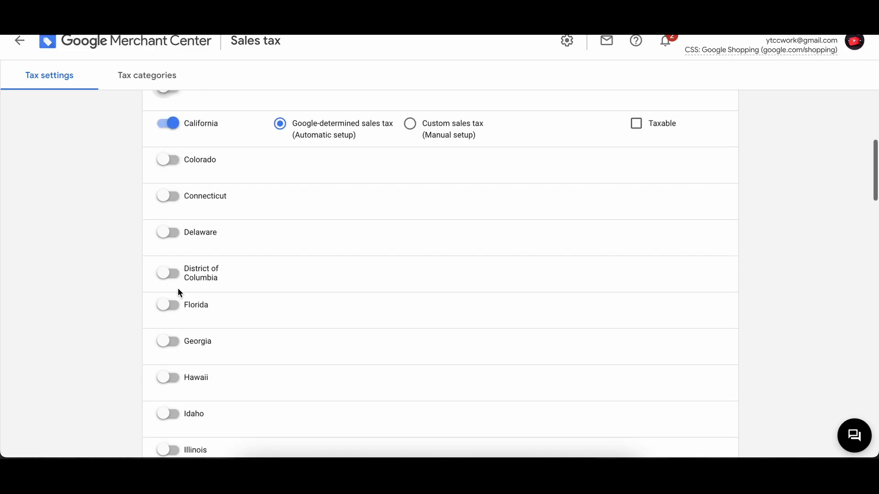
scroll("down", 3)
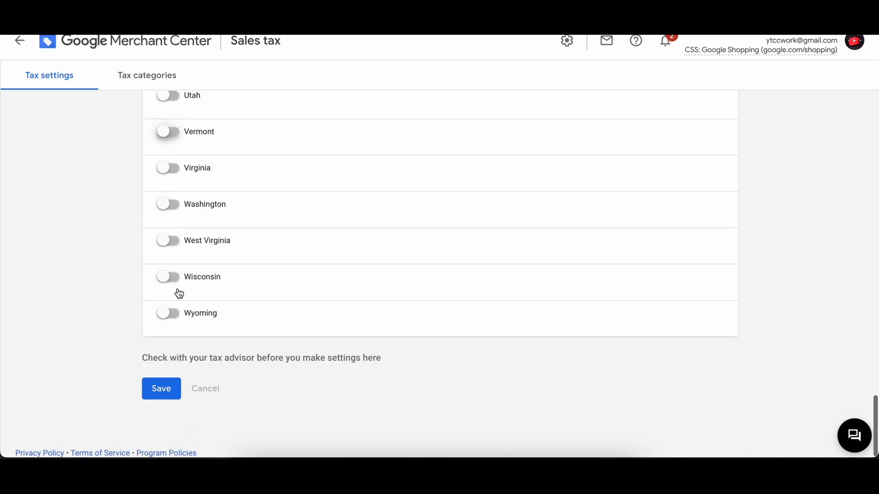
left_click(161, 388)
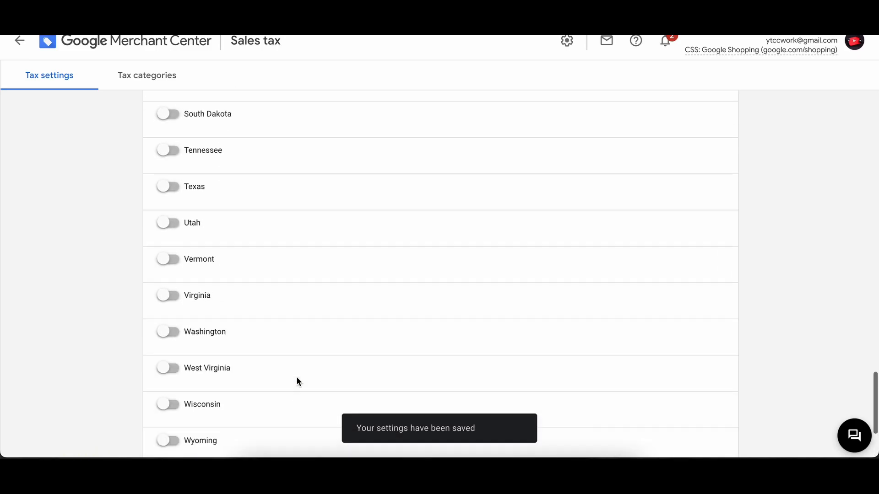
scroll("up", 3)
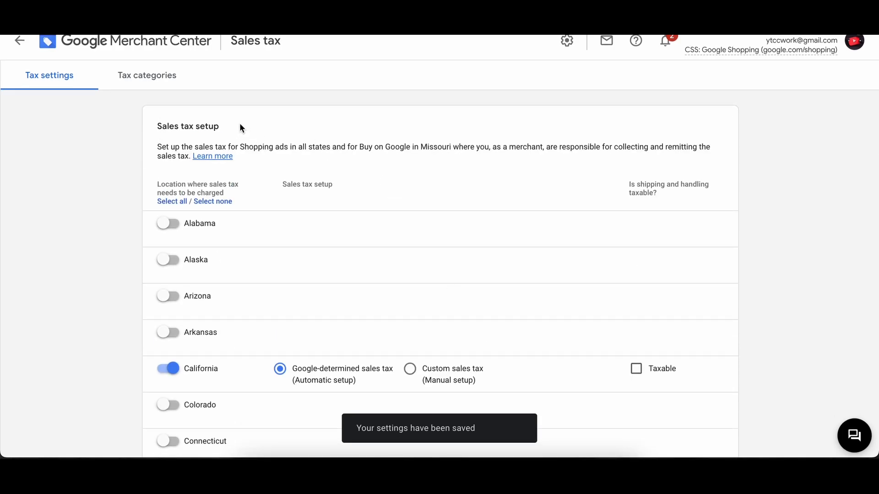
Step: Check California's state tax under Tax categories, then go back to the Products page
left_click(147, 75)
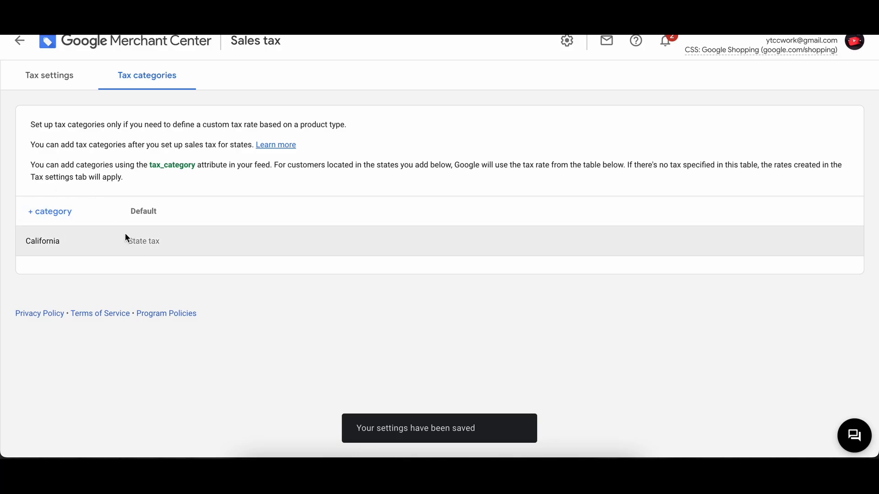
left_click(49, 75)
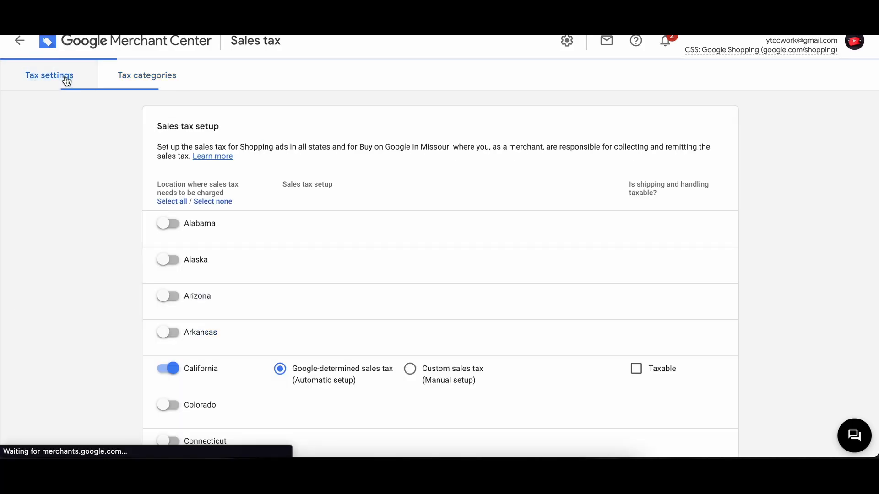
scroll("down", 3)
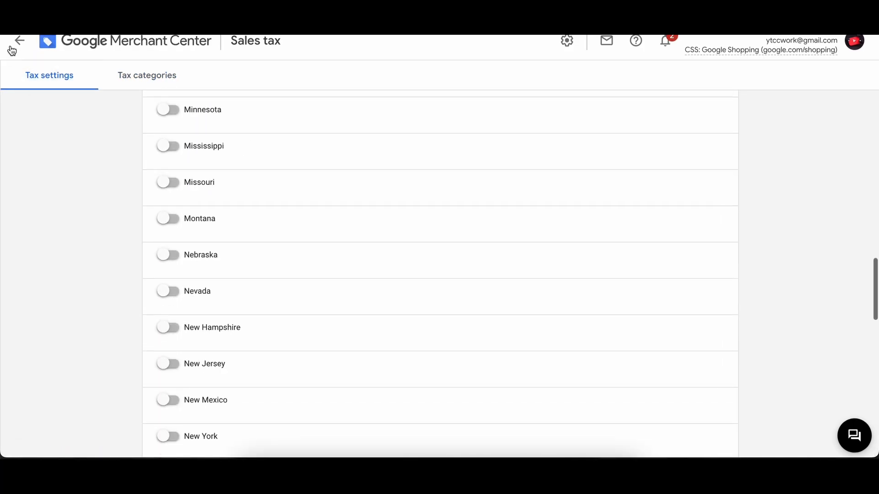
left_click(19, 41)
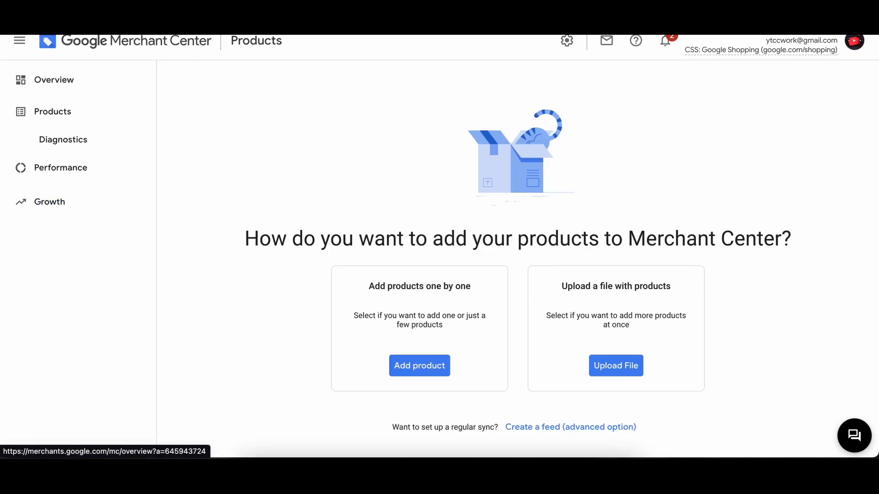
Step: Return to the Add product form, which still shows the 'Website not provided' error
left_click(419, 365)
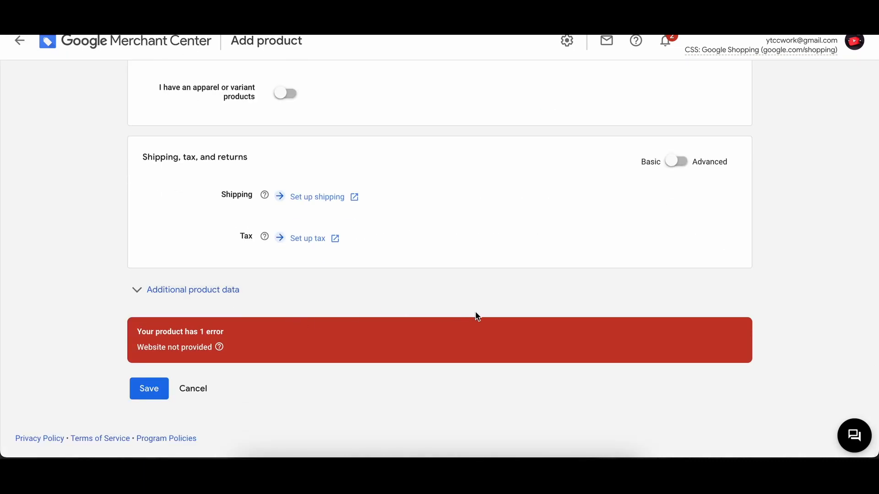
mouse_move(457, 309)
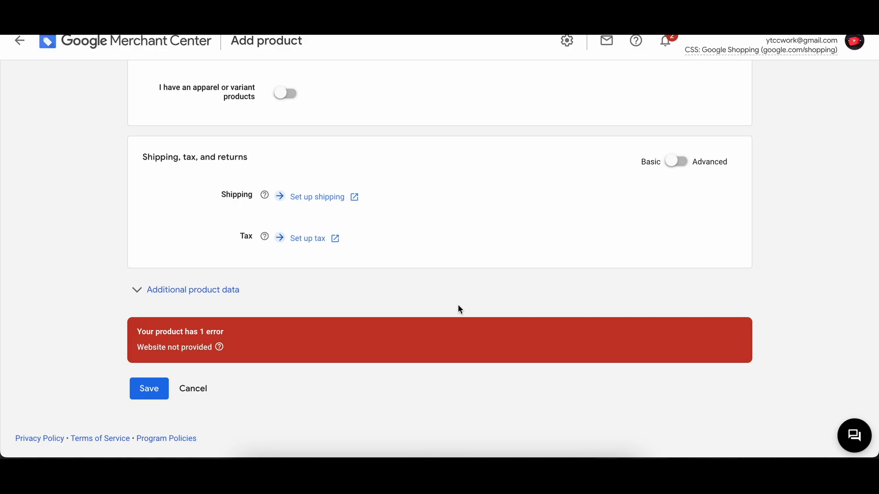
mouse_move(407, 283)
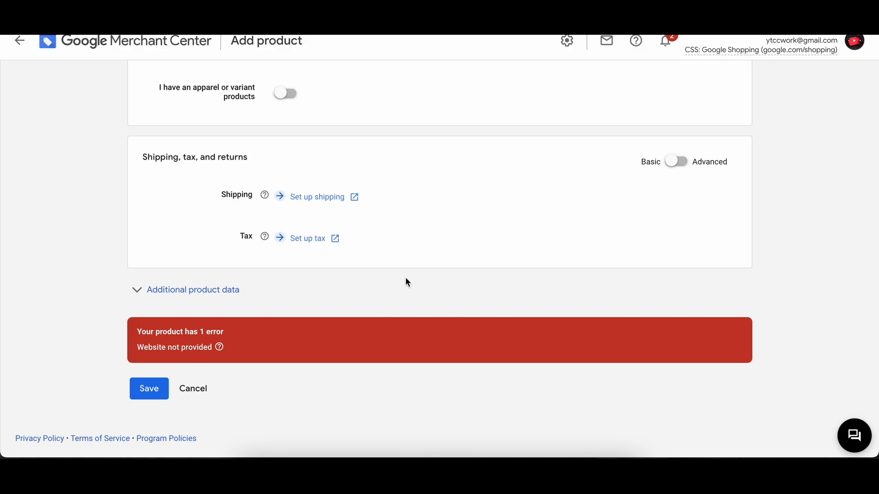
mouse_move(432, 311)
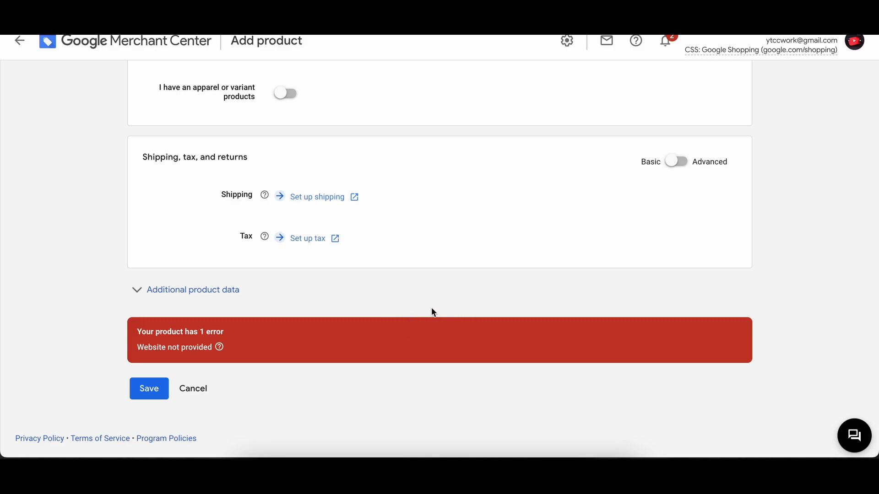
mouse_move(485, 256)
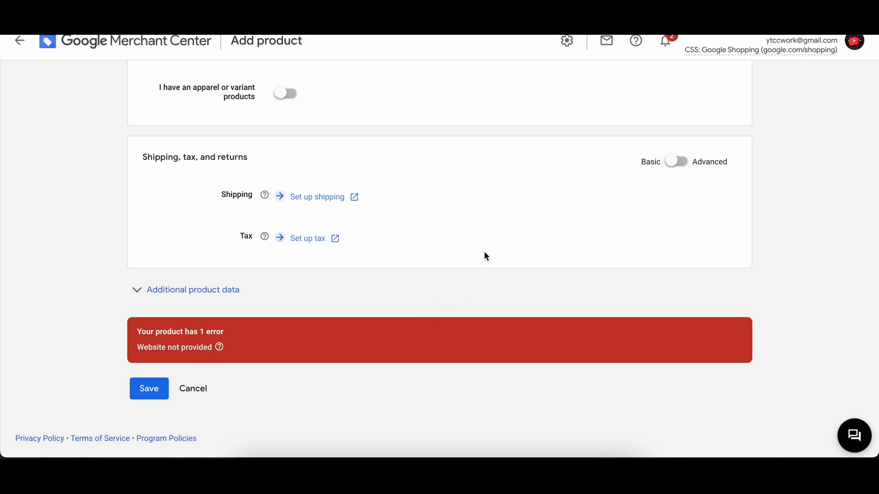
mouse_move(460, 307)
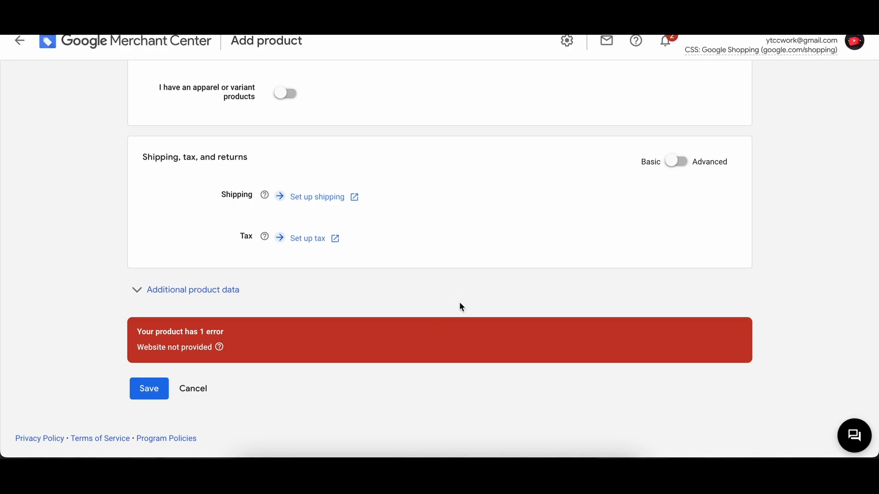